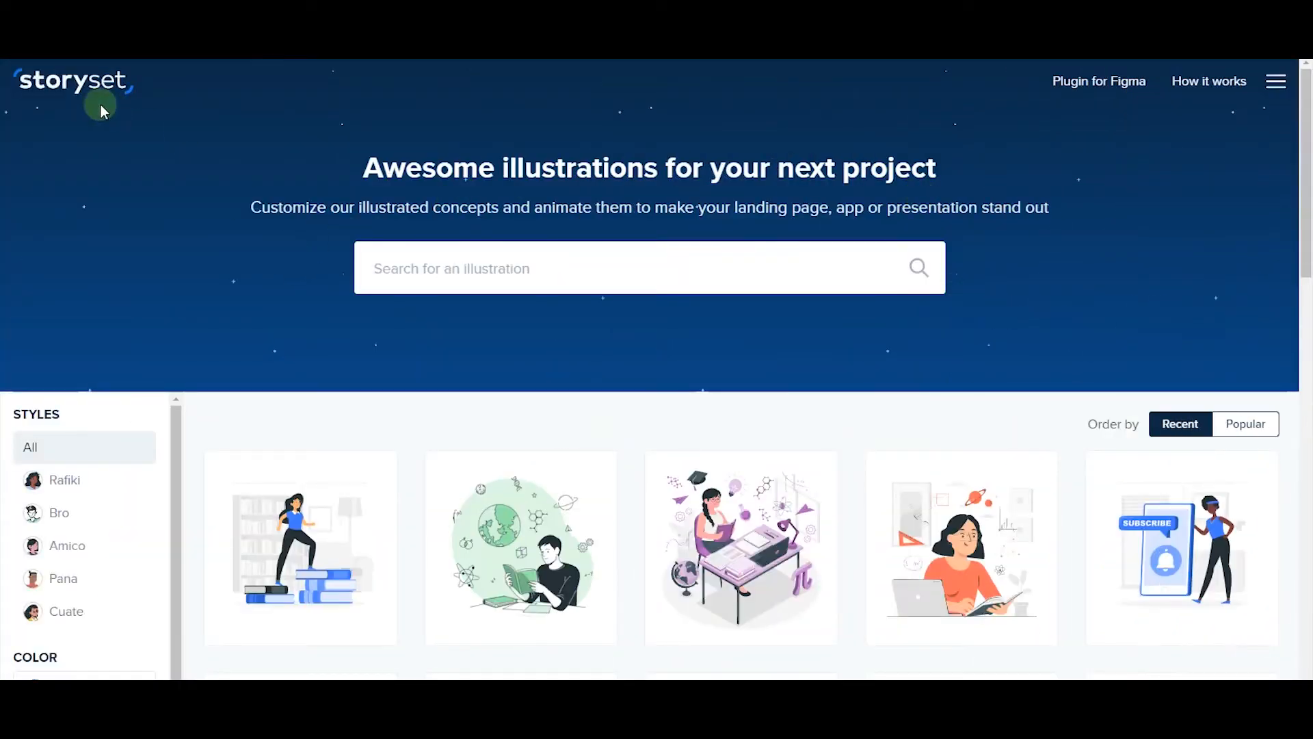
pyautogui.moveTo(355, 156)
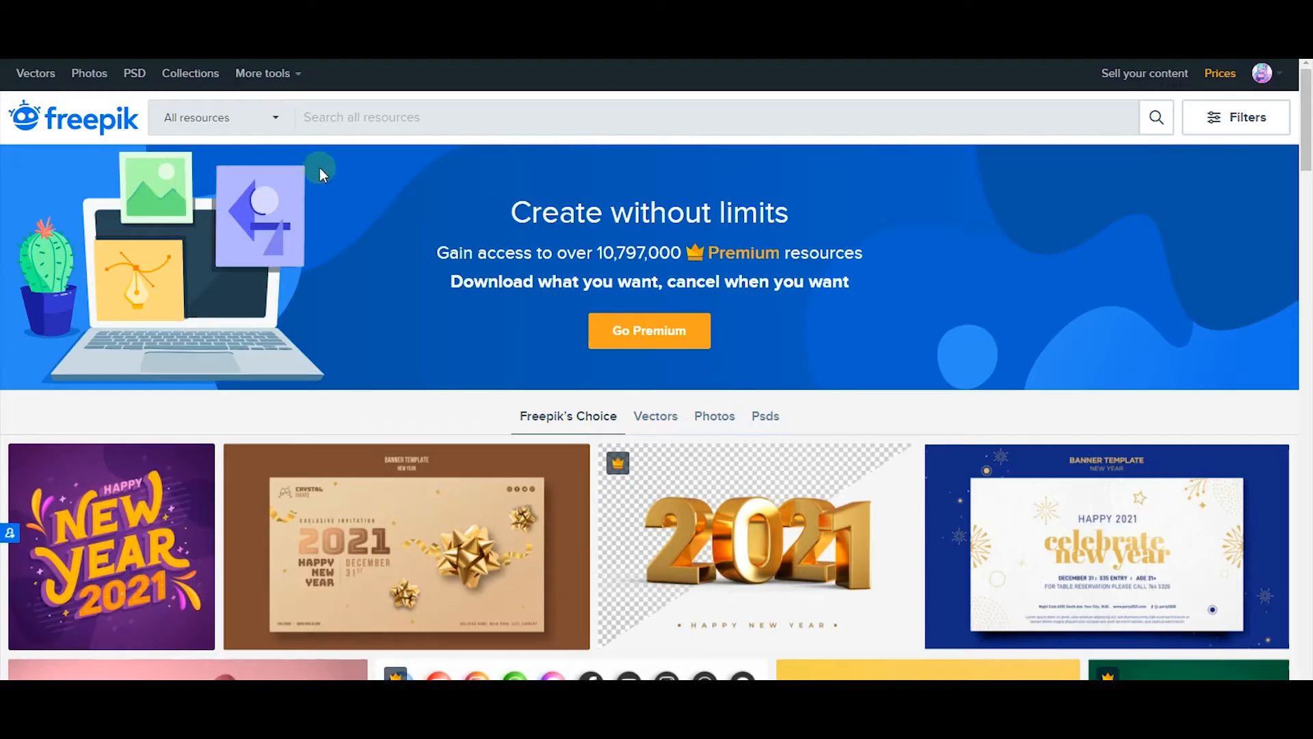
pyautogui.moveTo(865, 370)
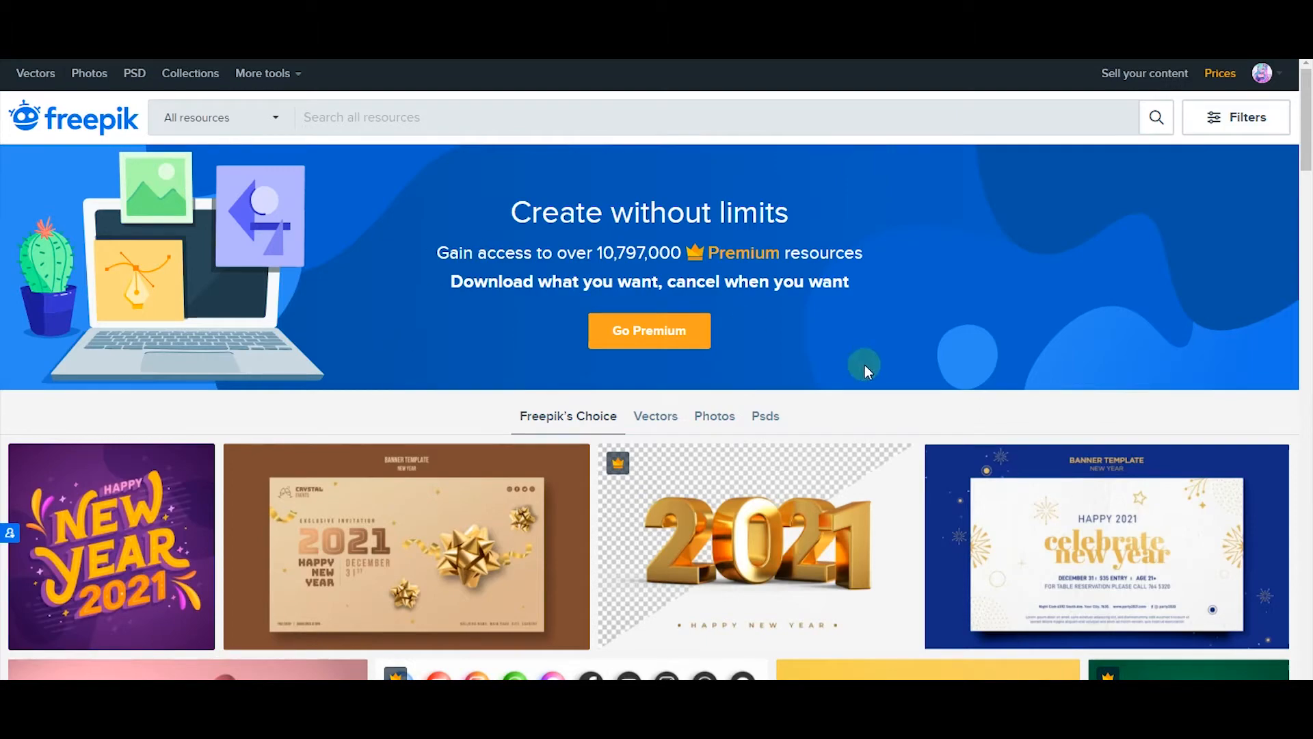
# Scroll down the Freepik home page through the Freepik's Choice collection
pyautogui.scroll(-3)
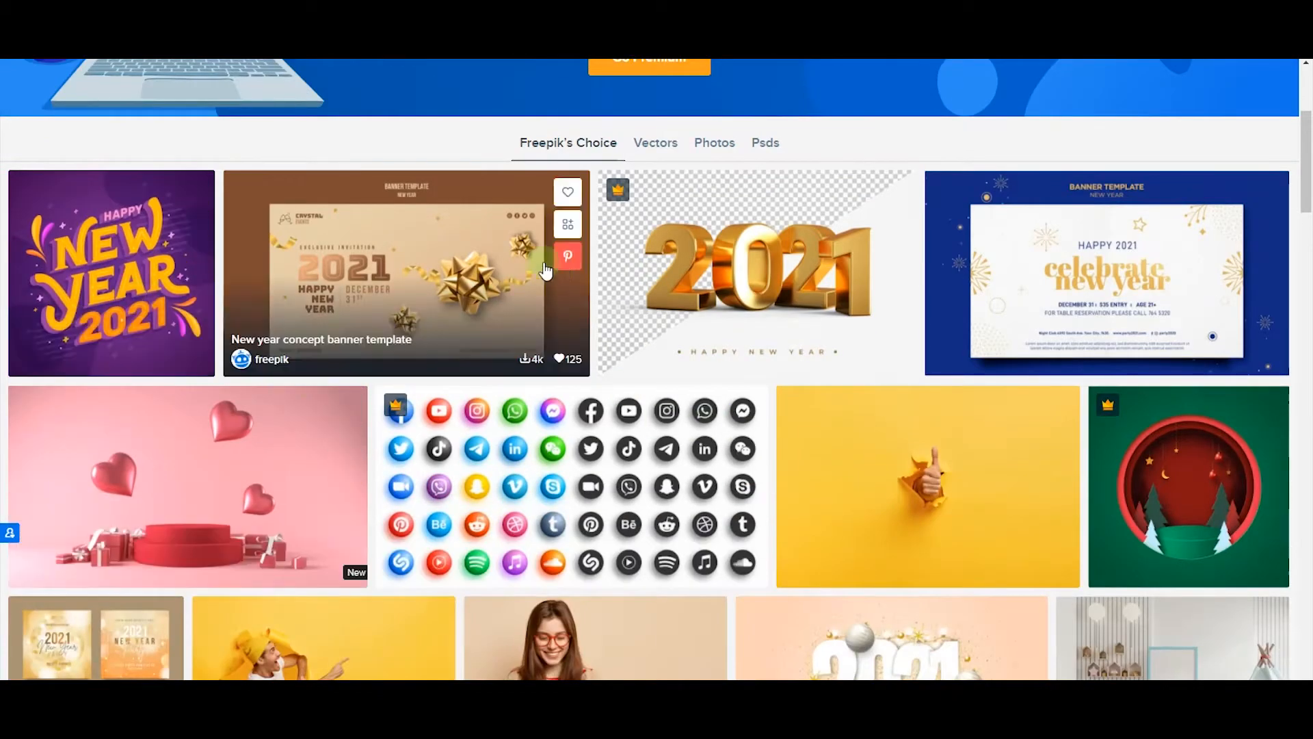
pyautogui.moveTo(616, 560)
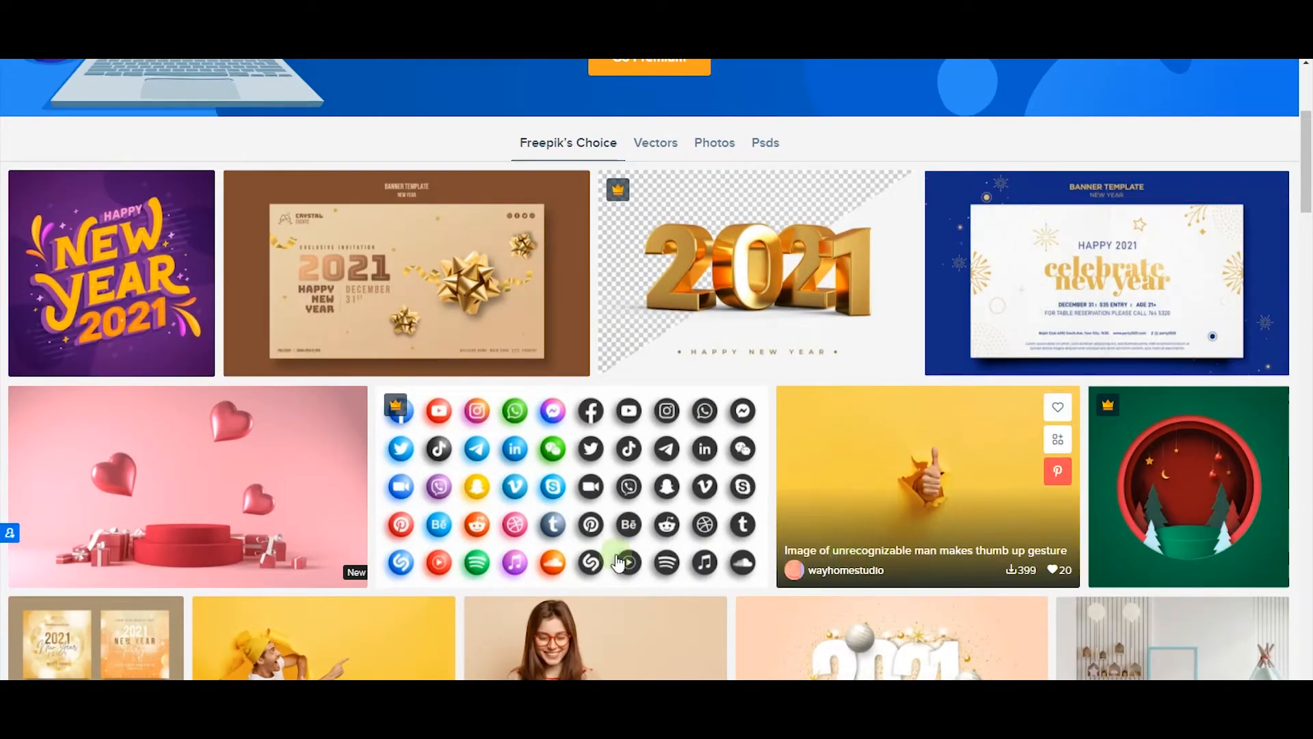
pyautogui.scroll(-3)
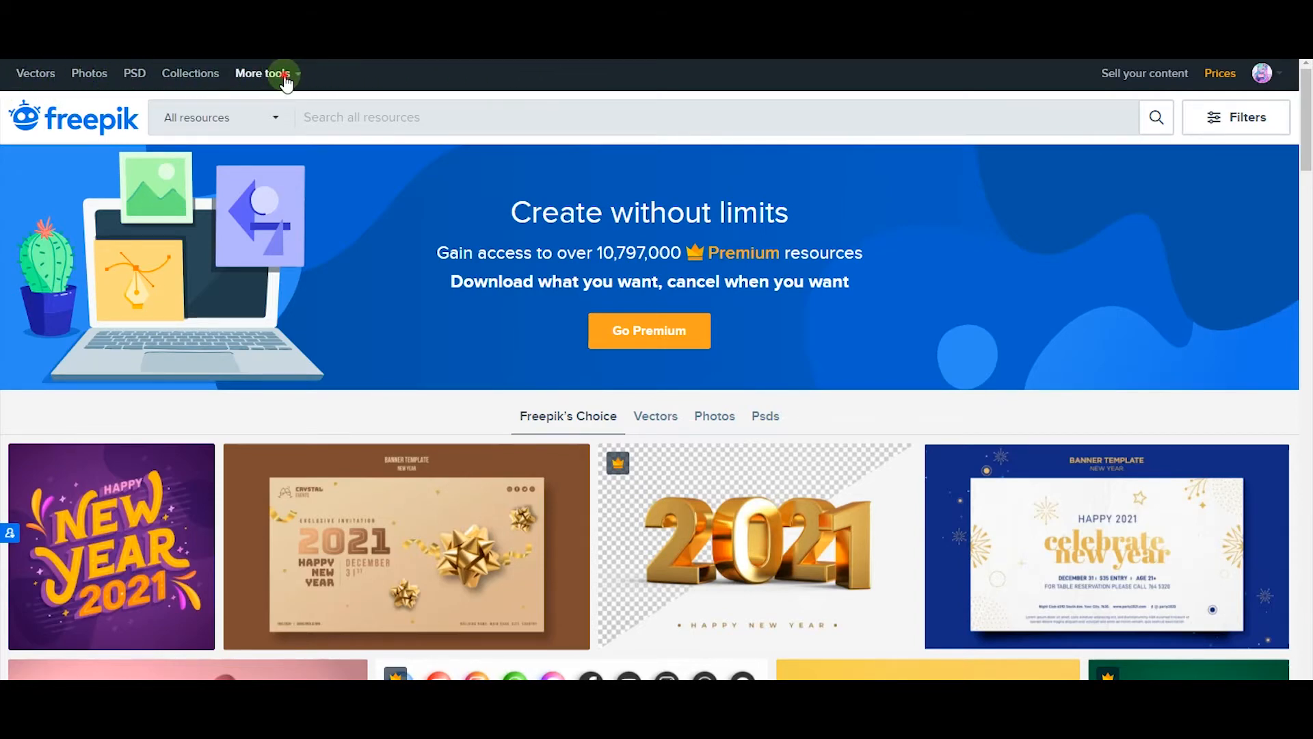
# Open Storyset from Freepik's More tools menu and browse its illustration gallery
pyautogui.click(262, 73)
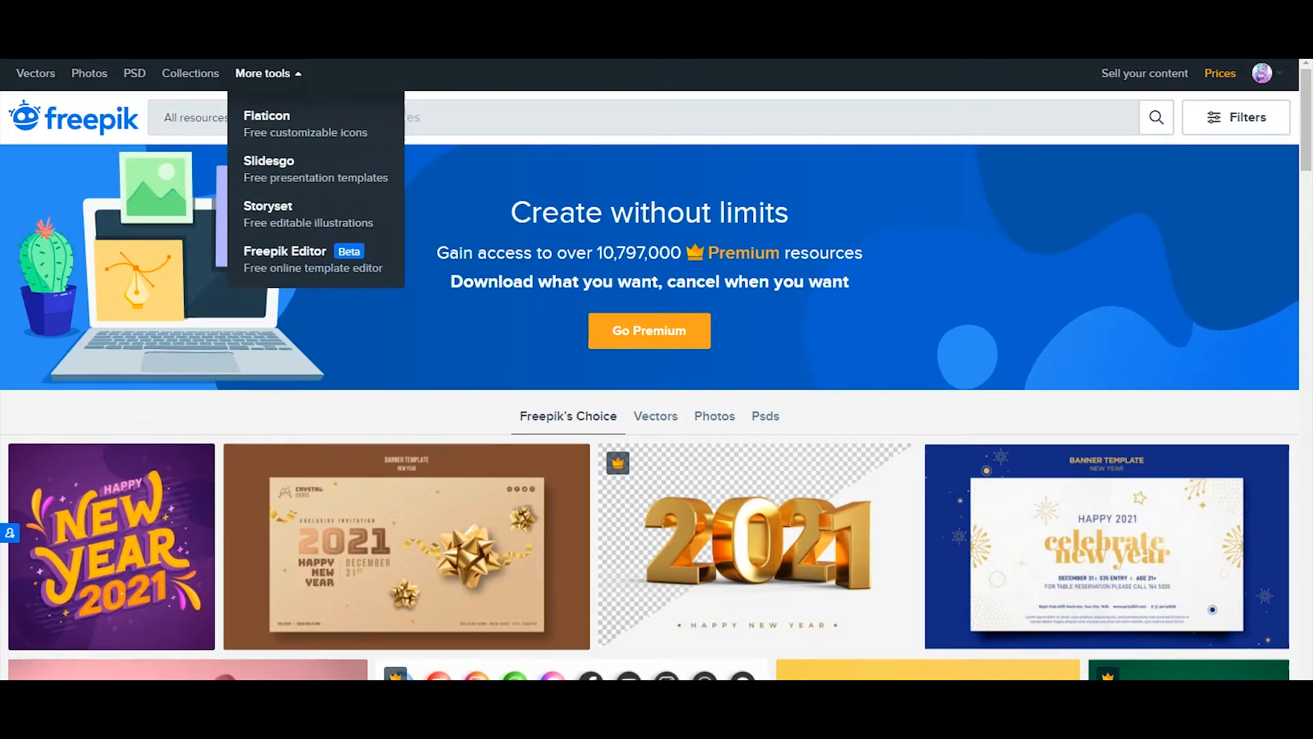
pyautogui.click(268, 206)
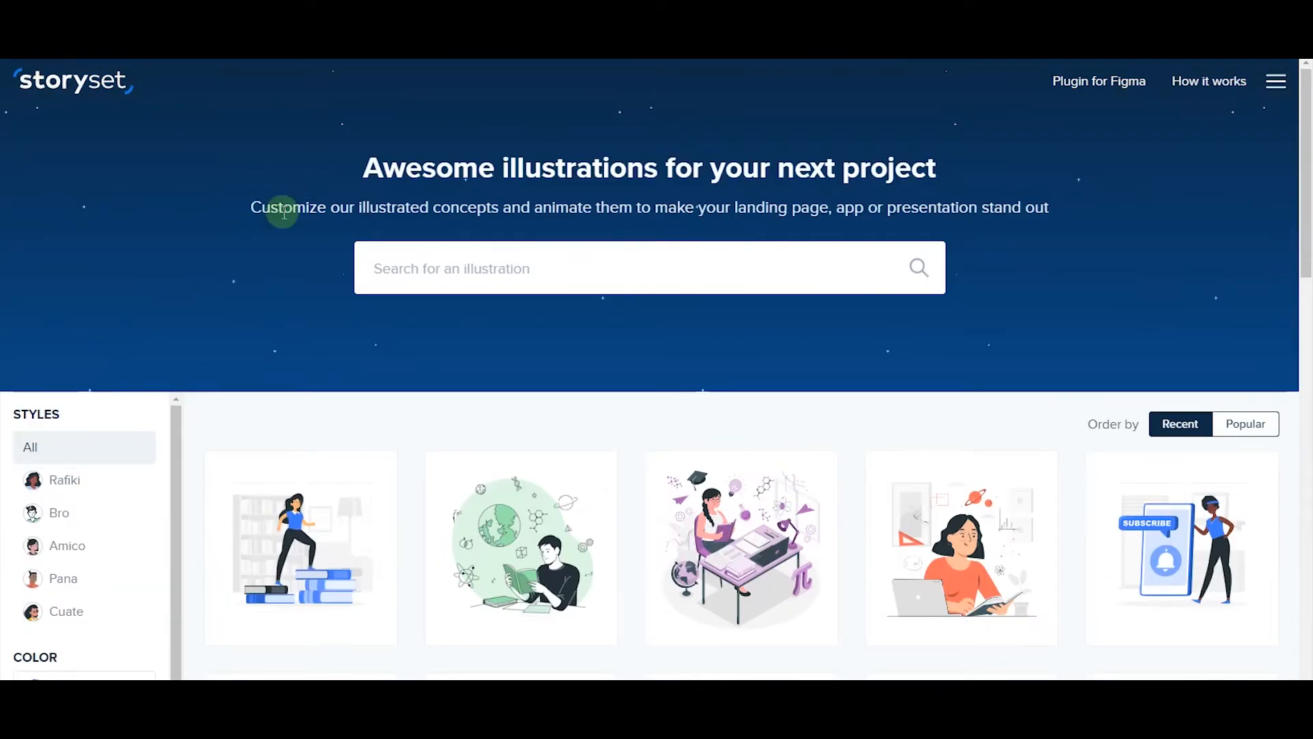
pyautogui.scroll(-3)
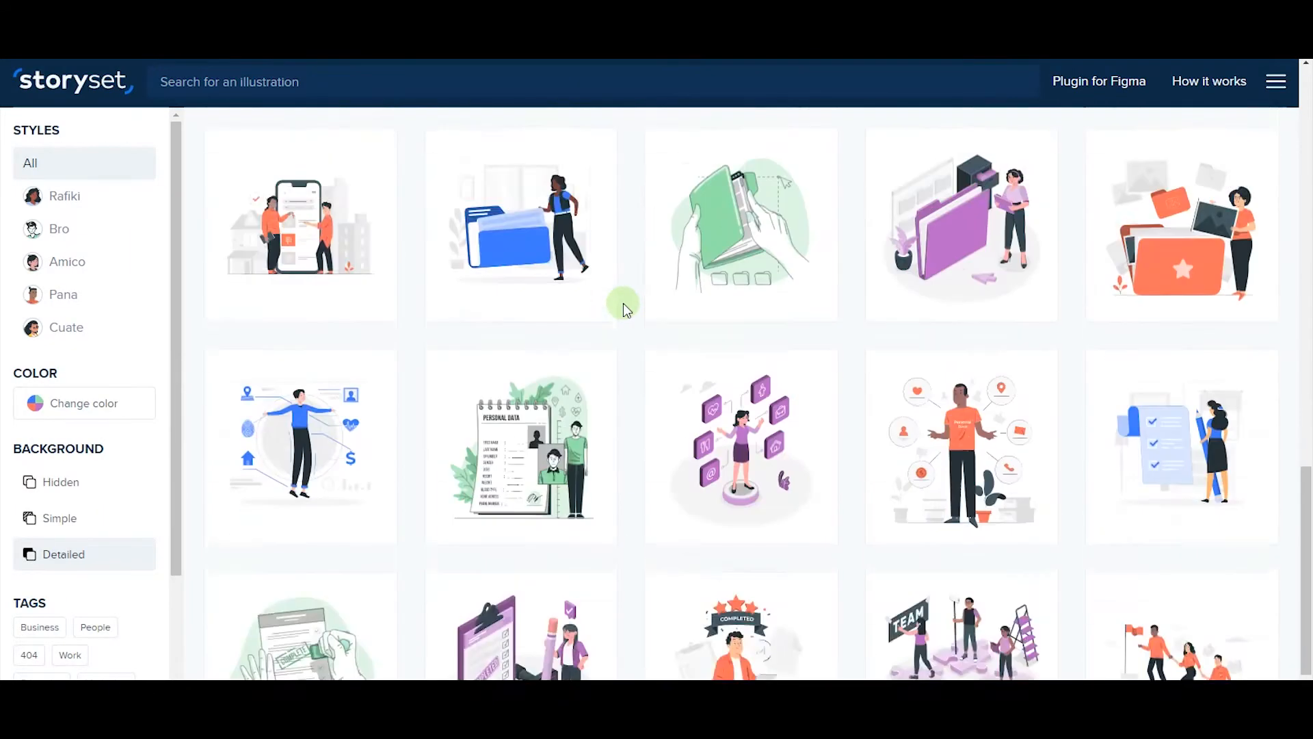
pyautogui.scroll(-3)
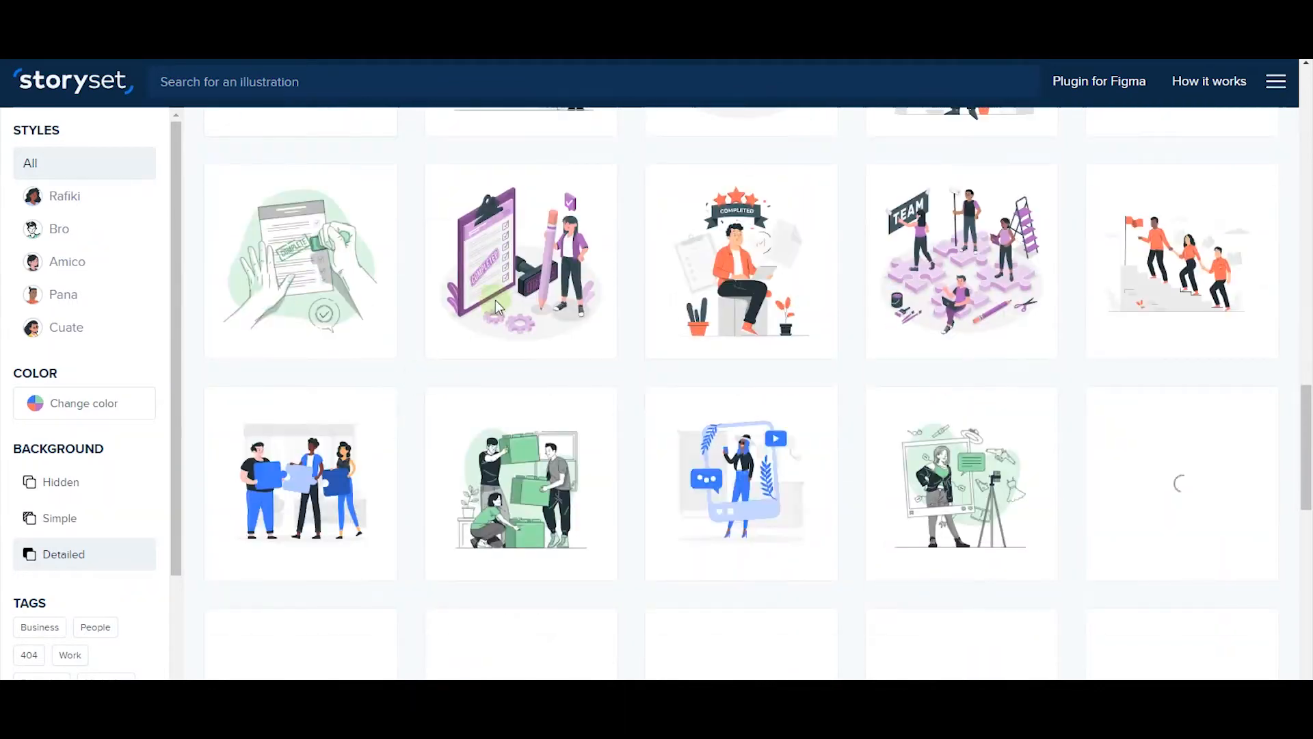
pyautogui.scroll(-3)
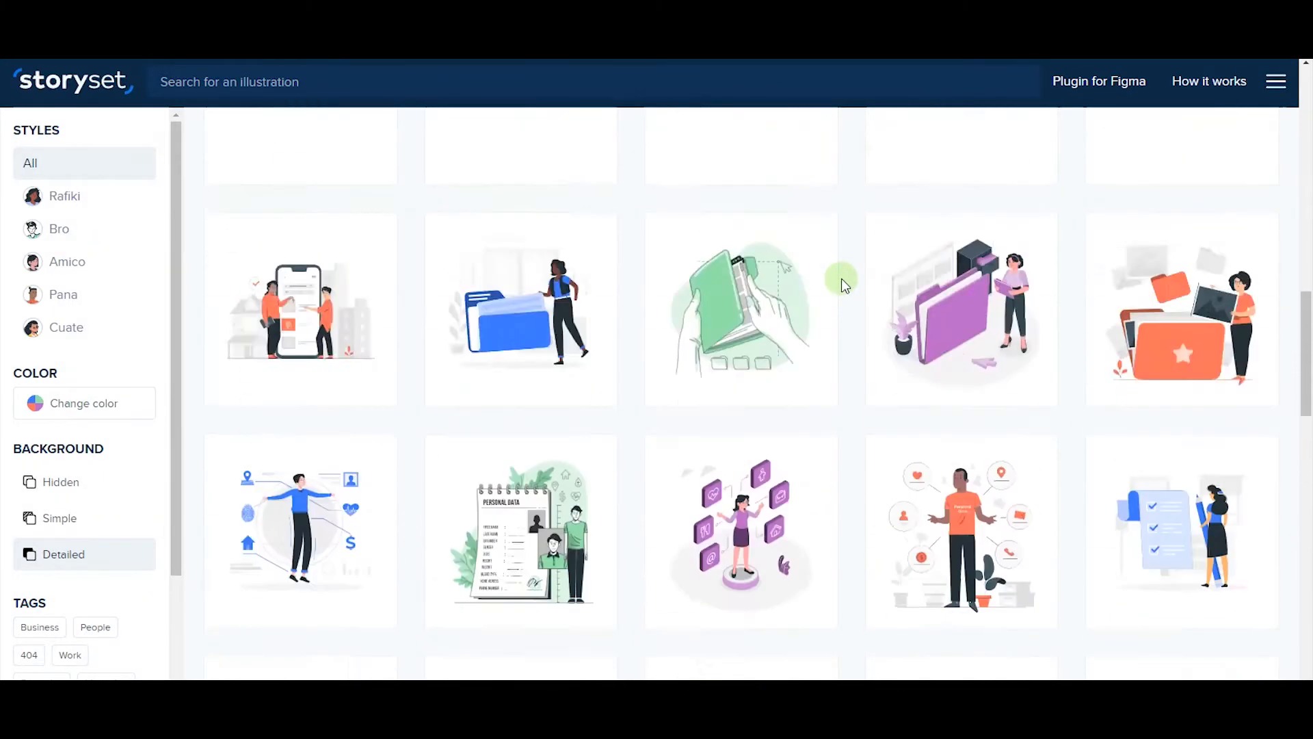
pyautogui.scroll(3)
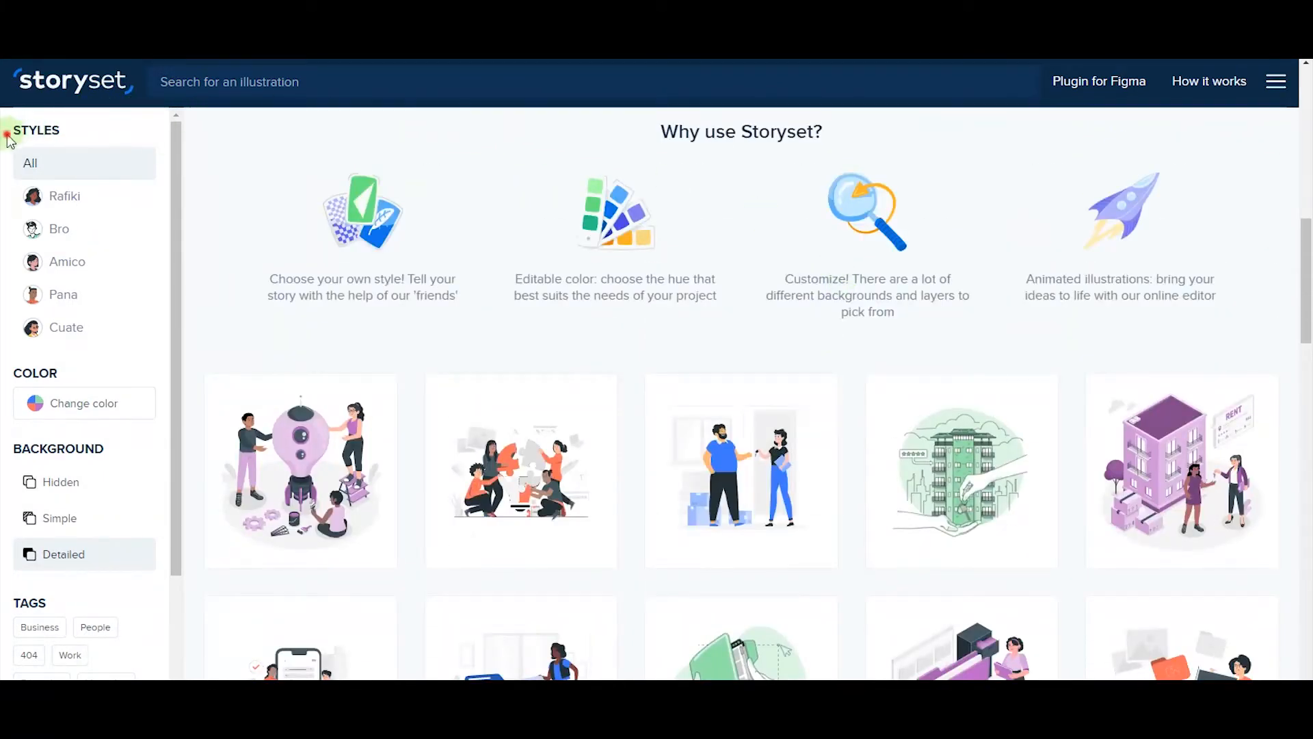
pyautogui.moveTo(57, 163)
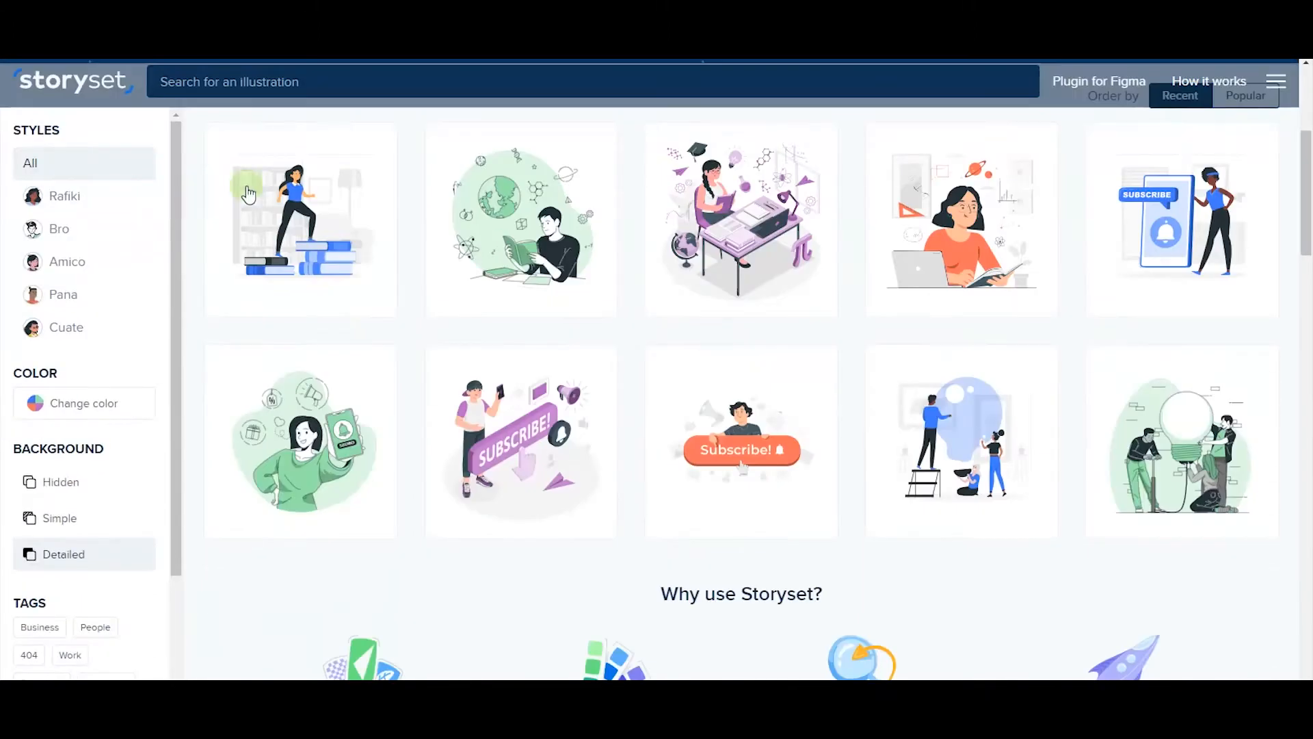
pyautogui.click(63, 196)
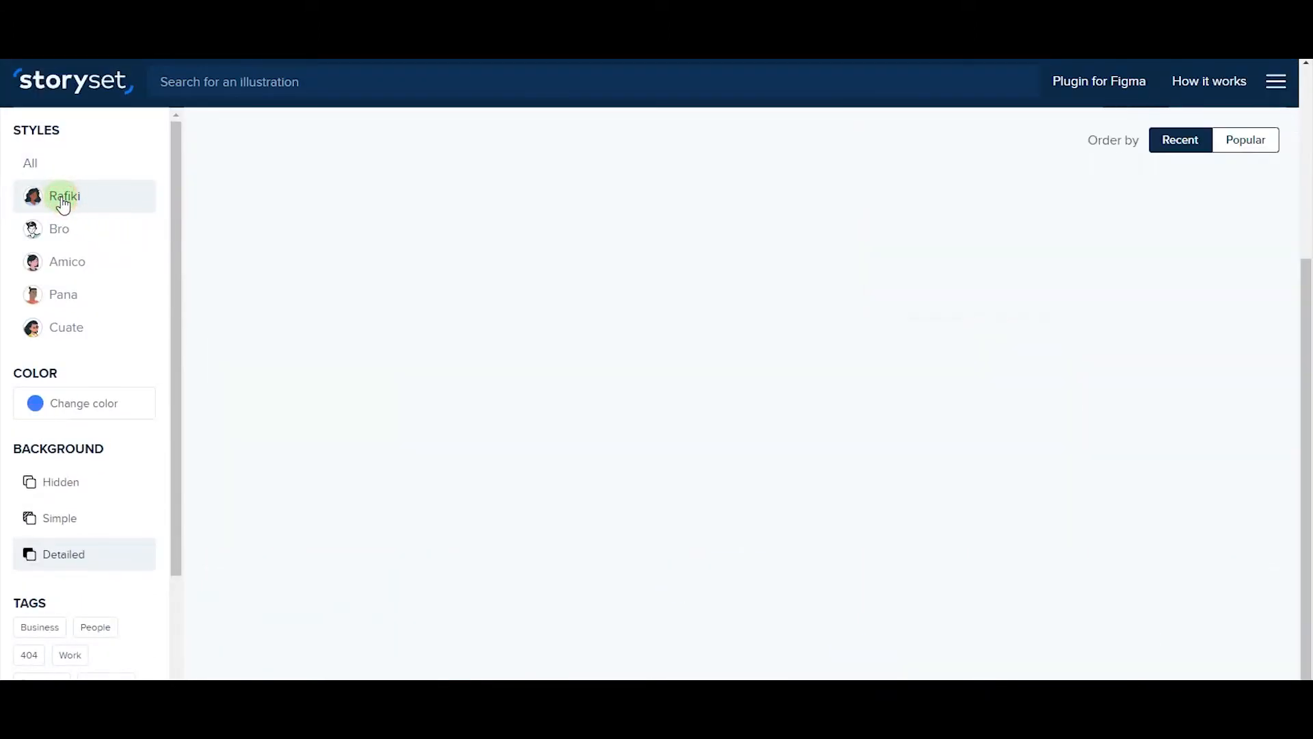
pyautogui.click(64, 195)
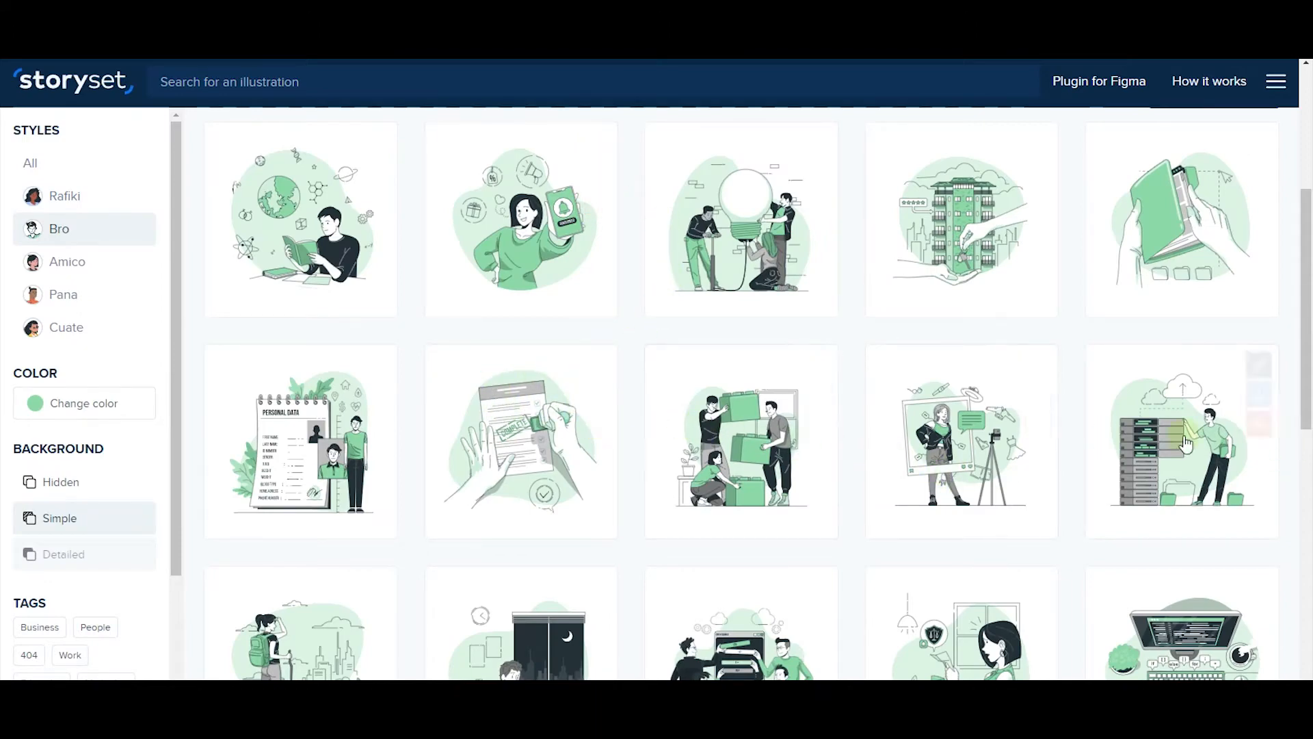
pyautogui.scroll(-3)
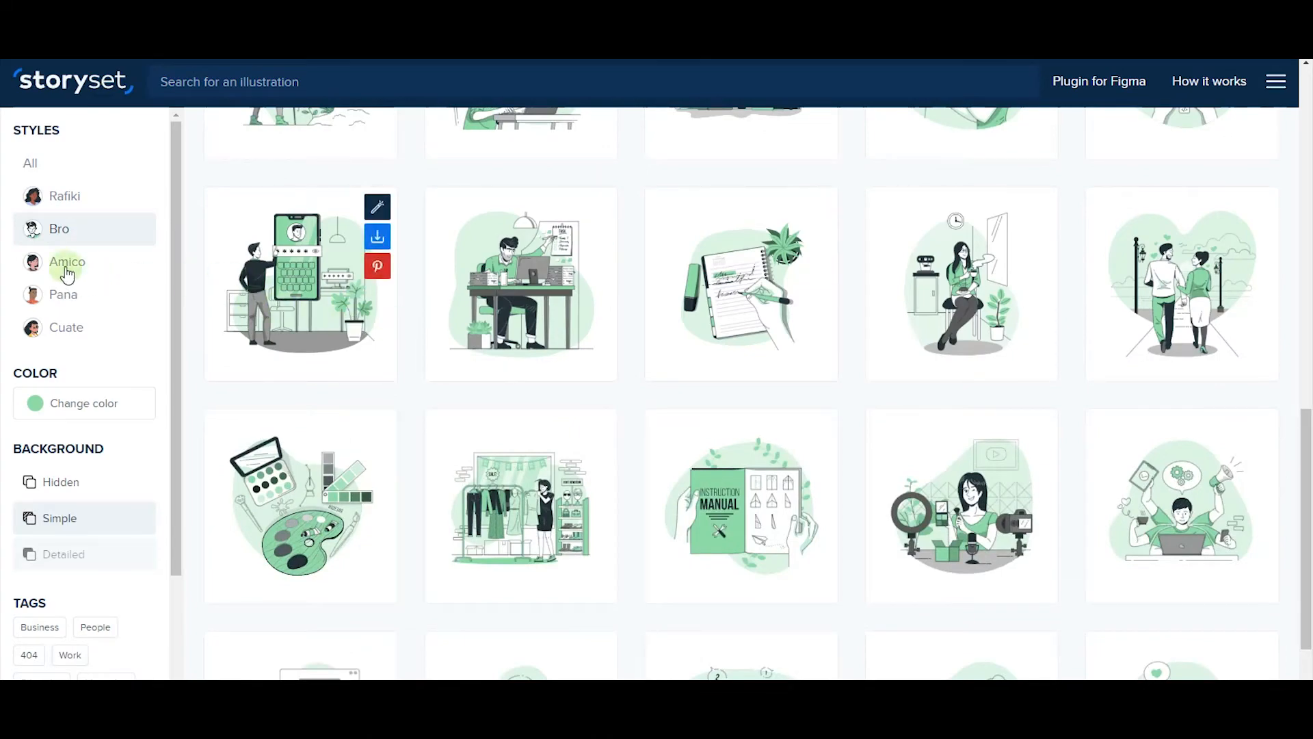
pyautogui.click(67, 262)
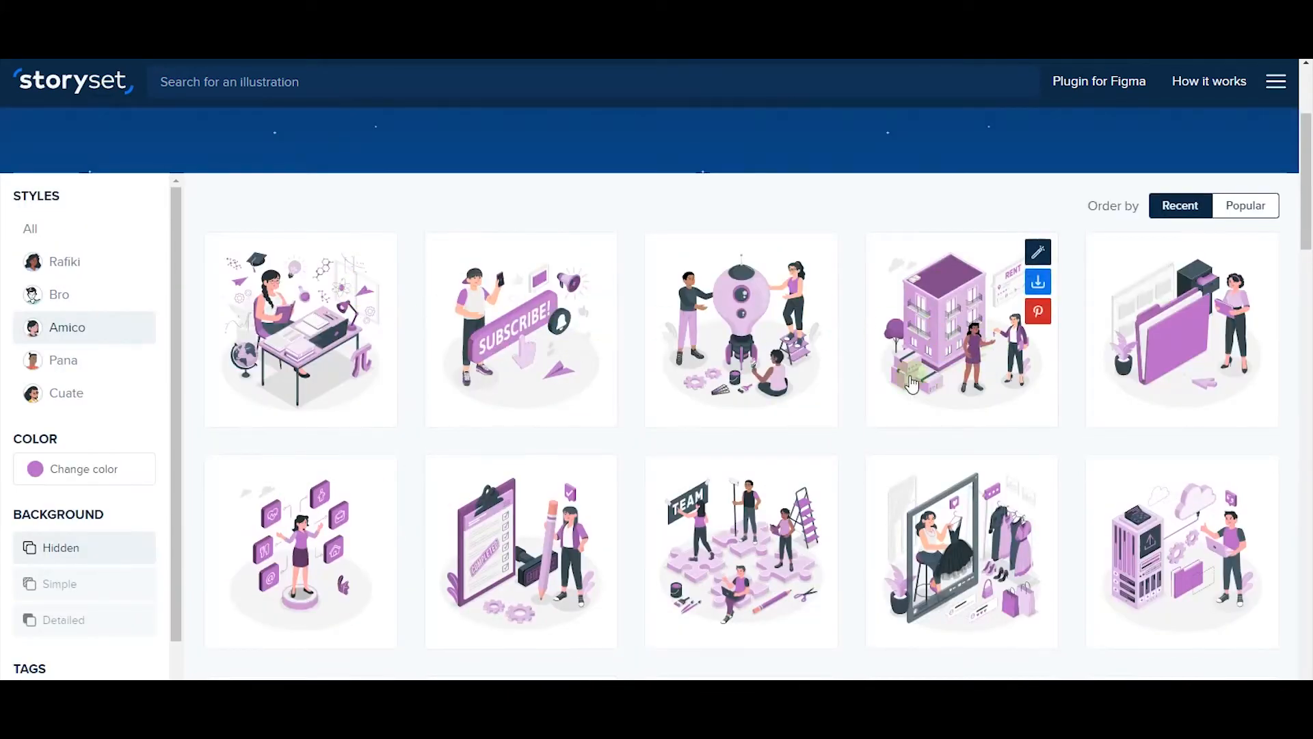
pyautogui.scroll(-3)
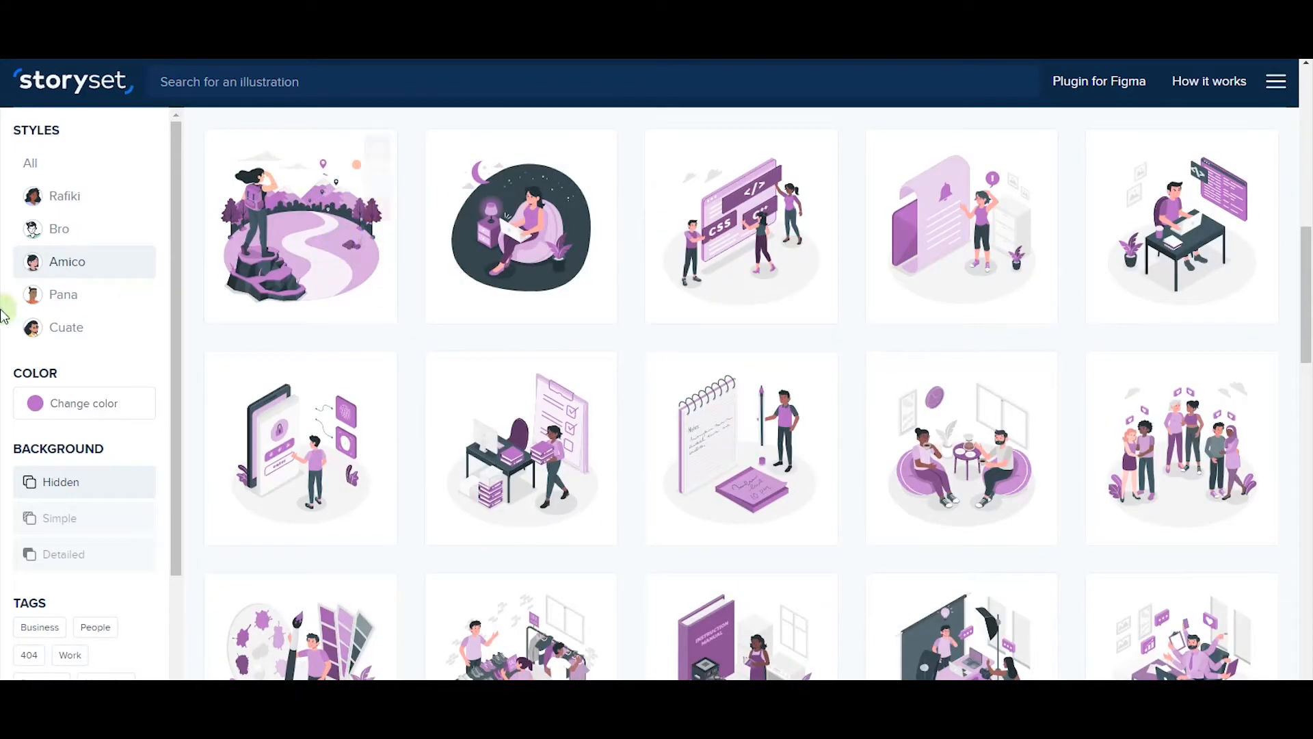
pyautogui.click(66, 327)
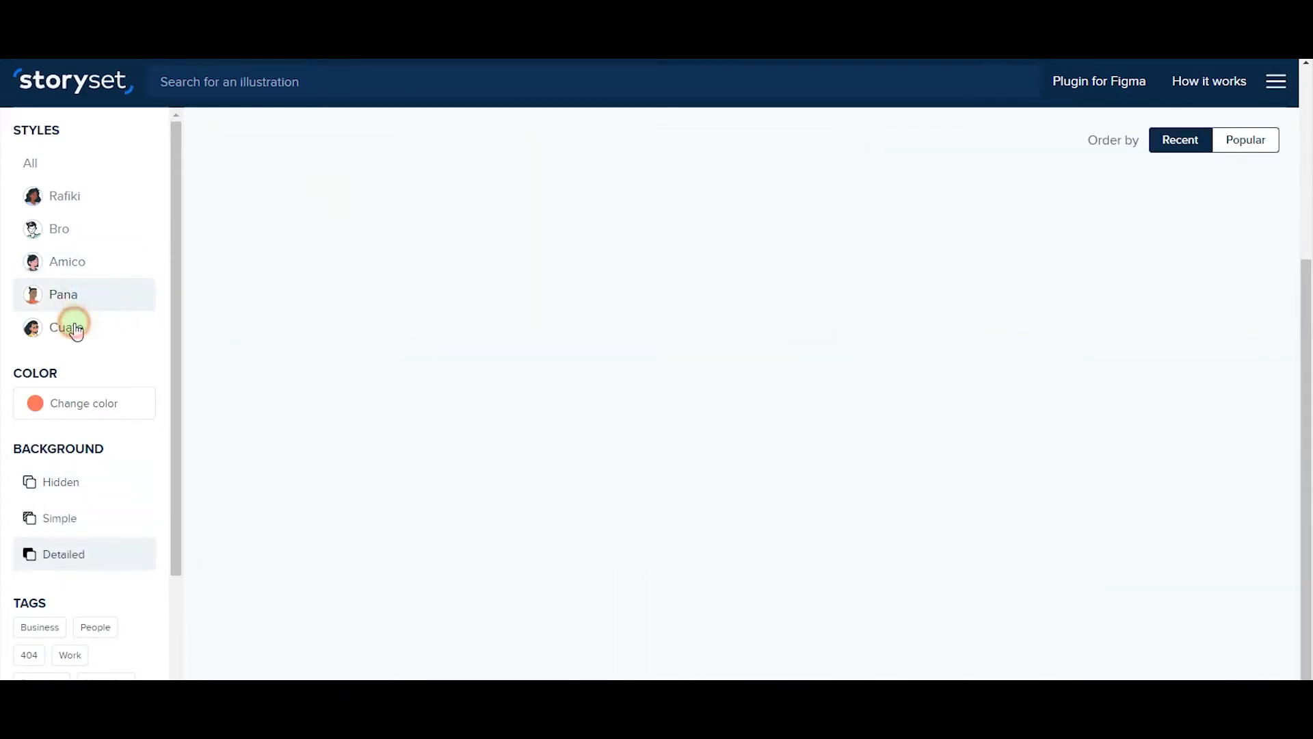
pyautogui.click(66, 327)
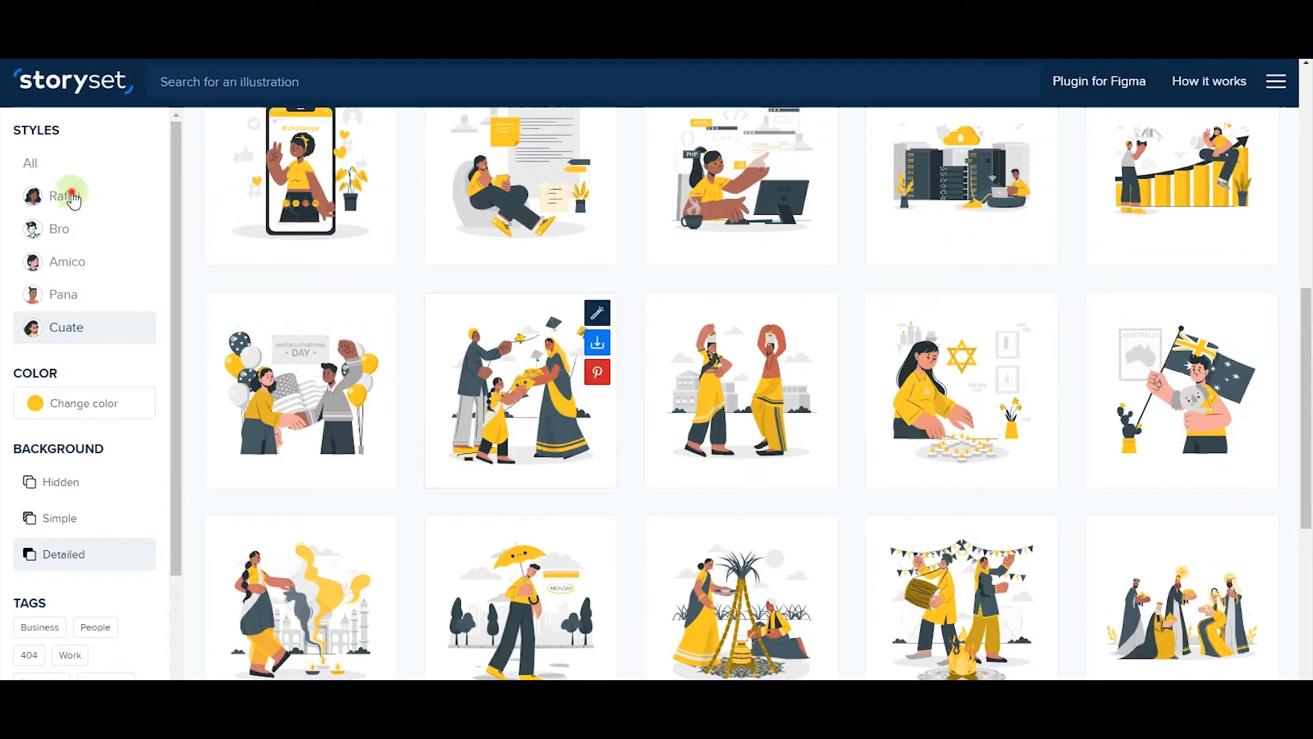
pyautogui.click(64, 195)
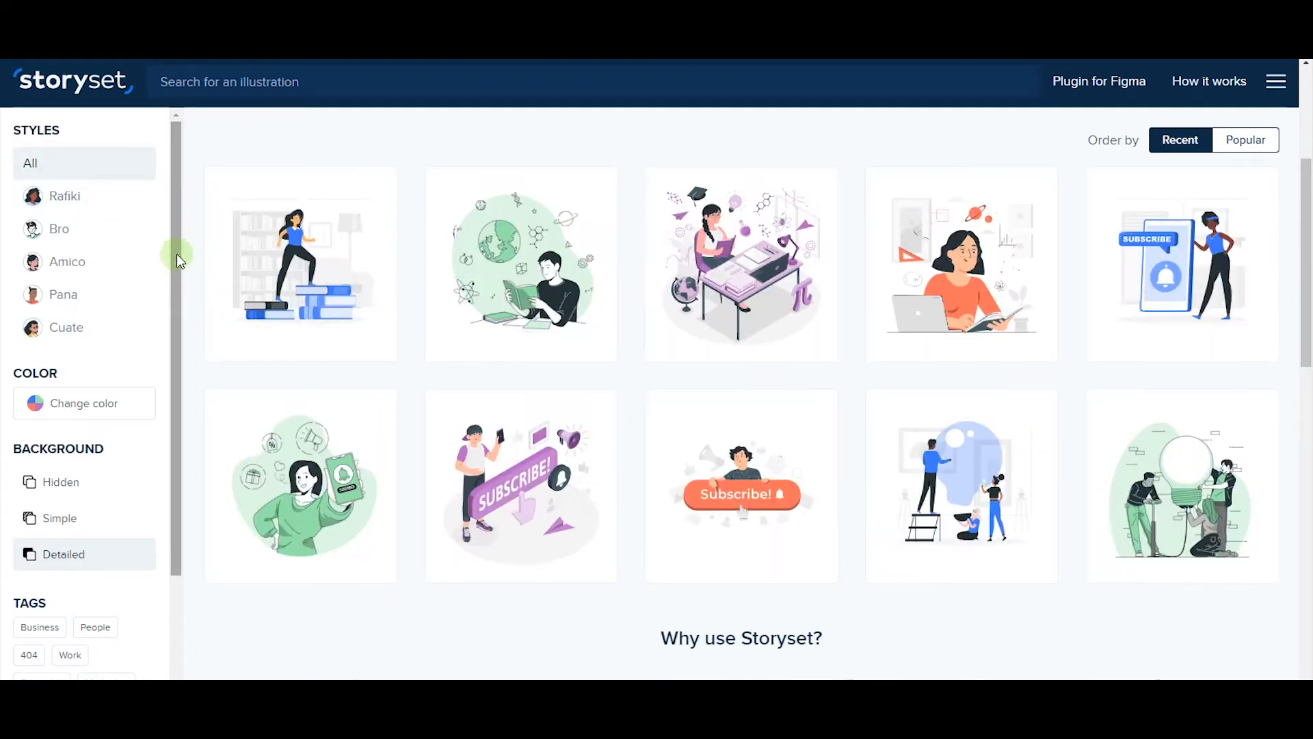
# Recolour the illustrations via Change color, picking a new hue and selecting the colour code
pyautogui.scroll(-3)
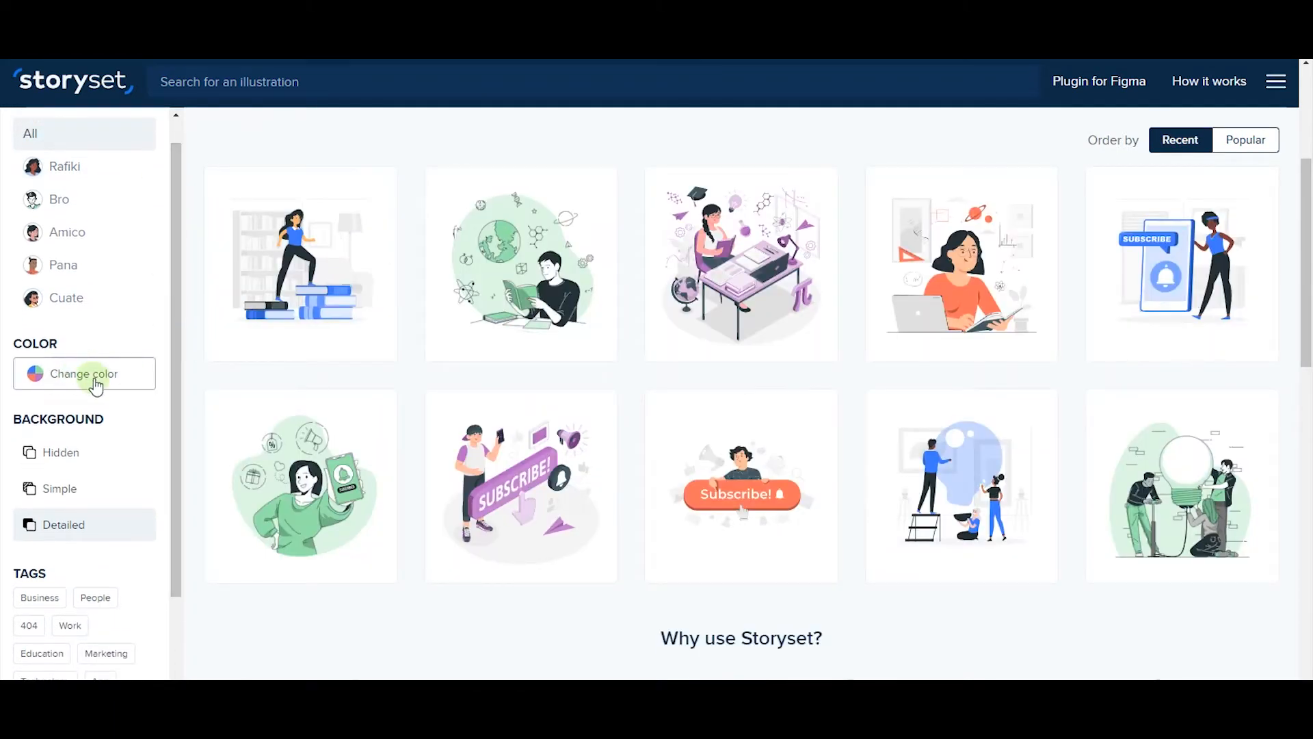
pyautogui.scroll(-3)
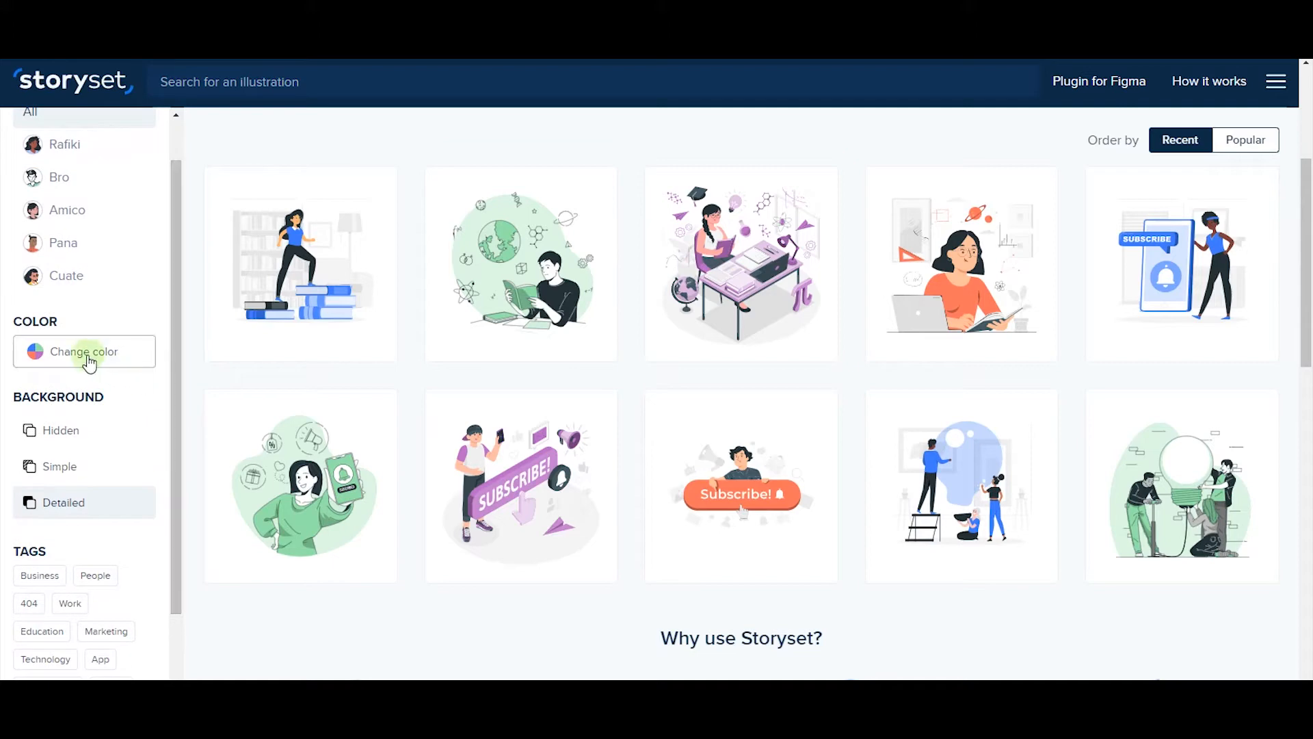
pyautogui.click(84, 351)
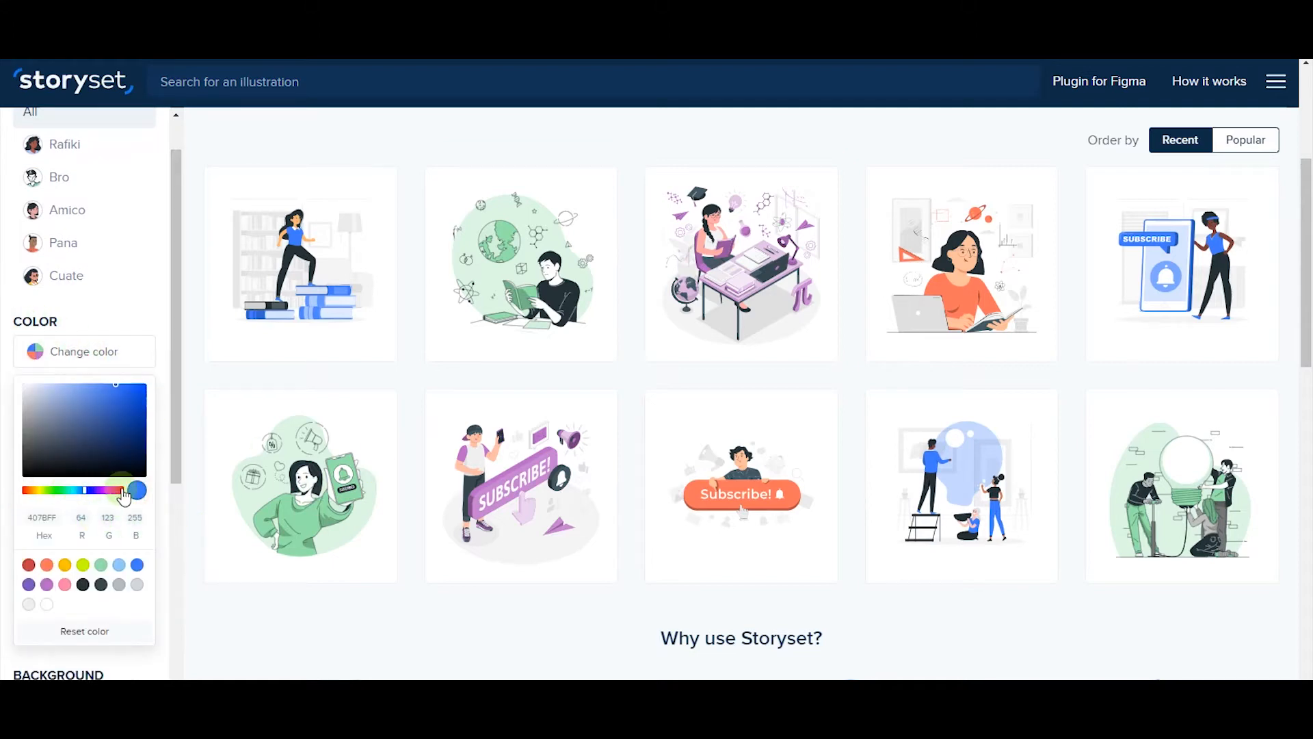
pyautogui.click(101, 416)
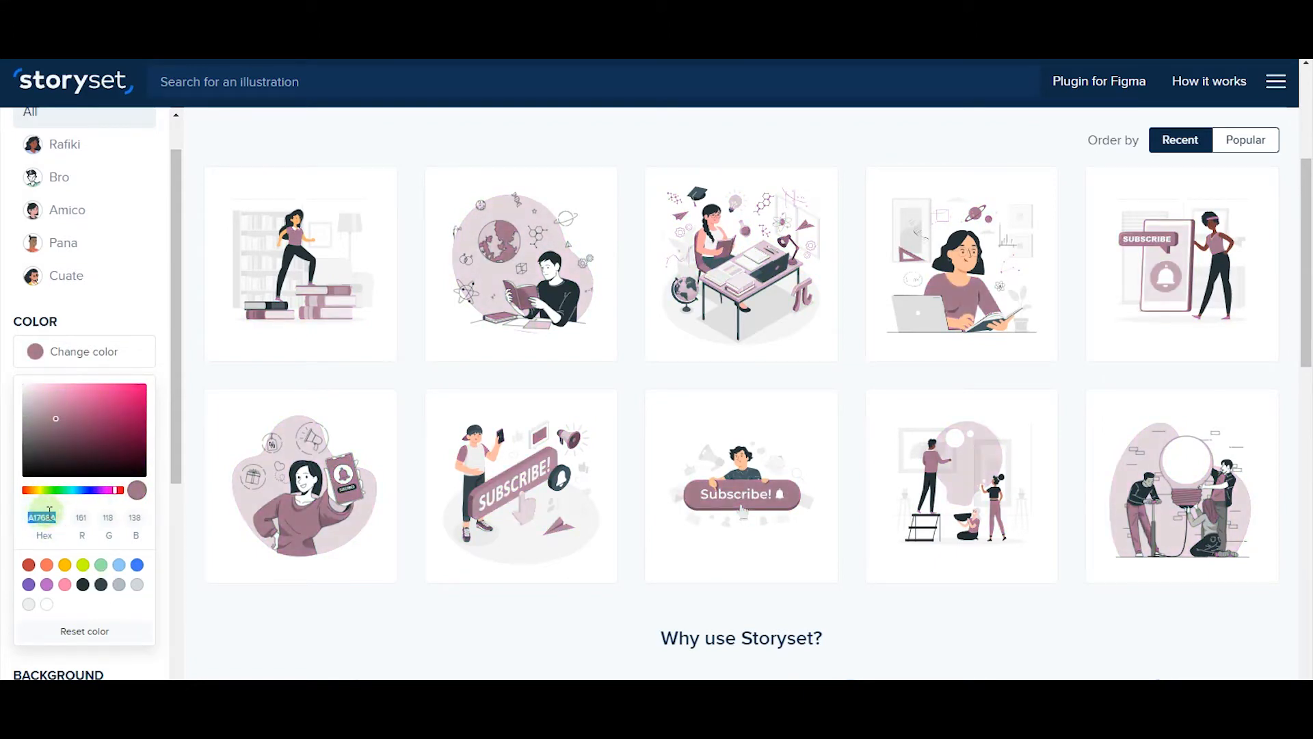
pyautogui.click(137, 490)
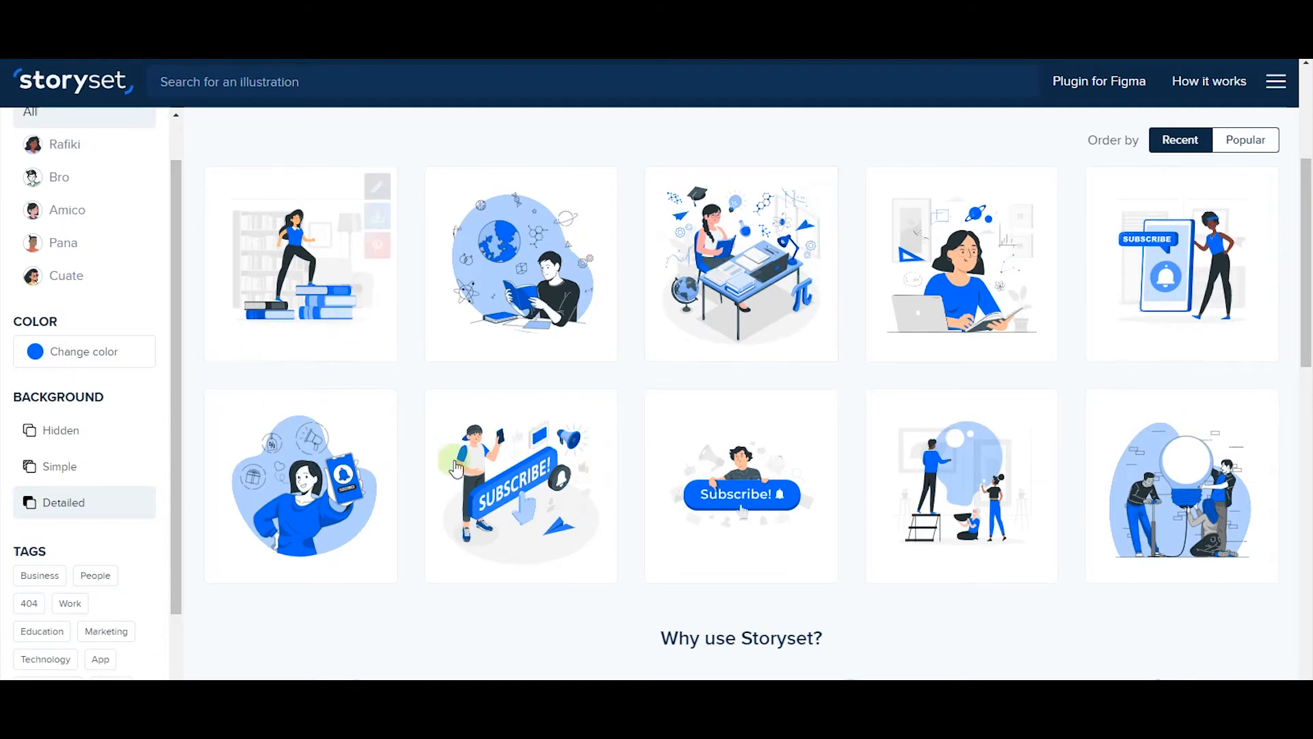
# Scroll through the blue gallery with Detailed background, then back to the top
pyautogui.scroll(-3)
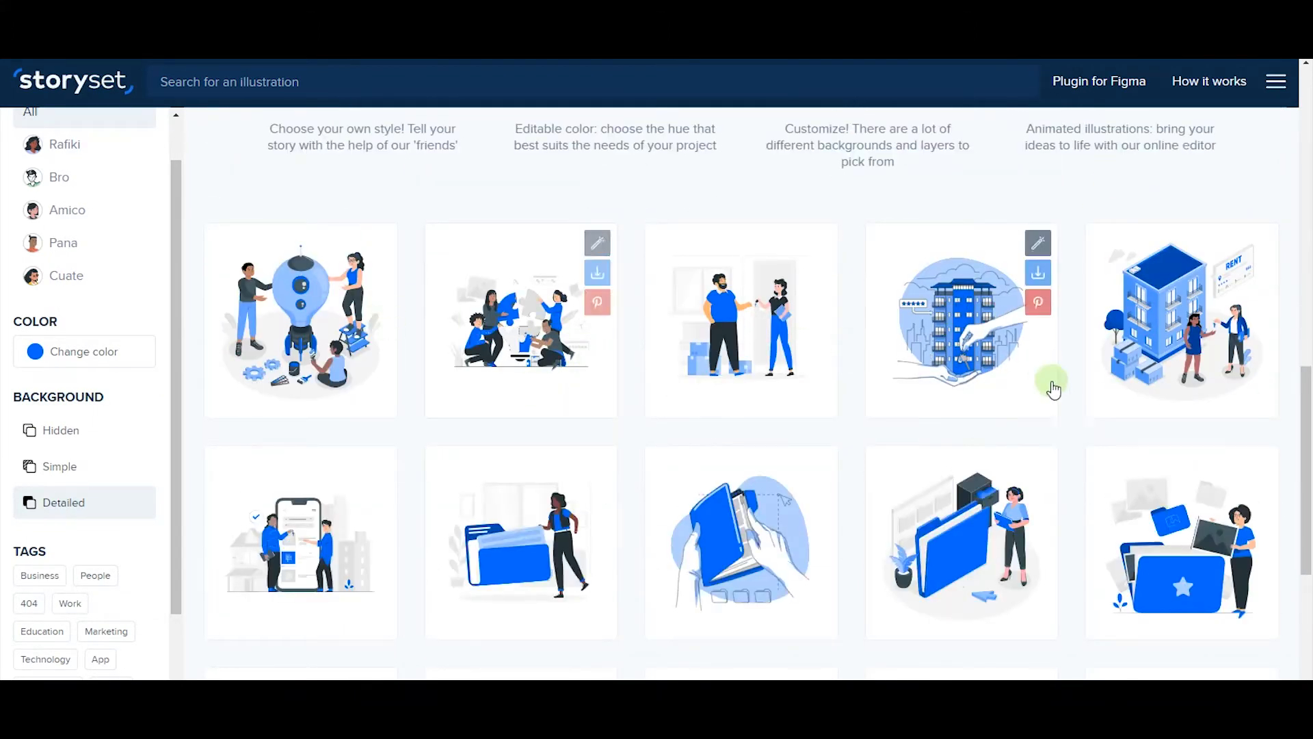
pyautogui.scroll(-3)
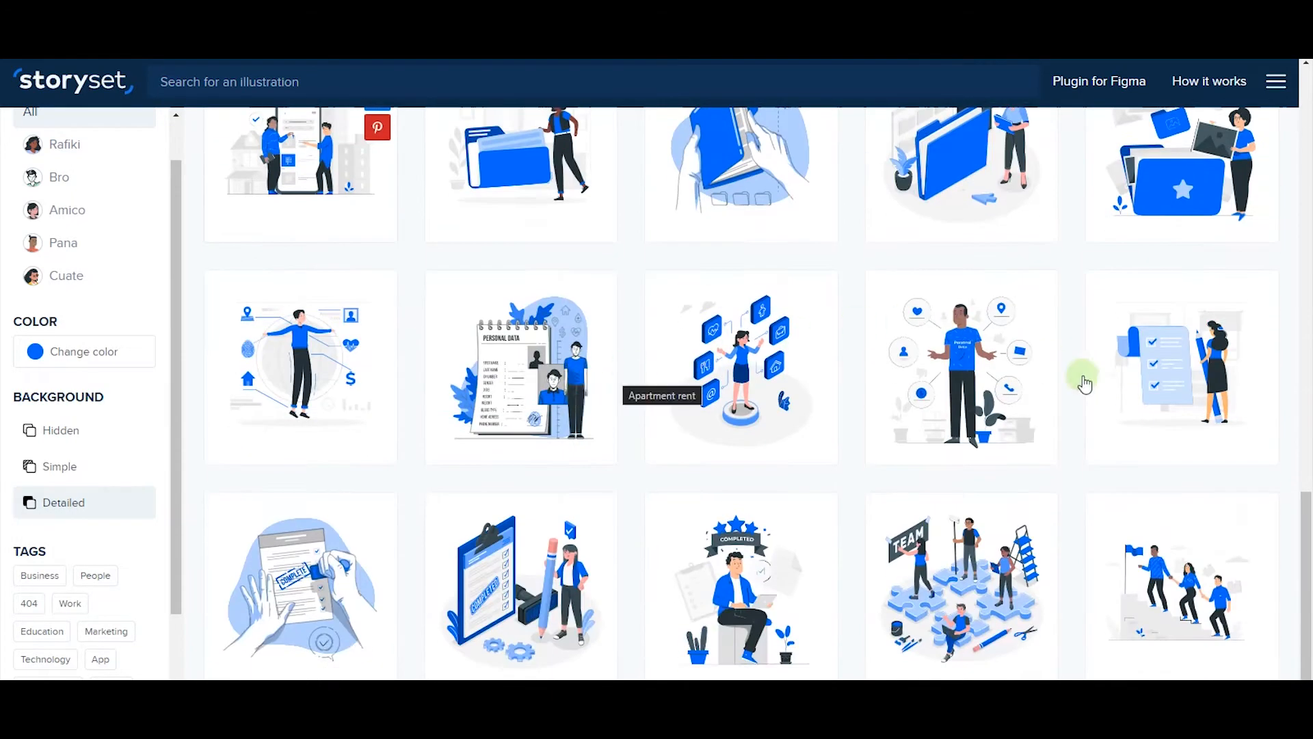
pyautogui.moveTo(683, 421)
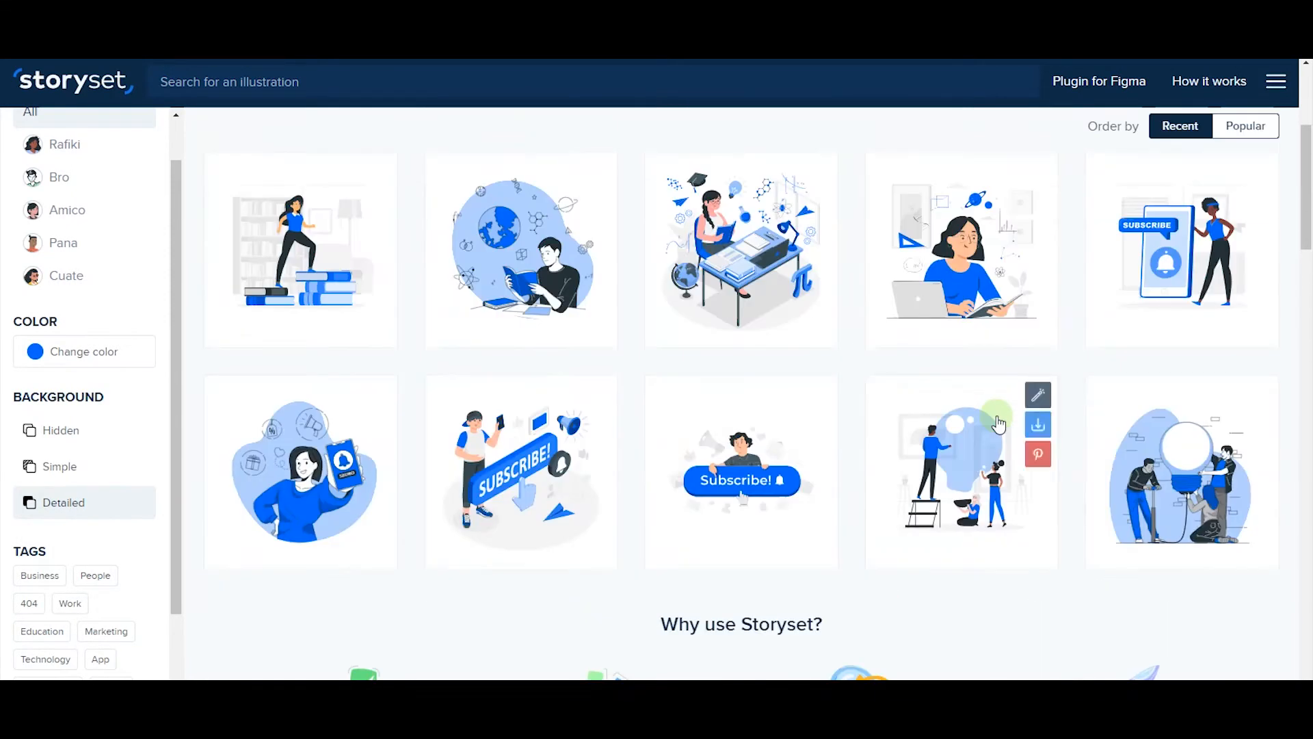
pyautogui.scroll(-3)
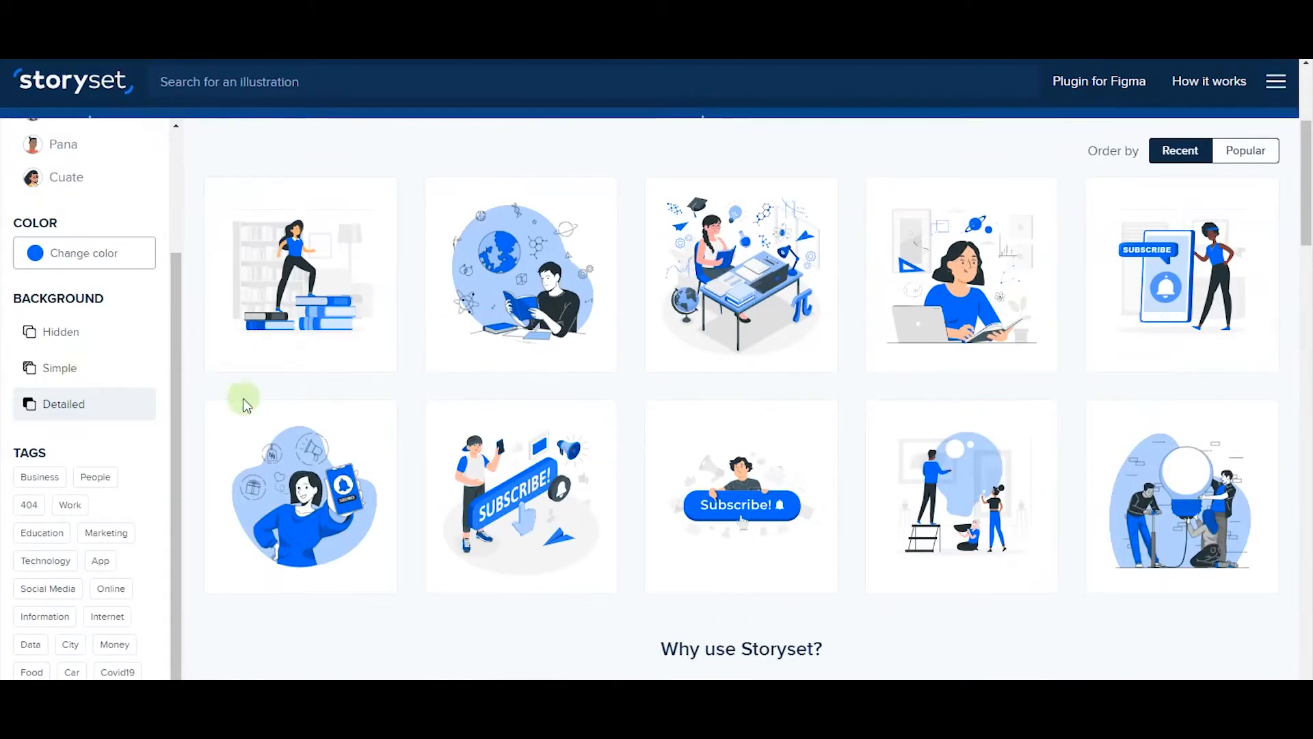
pyautogui.scroll(3)
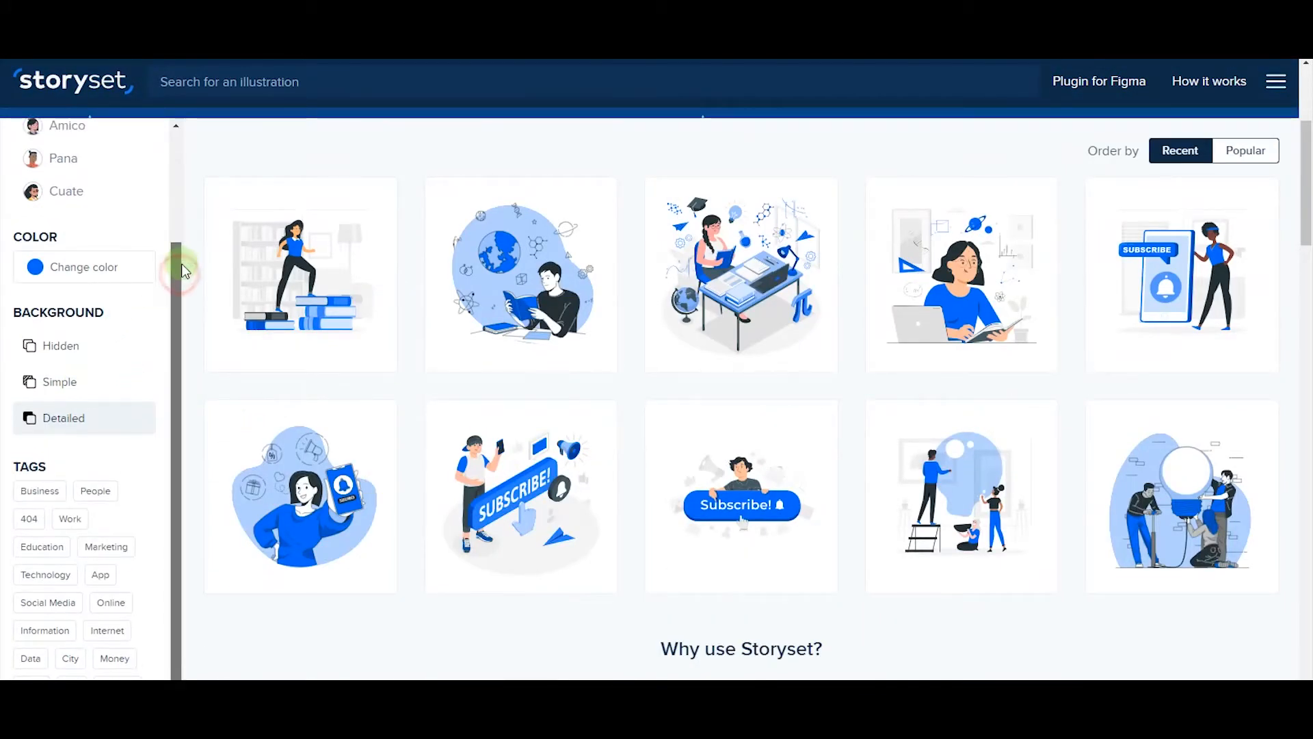
pyautogui.moveTo(662, 255)
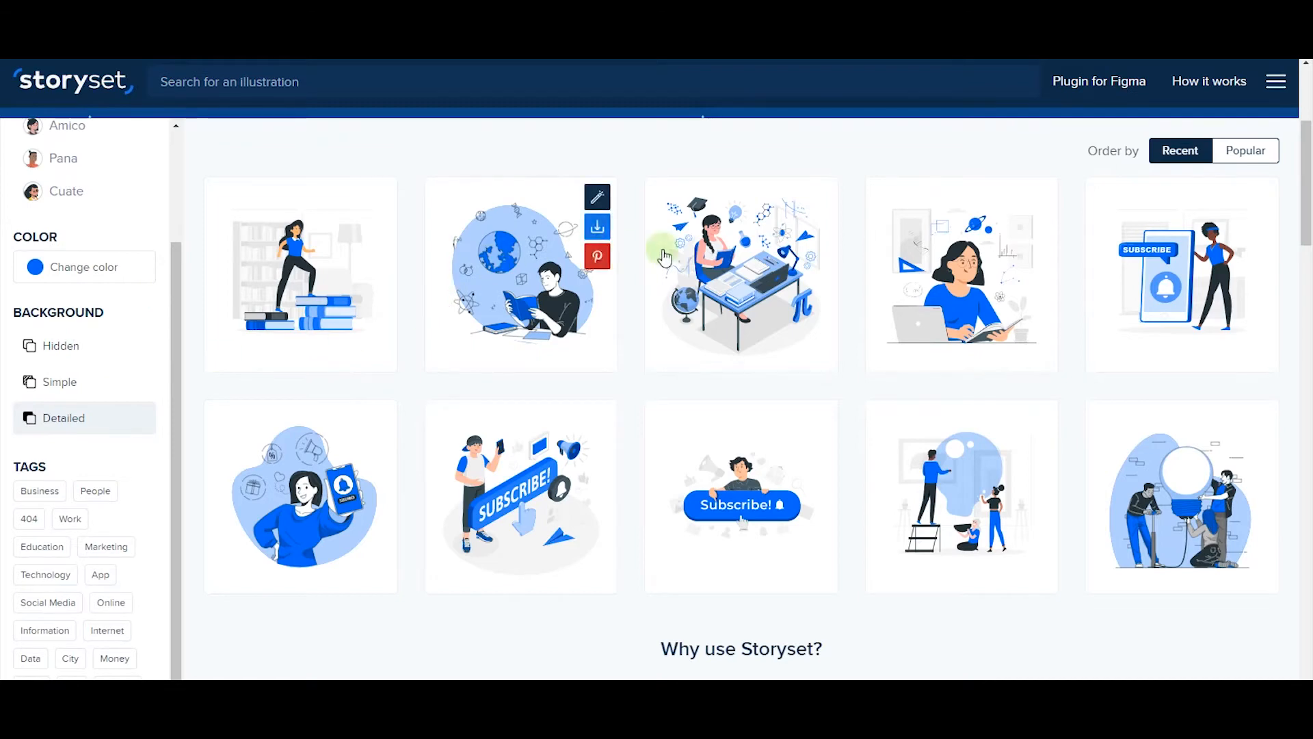
pyautogui.moveTo(796, 218)
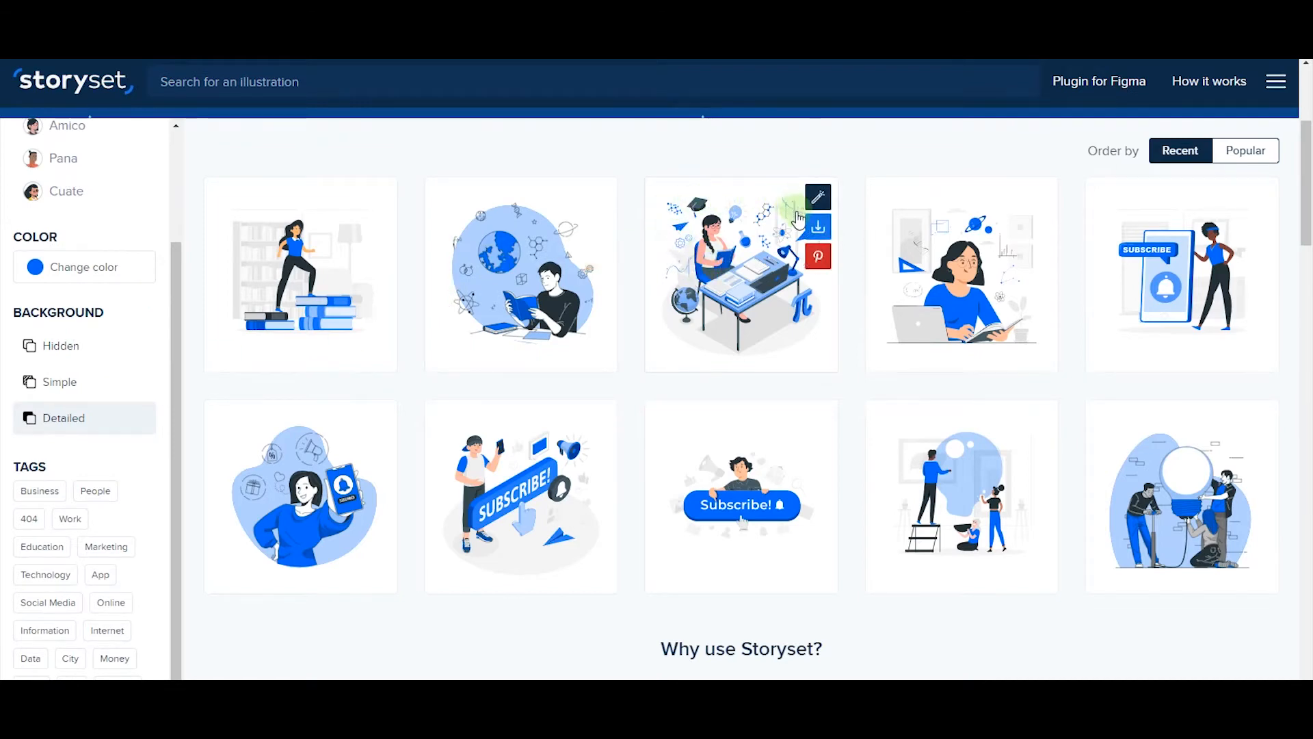
pyautogui.moveTo(648, 273)
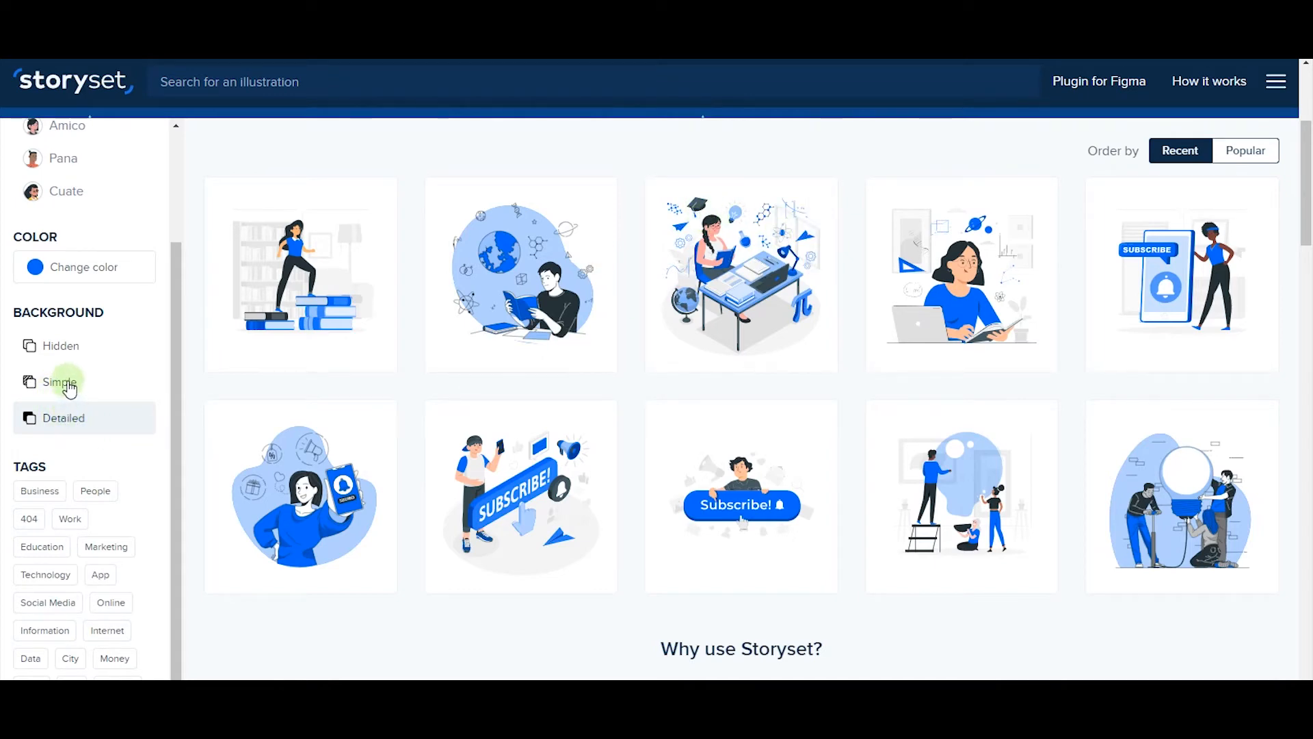
pyautogui.click(59, 382)
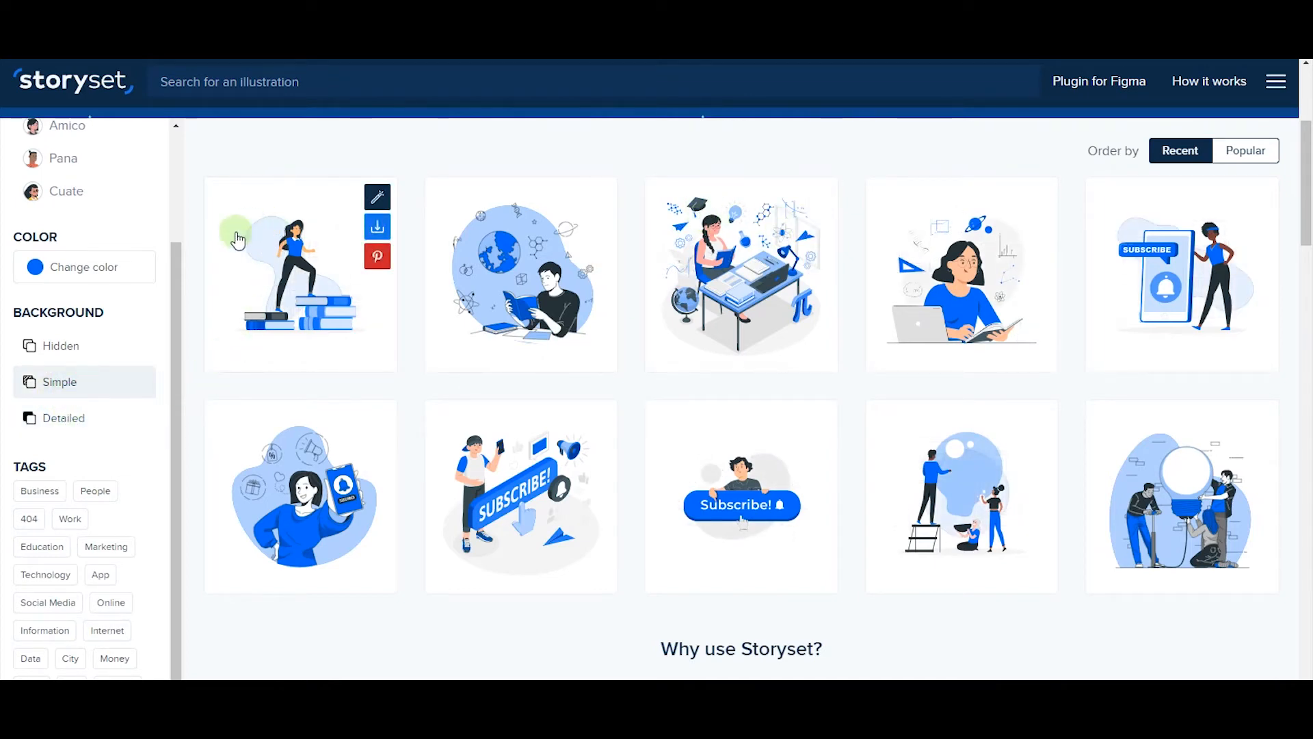
pyautogui.click(64, 418)
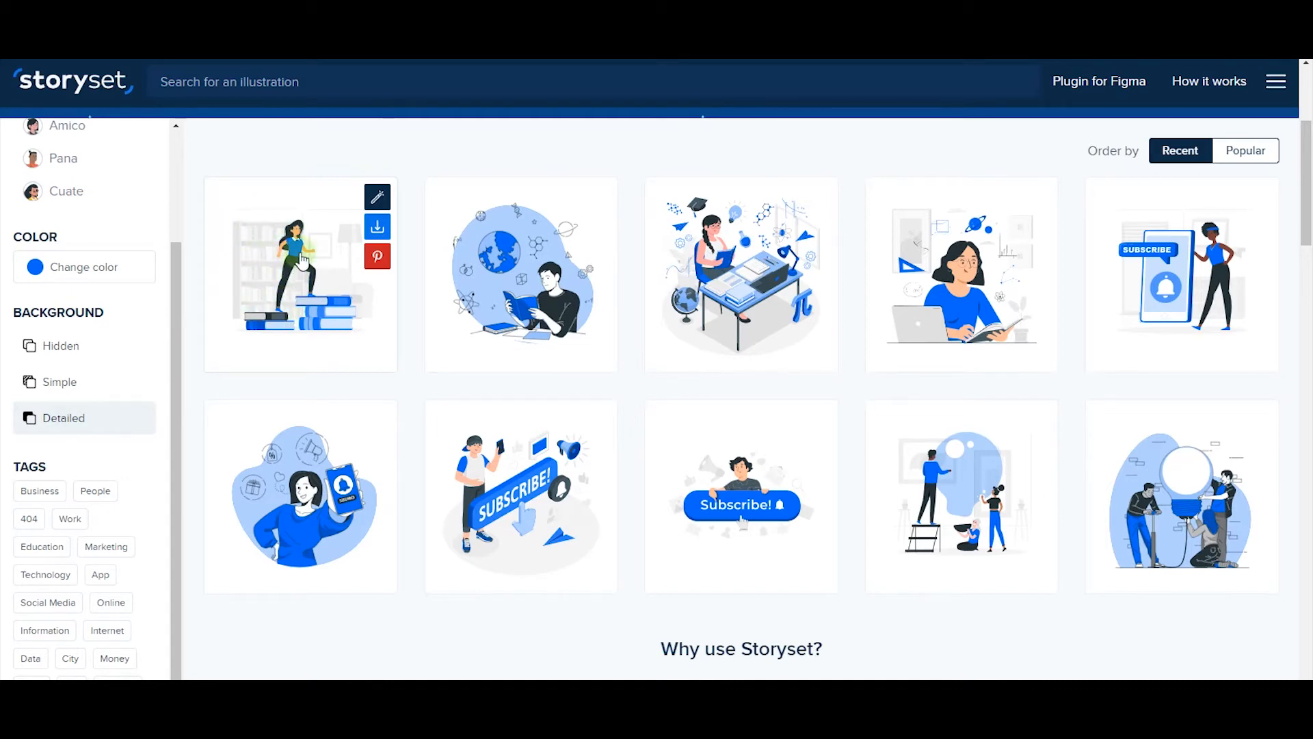
pyautogui.moveTo(224, 430)
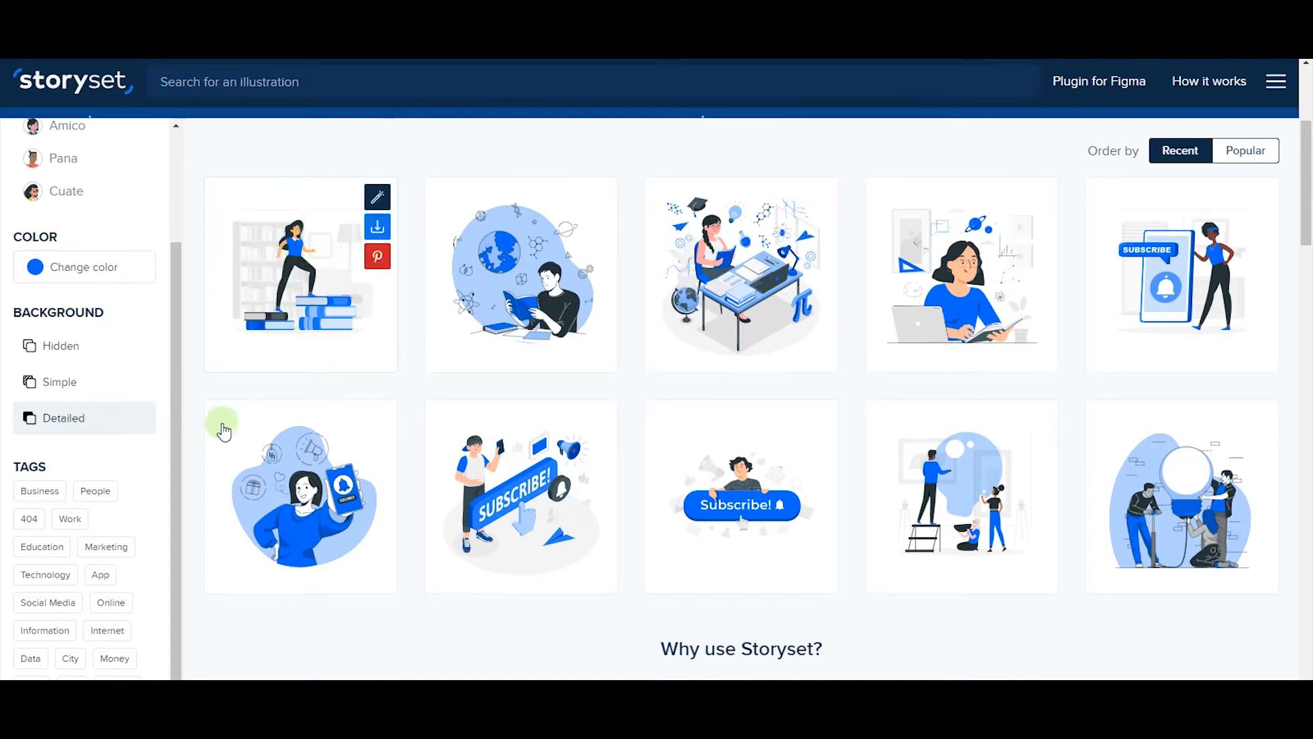
pyautogui.click(60, 381)
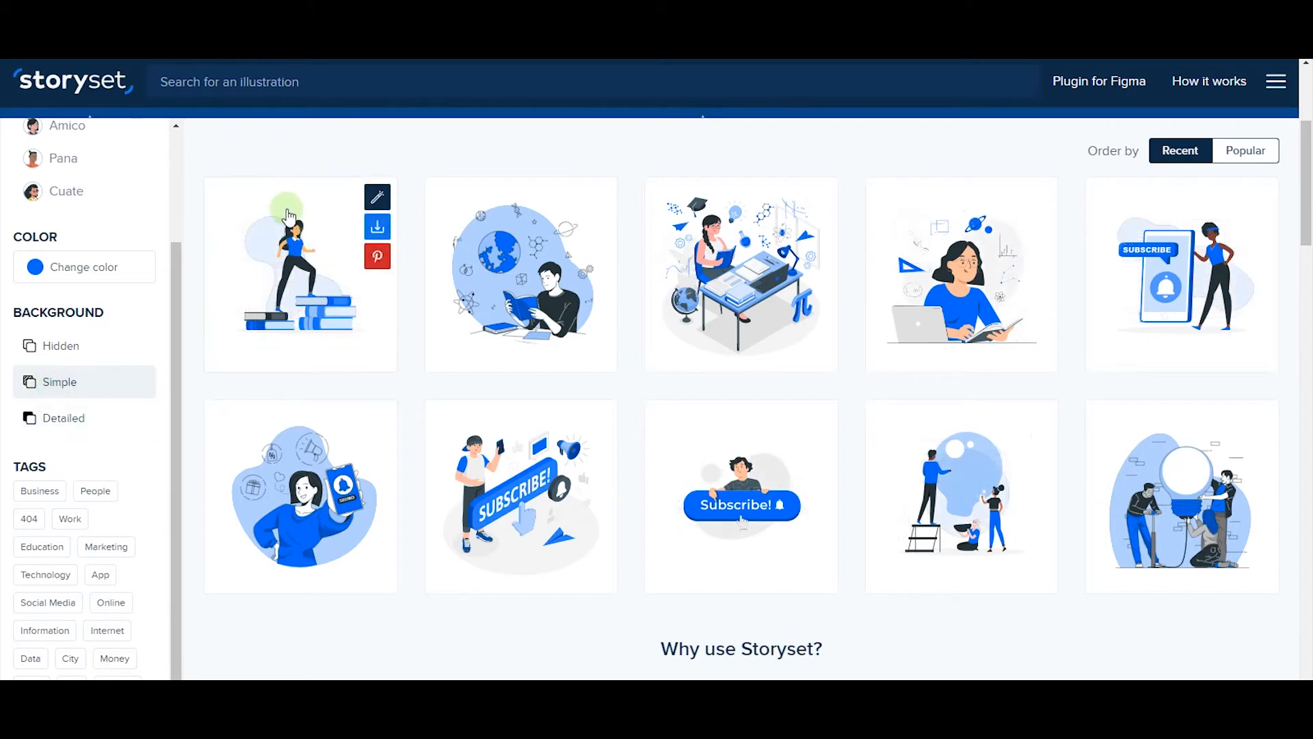
pyautogui.moveTo(235, 291)
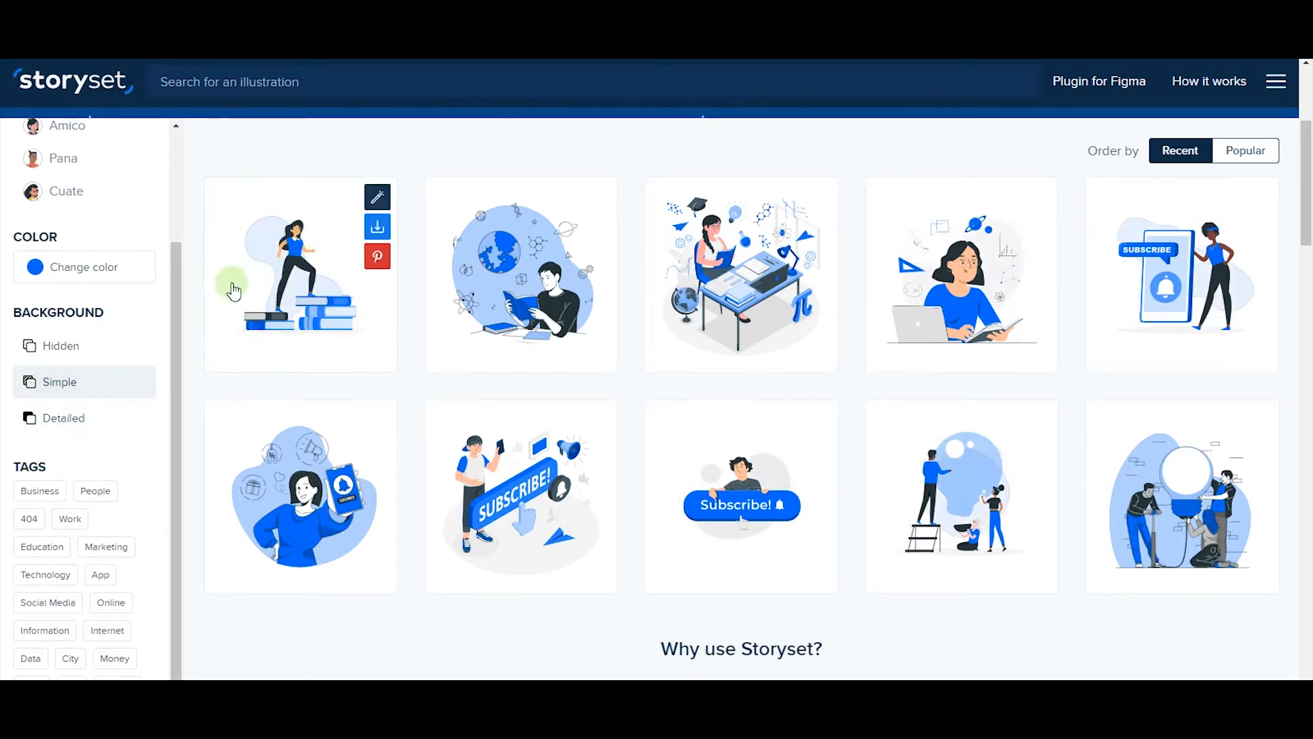
pyautogui.click(60, 345)
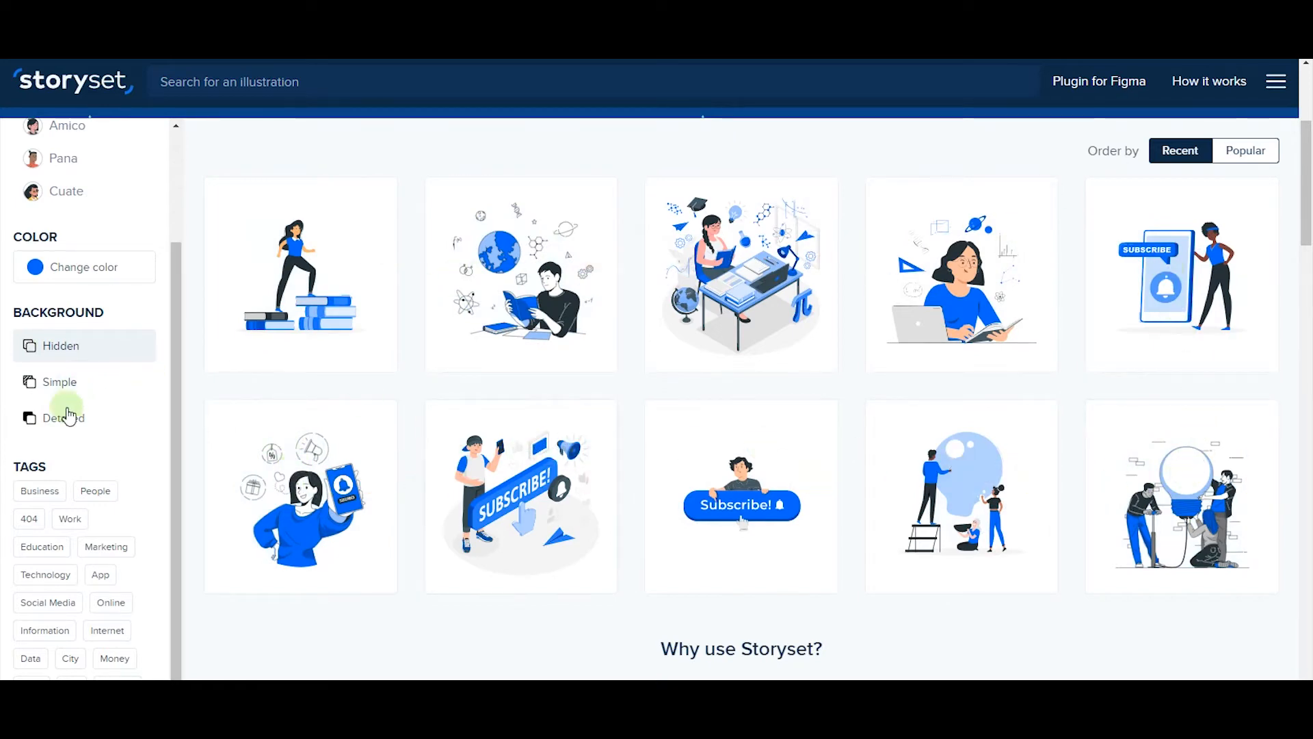
pyautogui.click(63, 418)
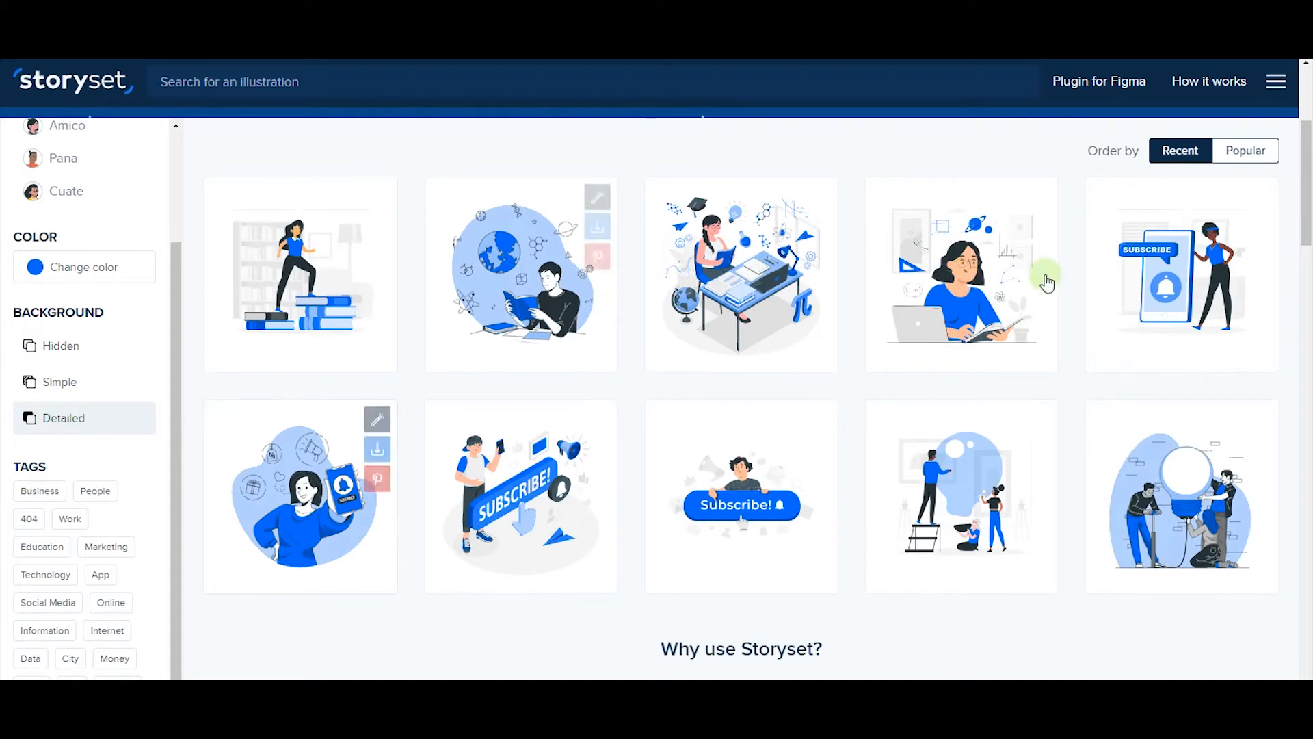
pyautogui.scroll(-3)
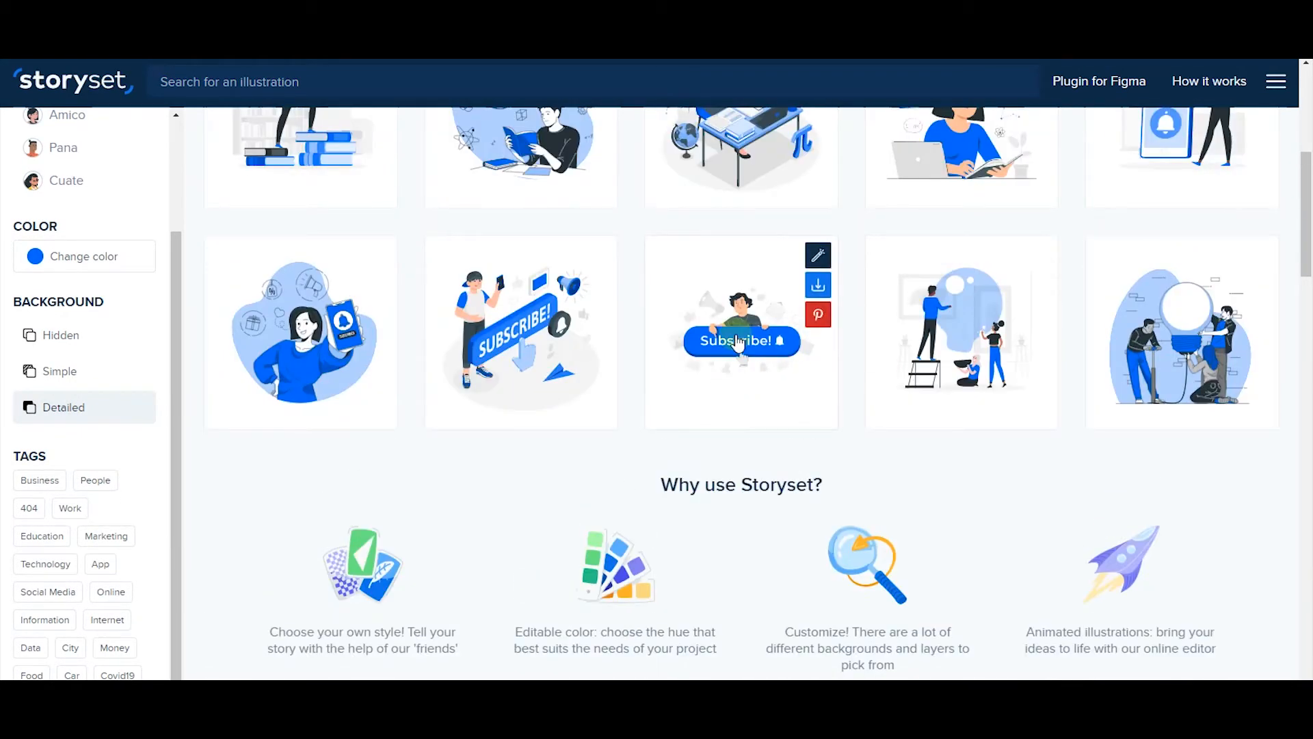
# Open the Subscribe! button illustration's preview from the gallery
pyautogui.click(741, 333)
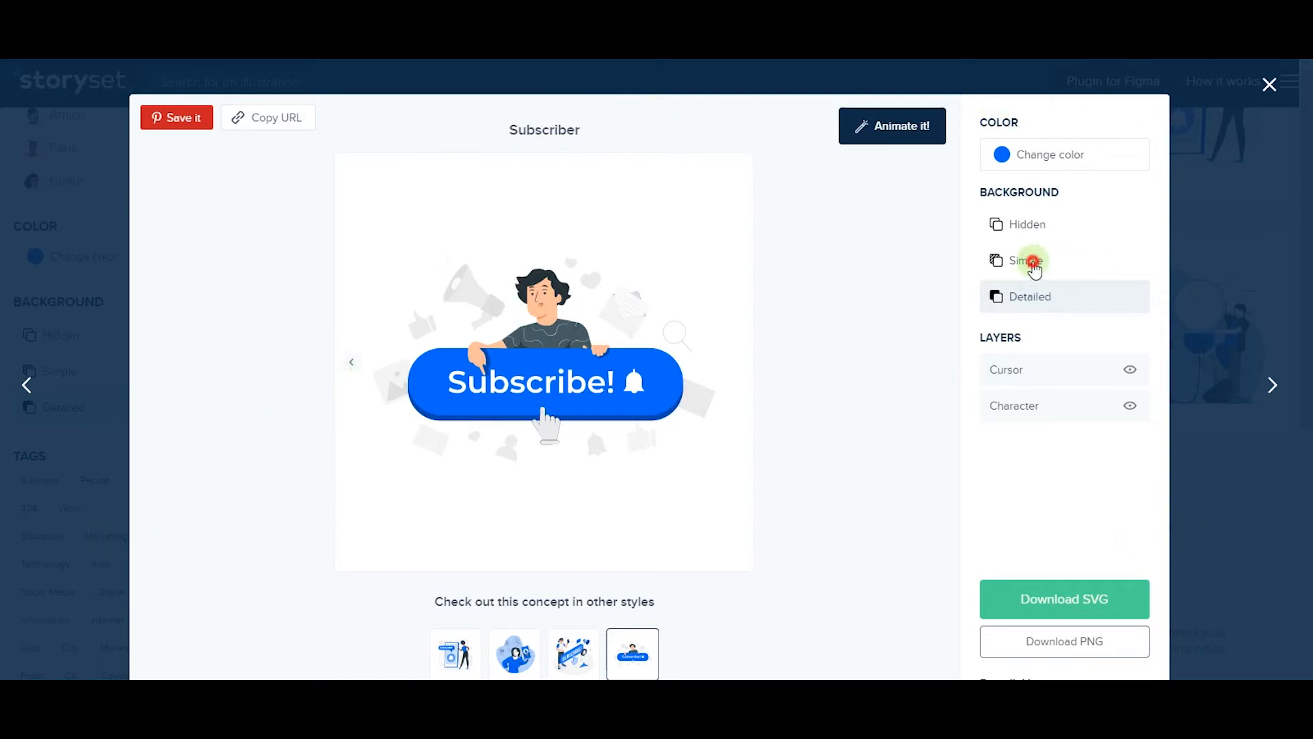
pyautogui.click(1026, 224)
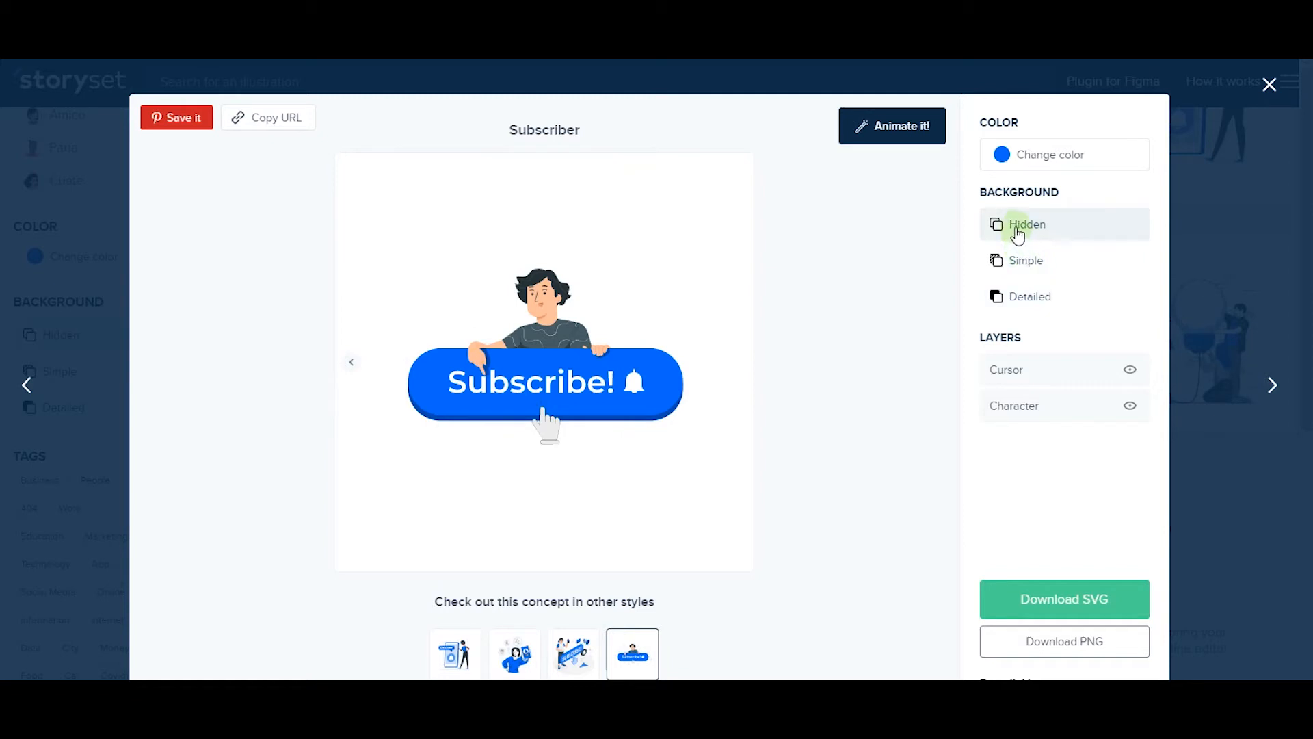
pyautogui.click(1025, 261)
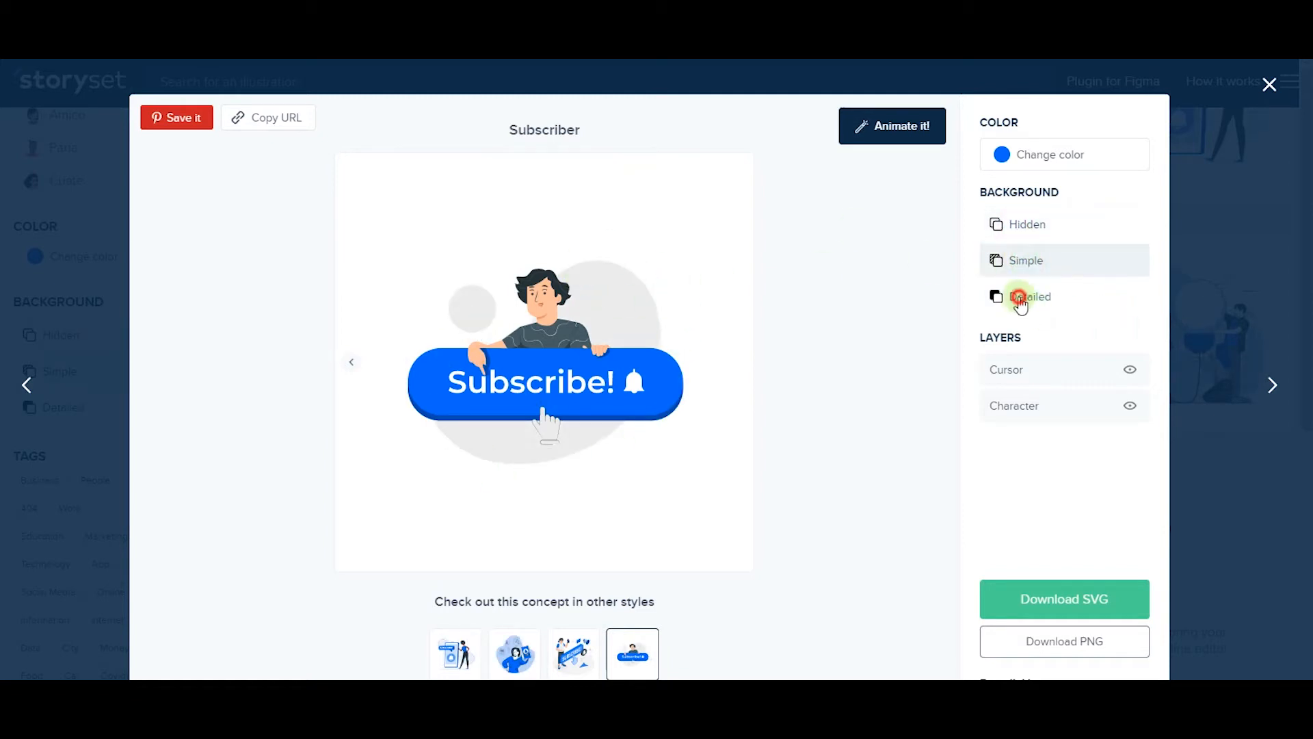
pyautogui.click(1029, 297)
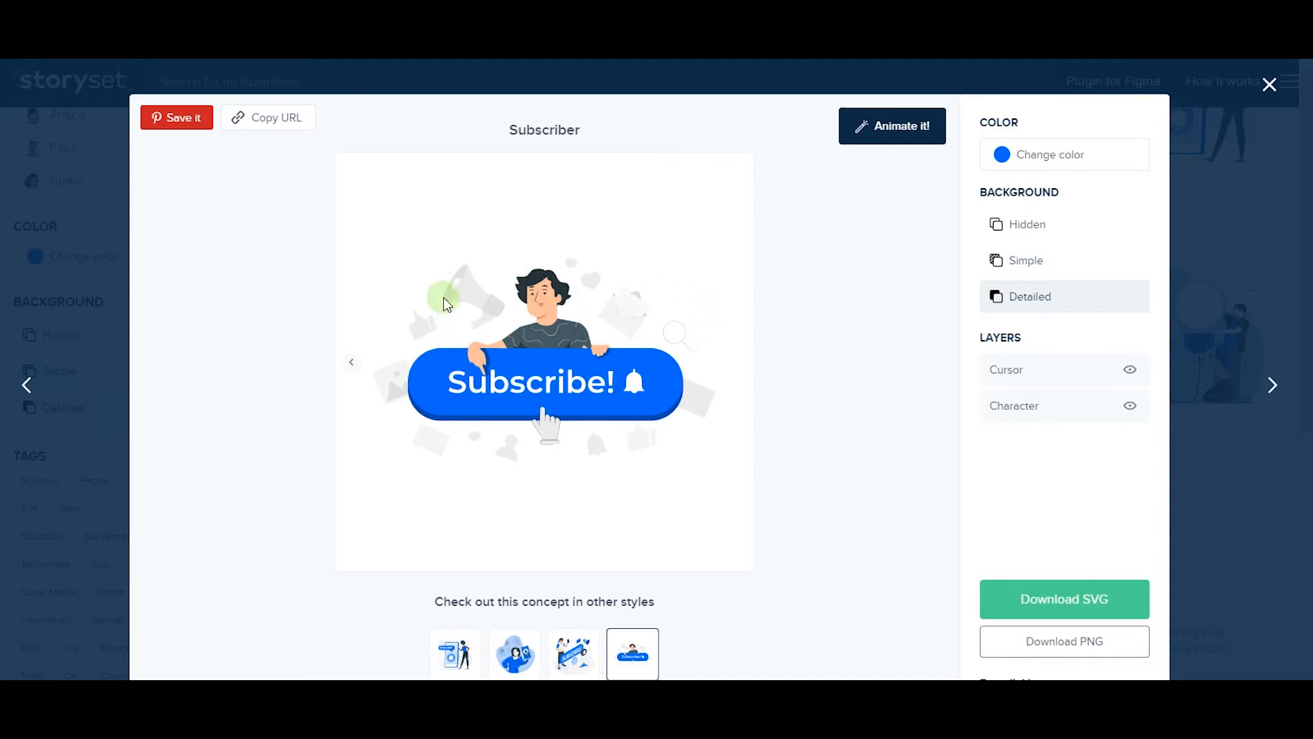
pyautogui.moveTo(815, 347)
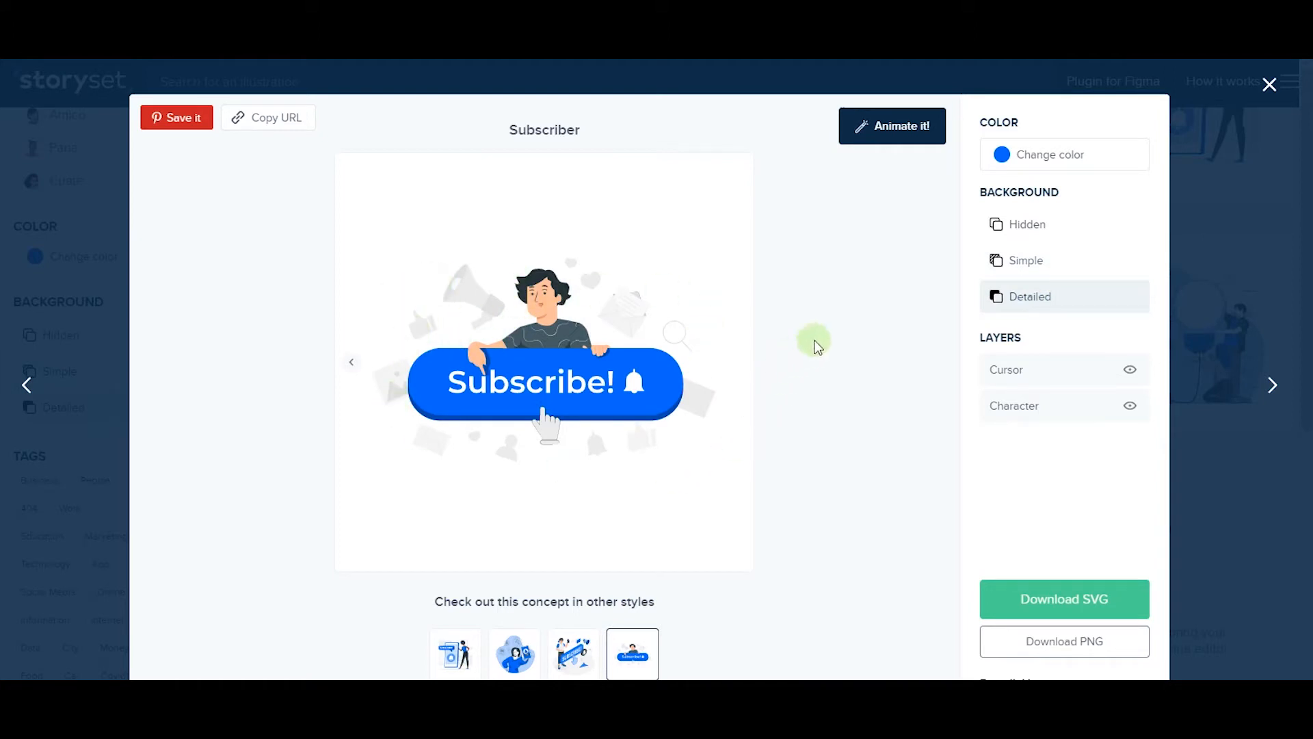
pyautogui.click(1002, 154)
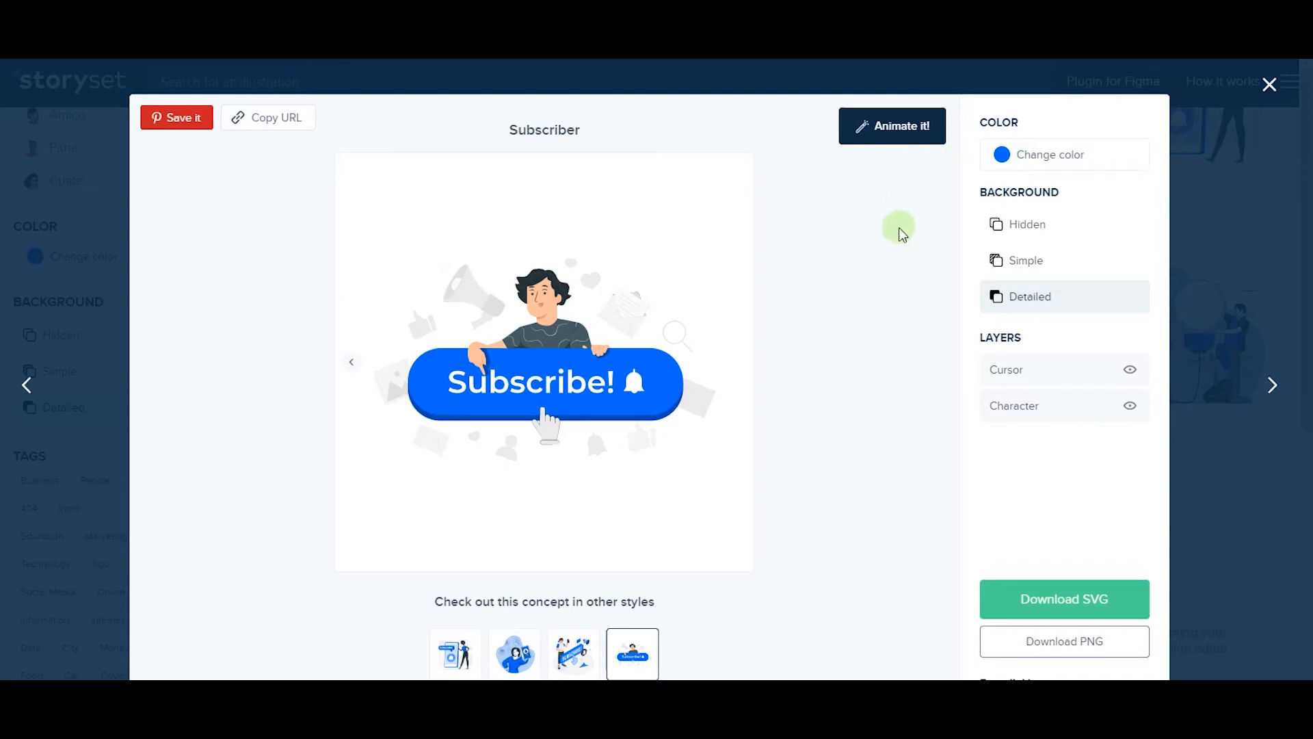
pyautogui.moveTo(752, 340)
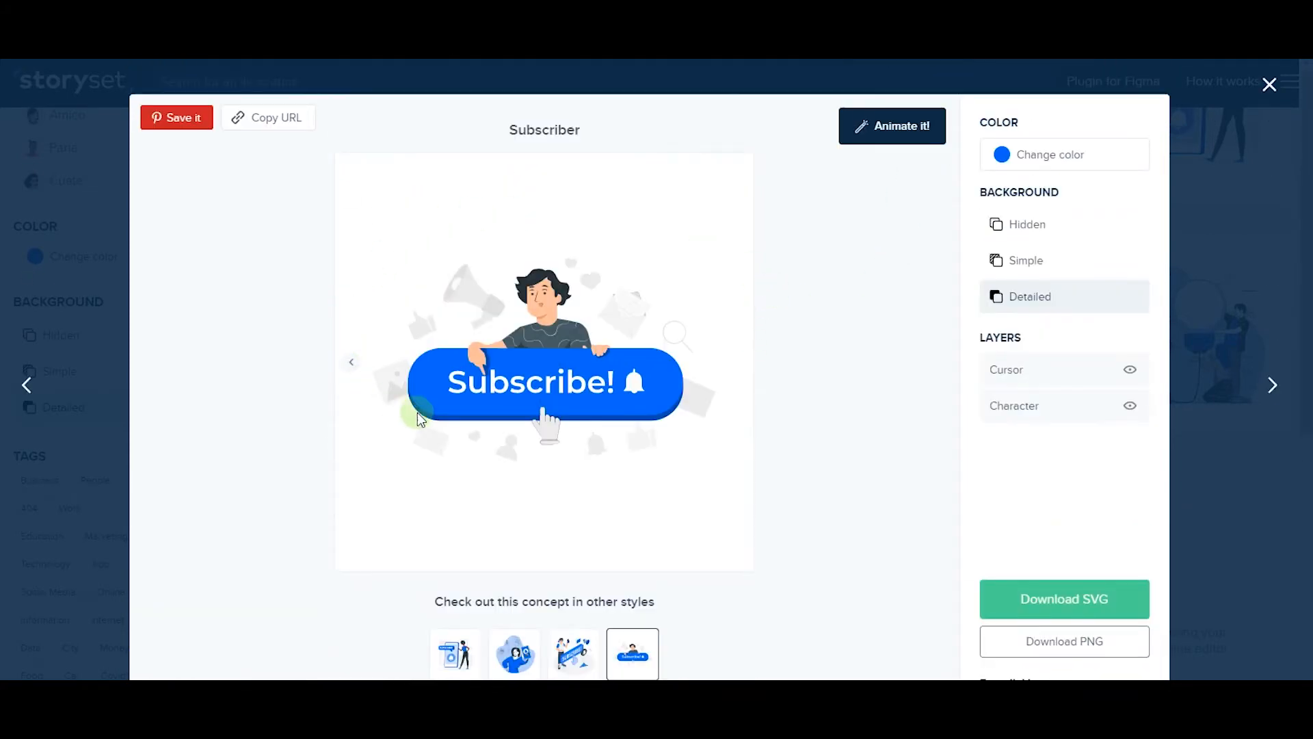
pyautogui.moveTo(745, 444)
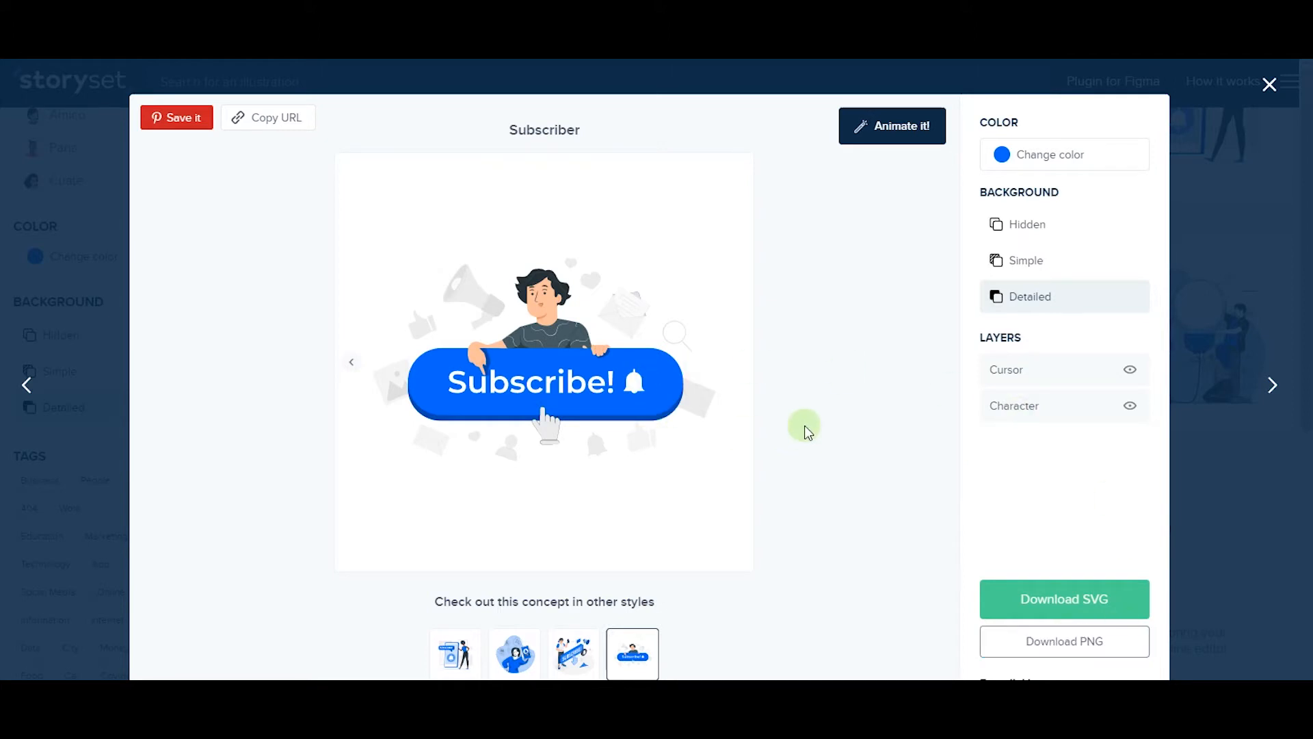
pyautogui.moveTo(947, 511)
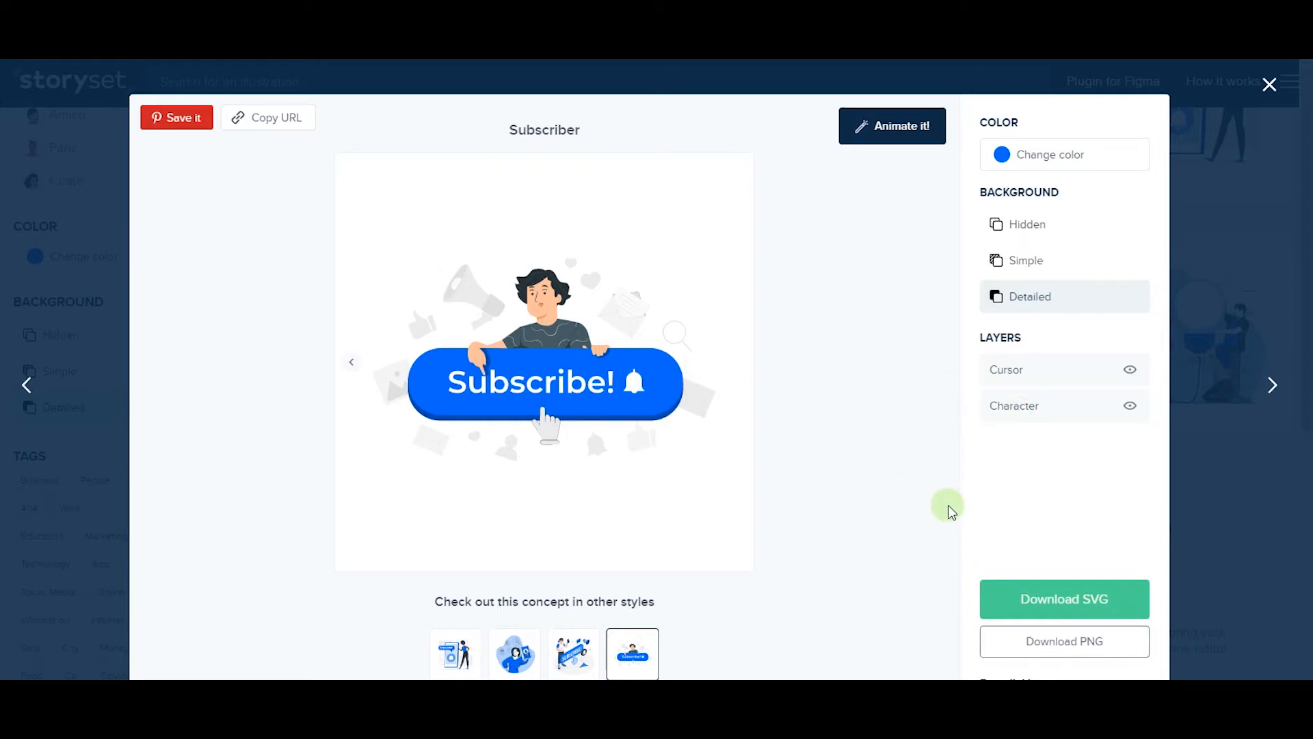
pyautogui.moveTo(754, 399)
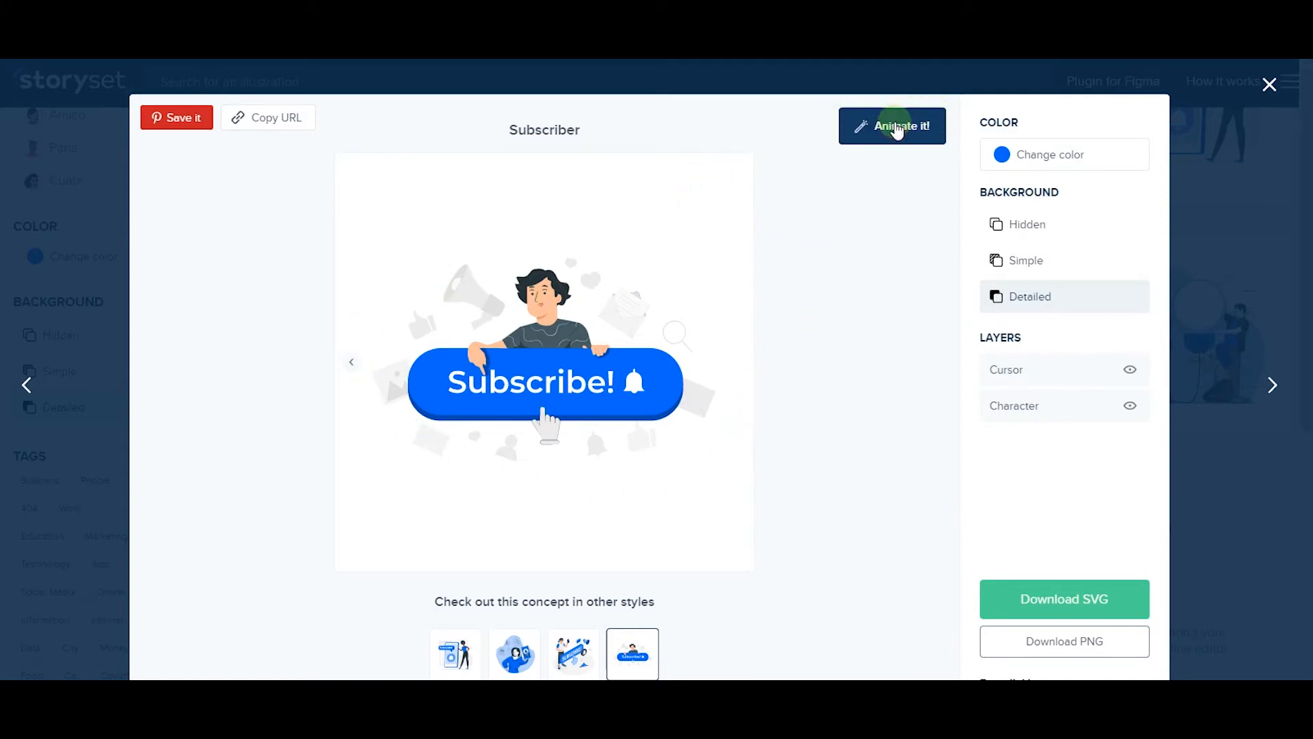
# Animate the Subscriber illustration, select Cursor, Character and Detailed background, then Randomize
pyautogui.click(892, 126)
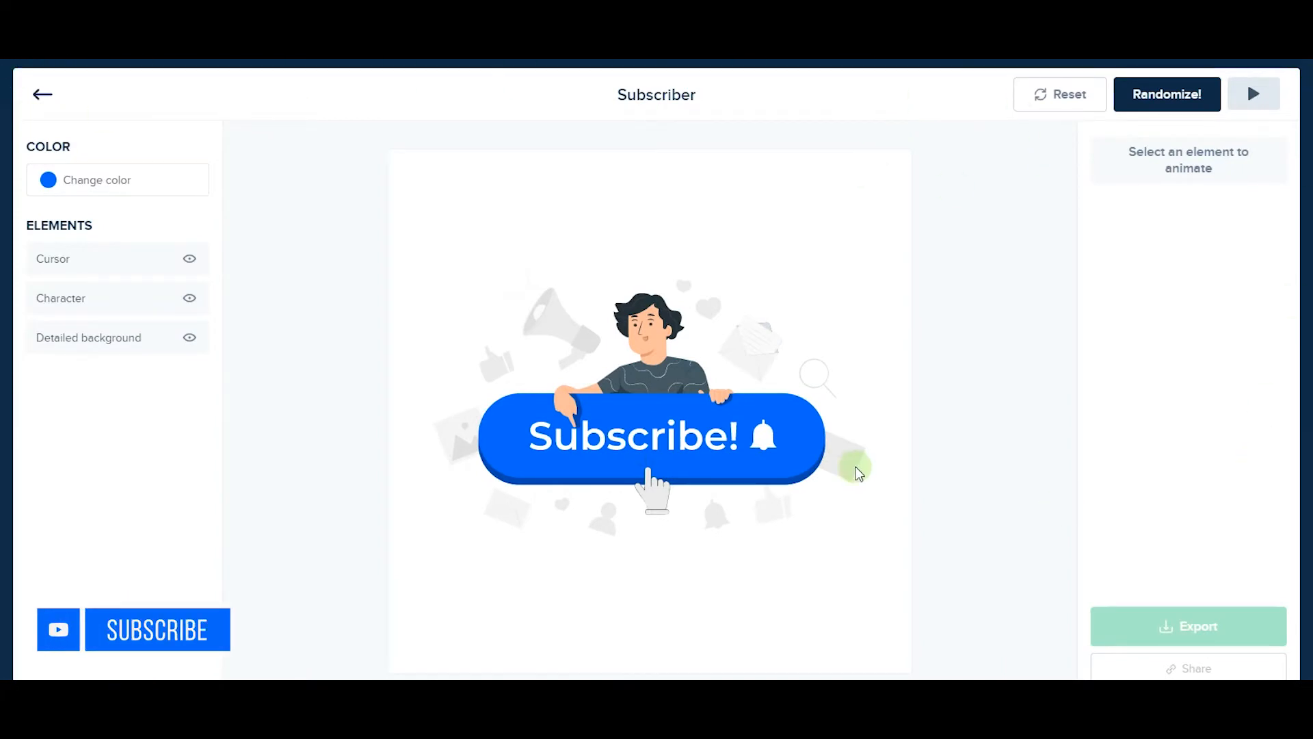
pyautogui.moveTo(429, 100)
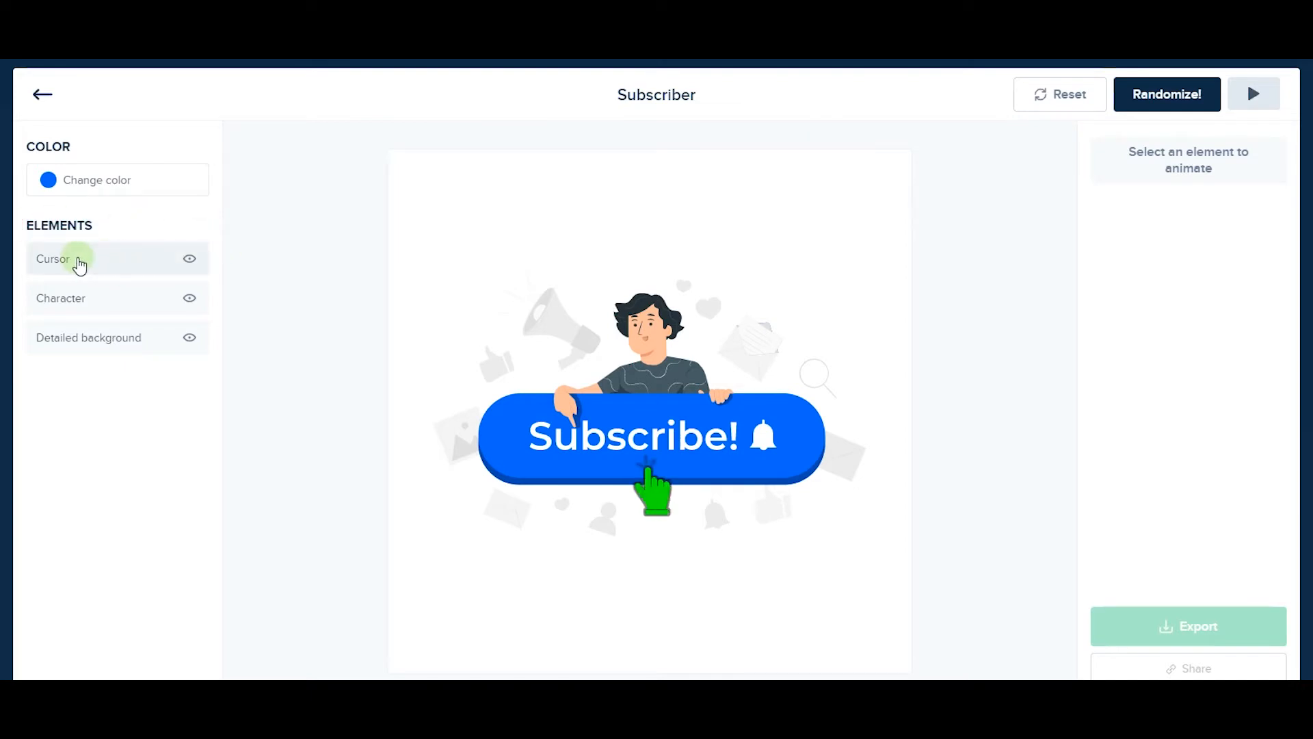
pyautogui.click(92, 258)
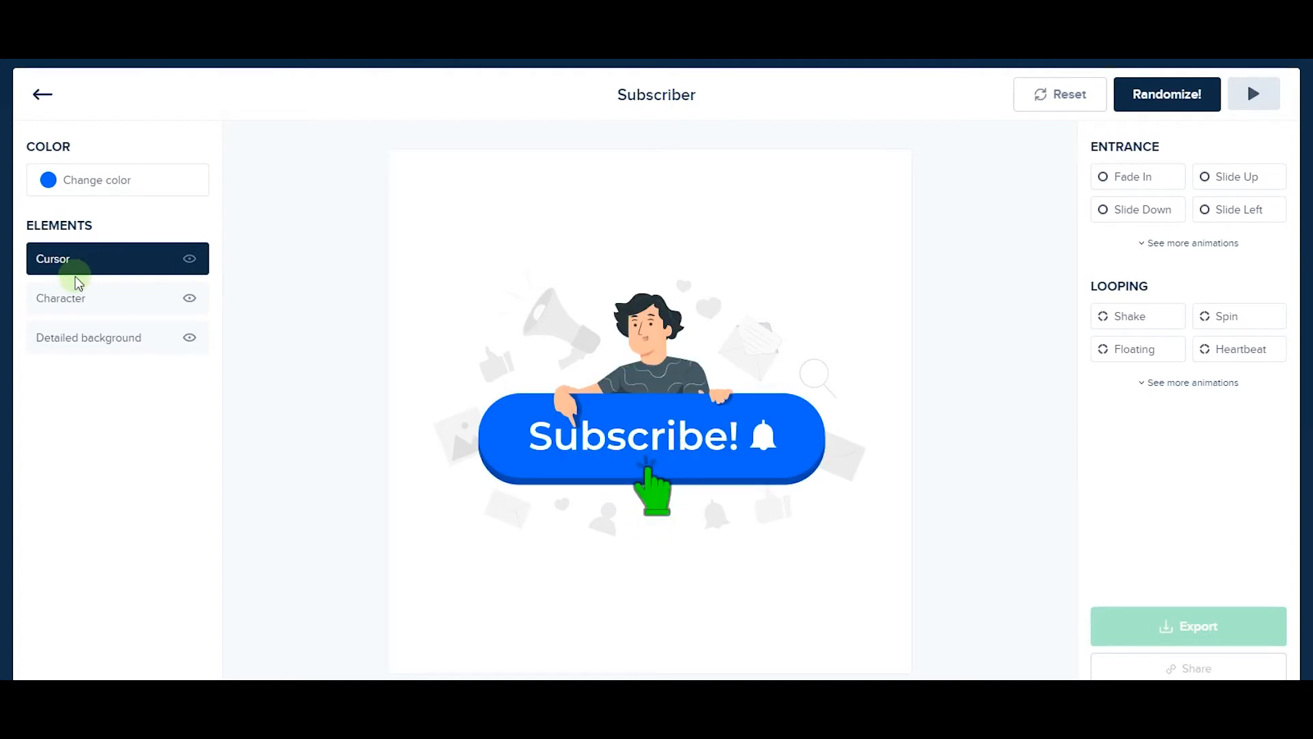
pyautogui.click(60, 299)
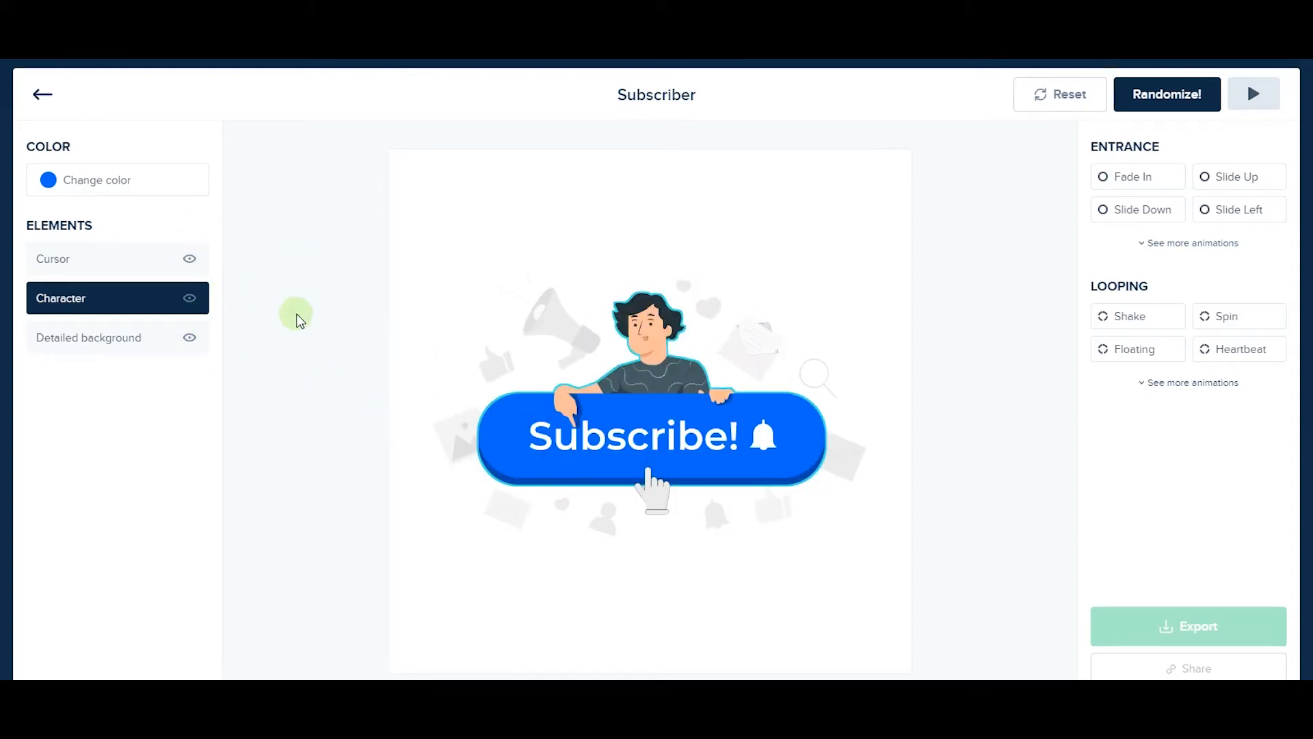
pyautogui.click(190, 338)
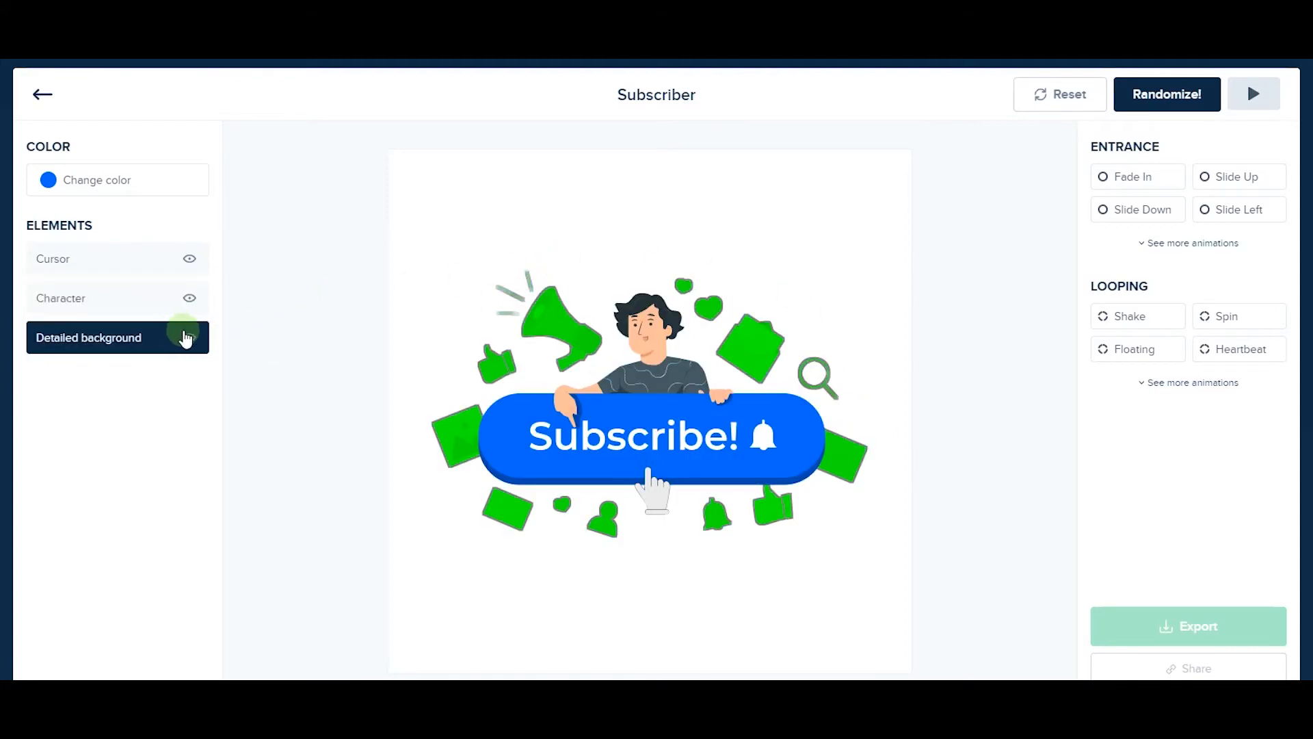
pyautogui.click(190, 337)
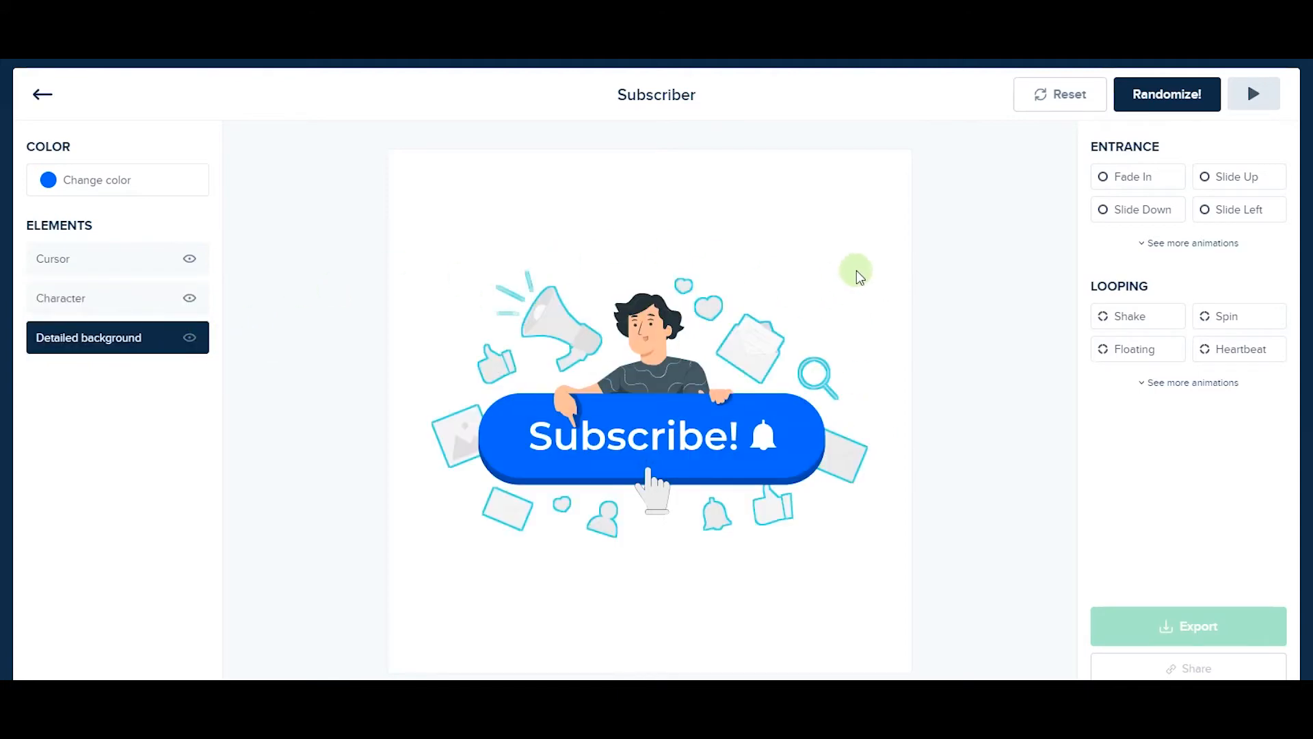
pyautogui.click(1167, 94)
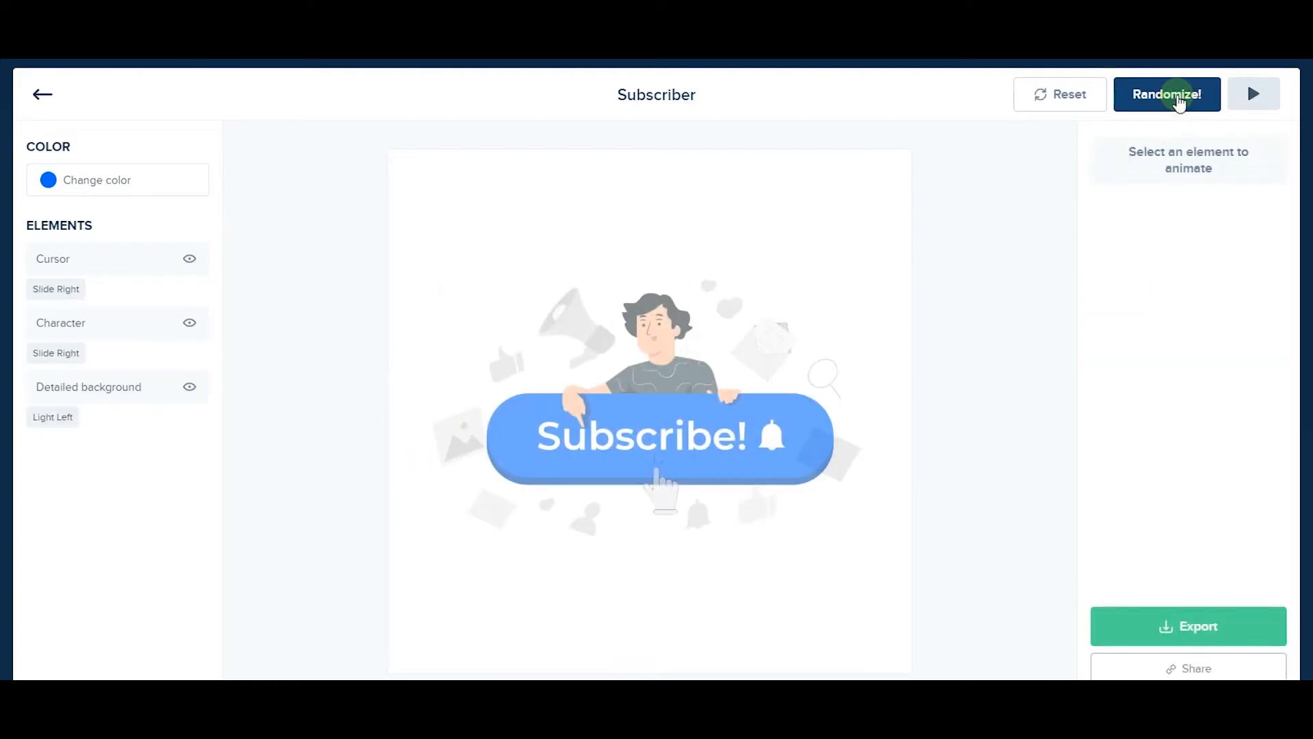
# Reshuffle until Cursor gets Zoom Out, Character Slide Down and background Slide Right
pyautogui.click(1167, 94)
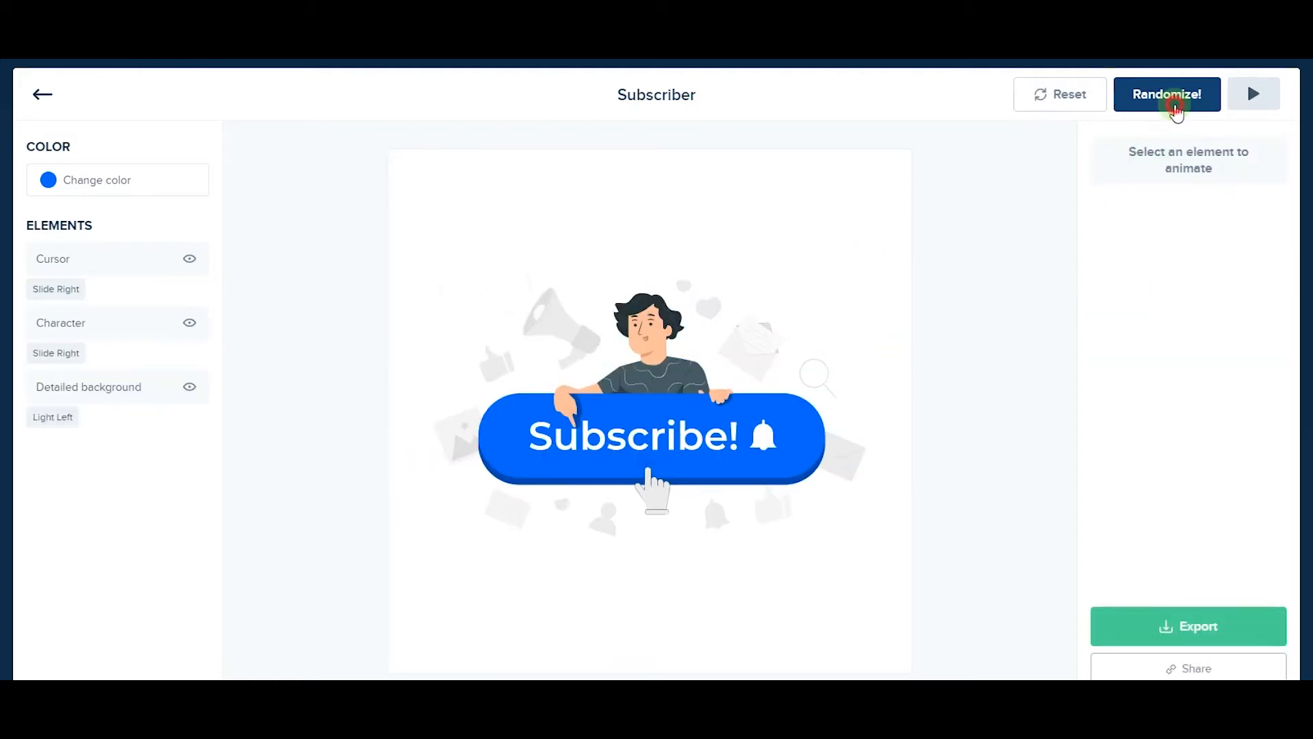
pyautogui.click(1167, 93)
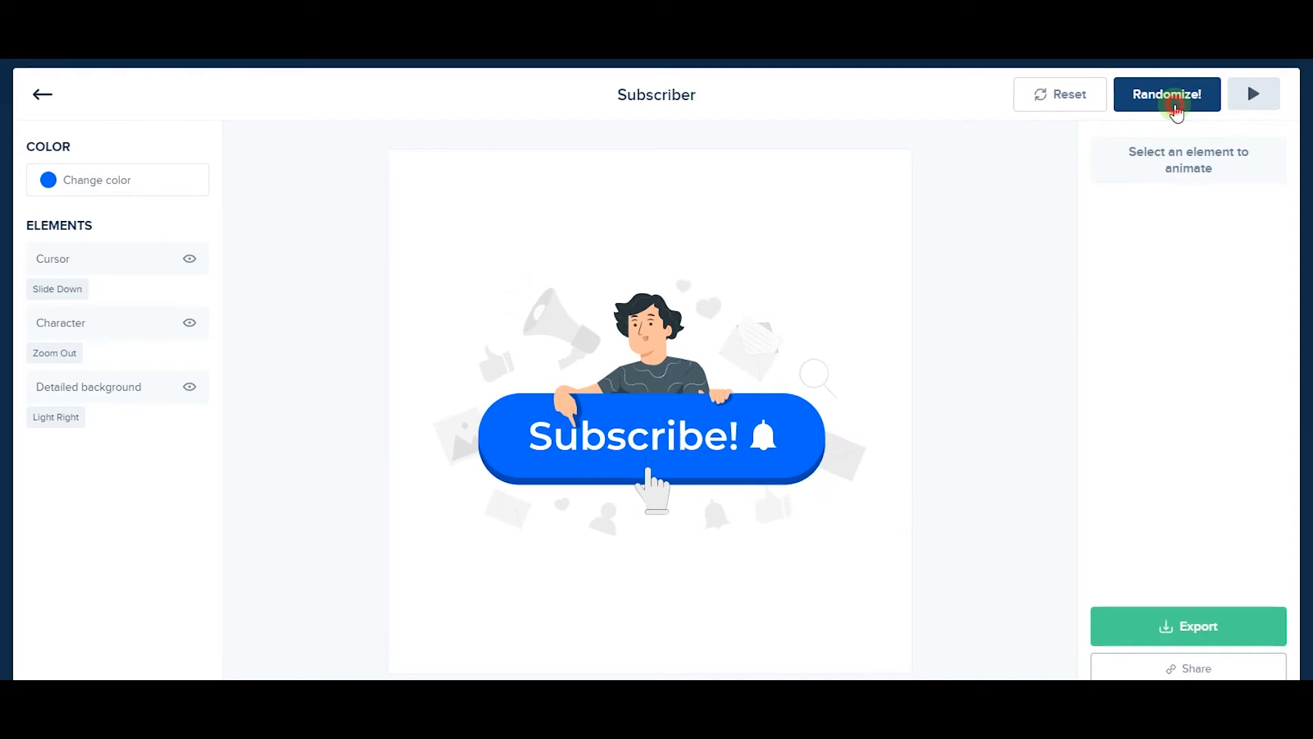
pyautogui.click(1167, 94)
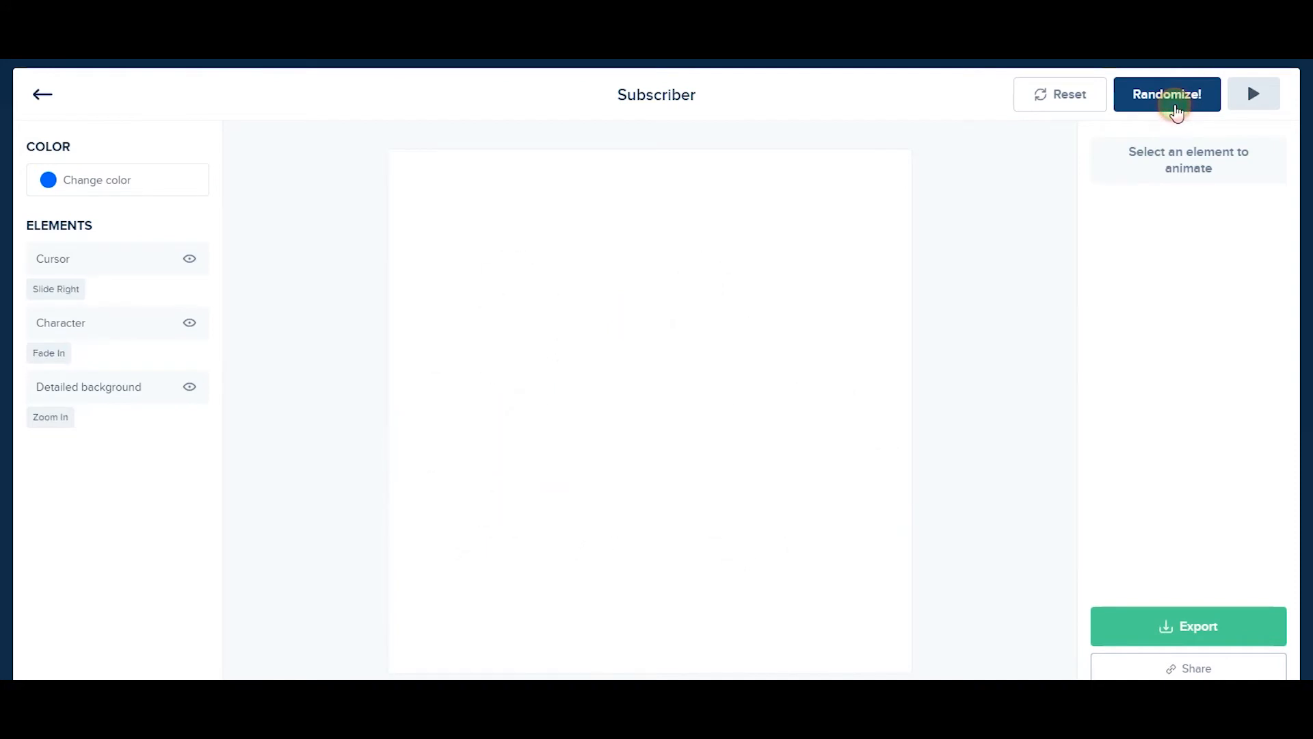
pyautogui.click(1167, 93)
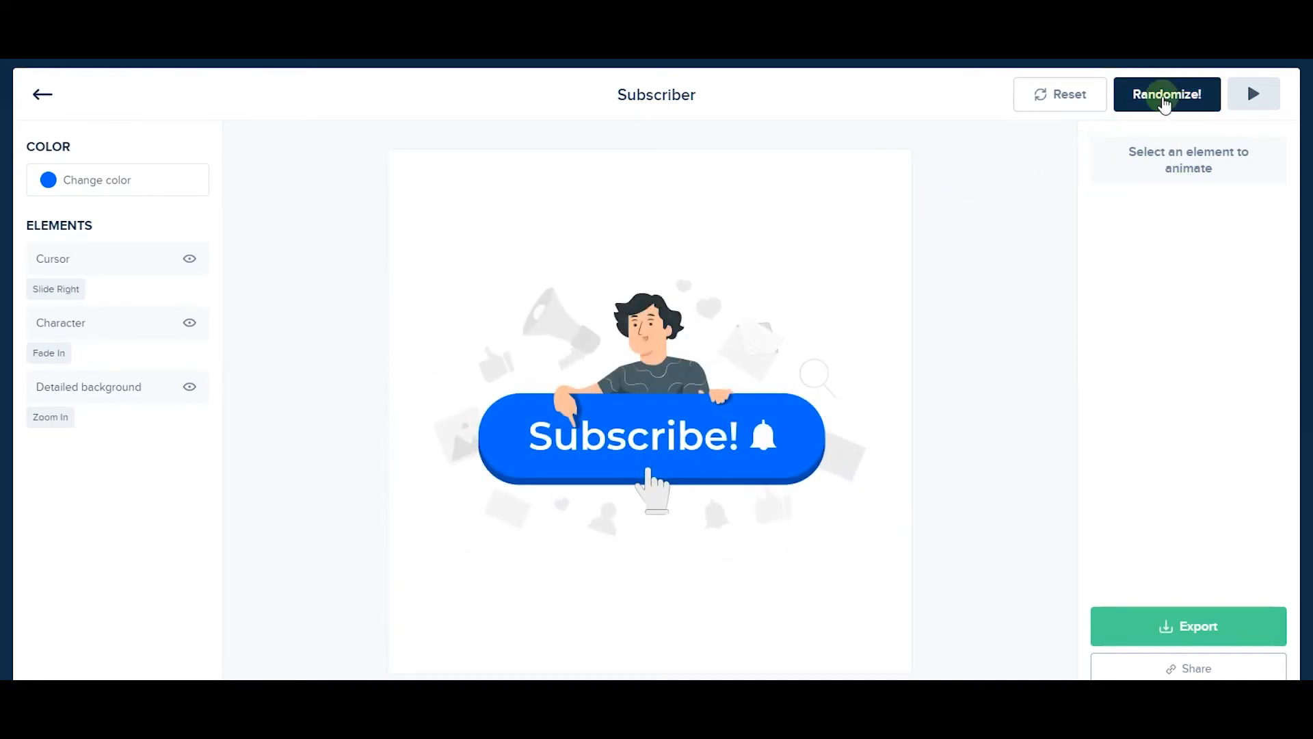
pyautogui.click(1165, 94)
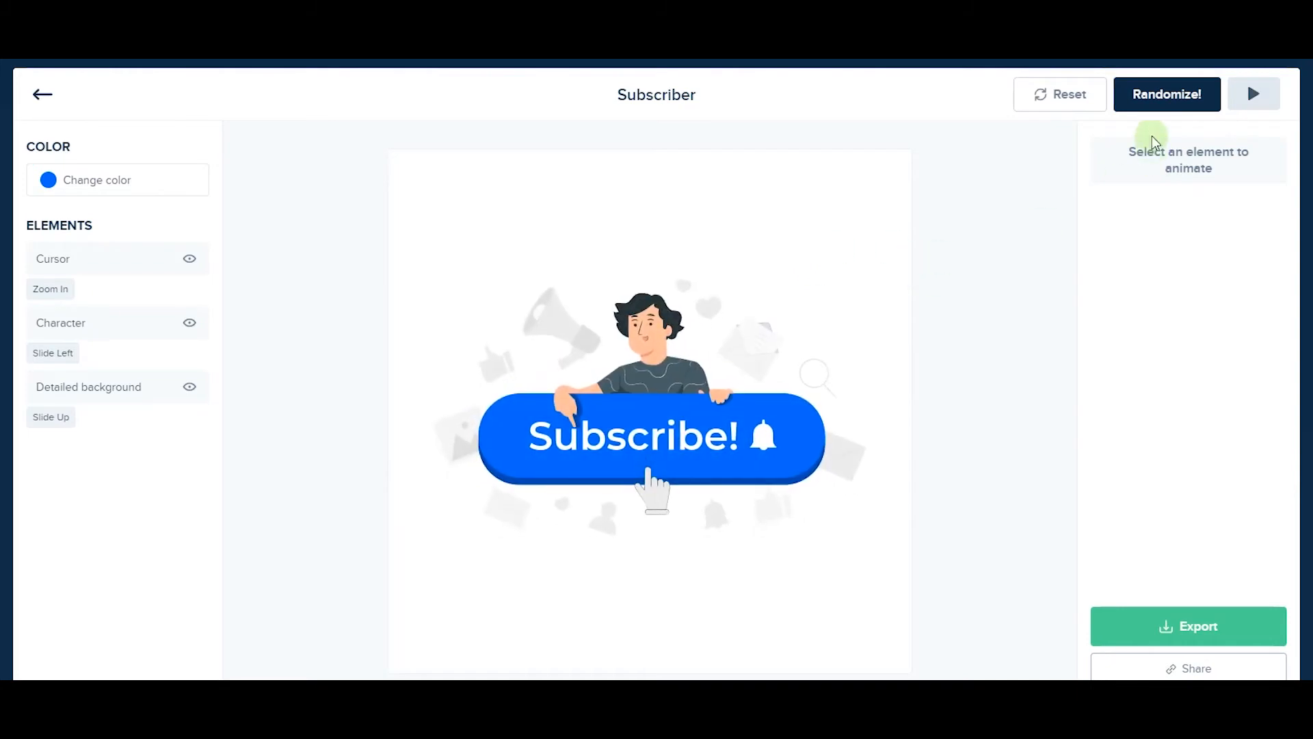
pyautogui.click(1165, 94)
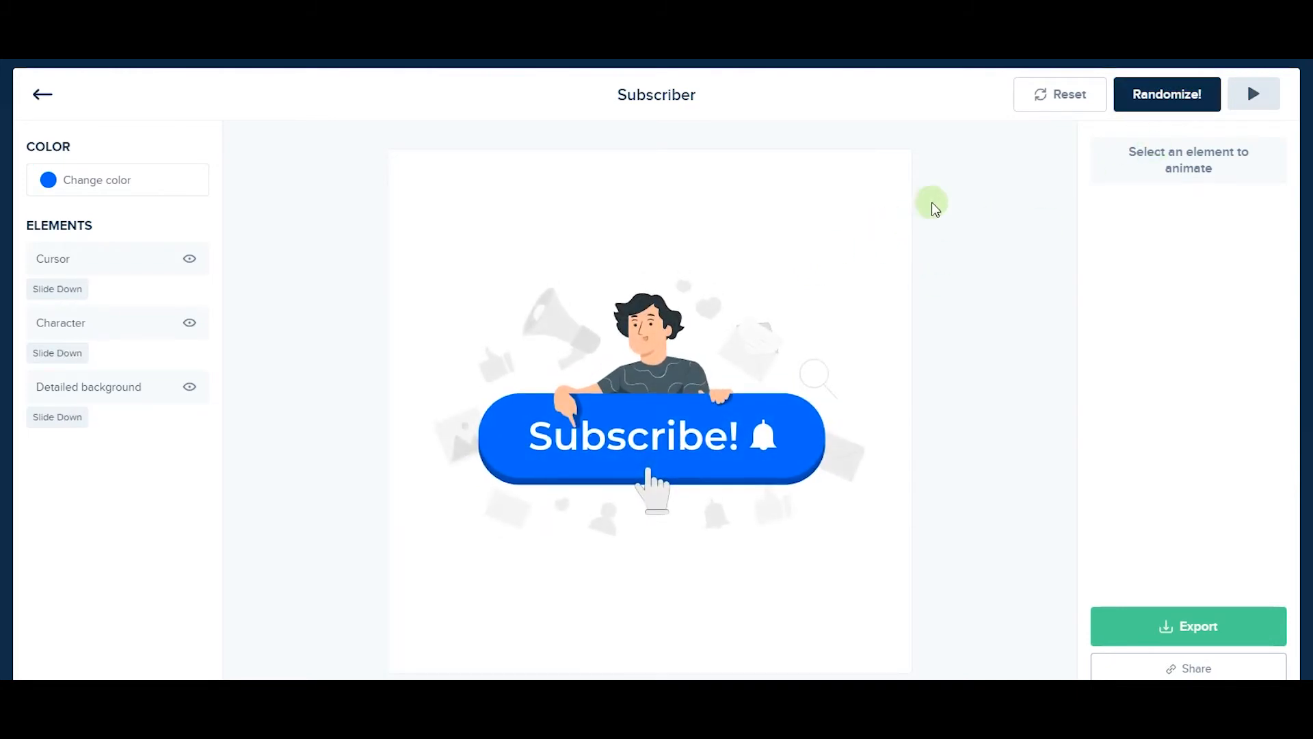
pyautogui.click(1167, 93)
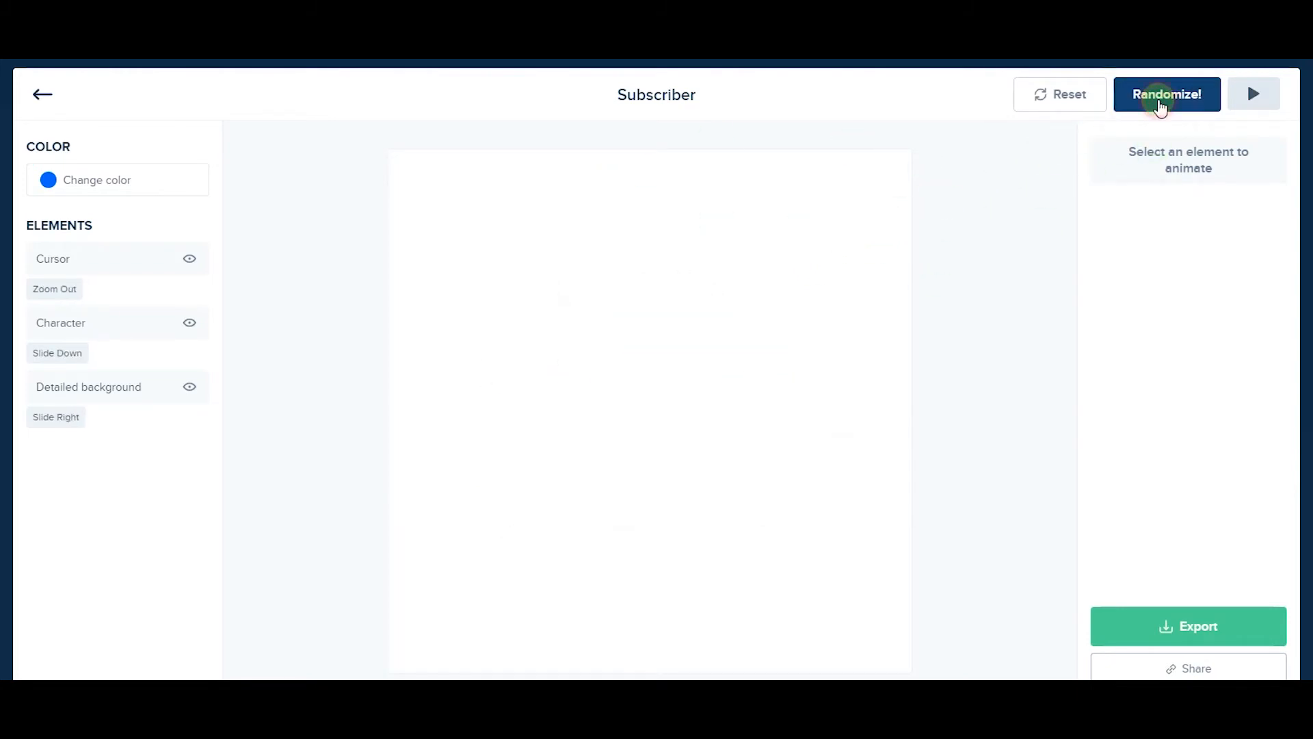
pyautogui.click(1166, 94)
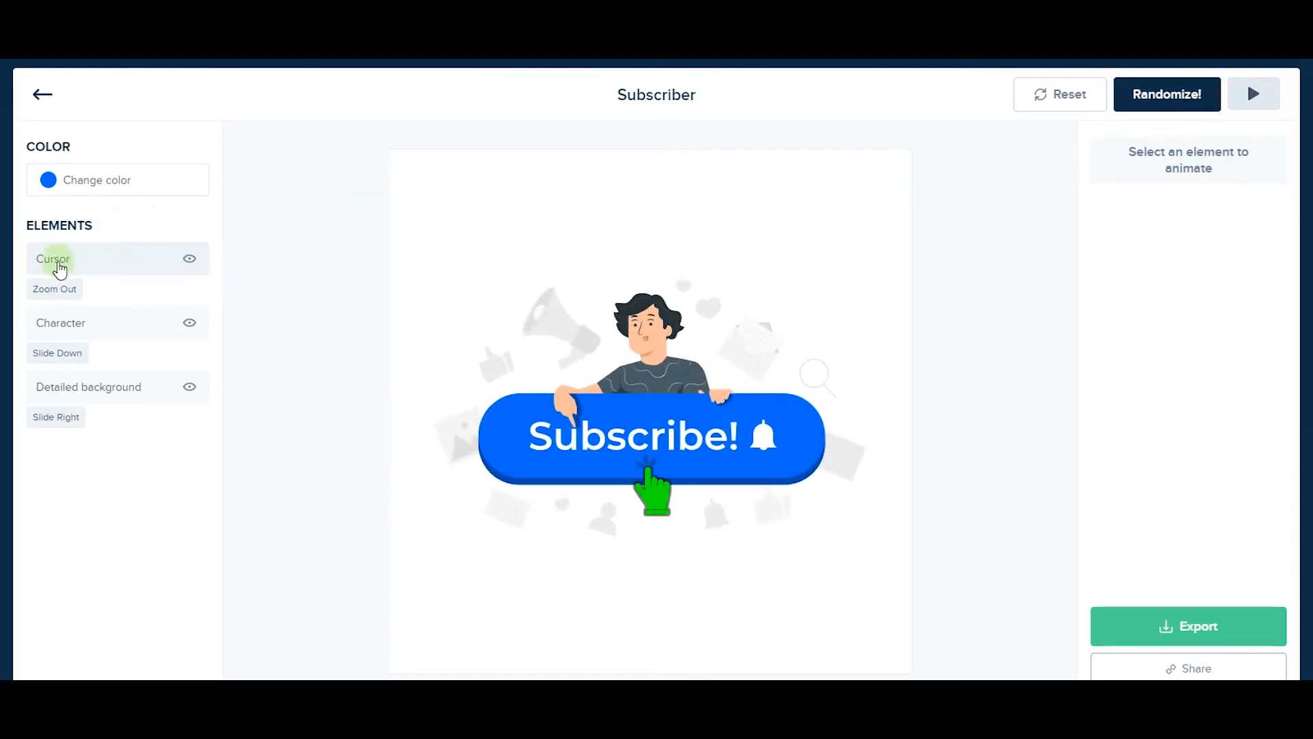
# Preview the animation while selecting Cursor, Character and Detailed background, ending on Cursor
pyautogui.click(53, 259)
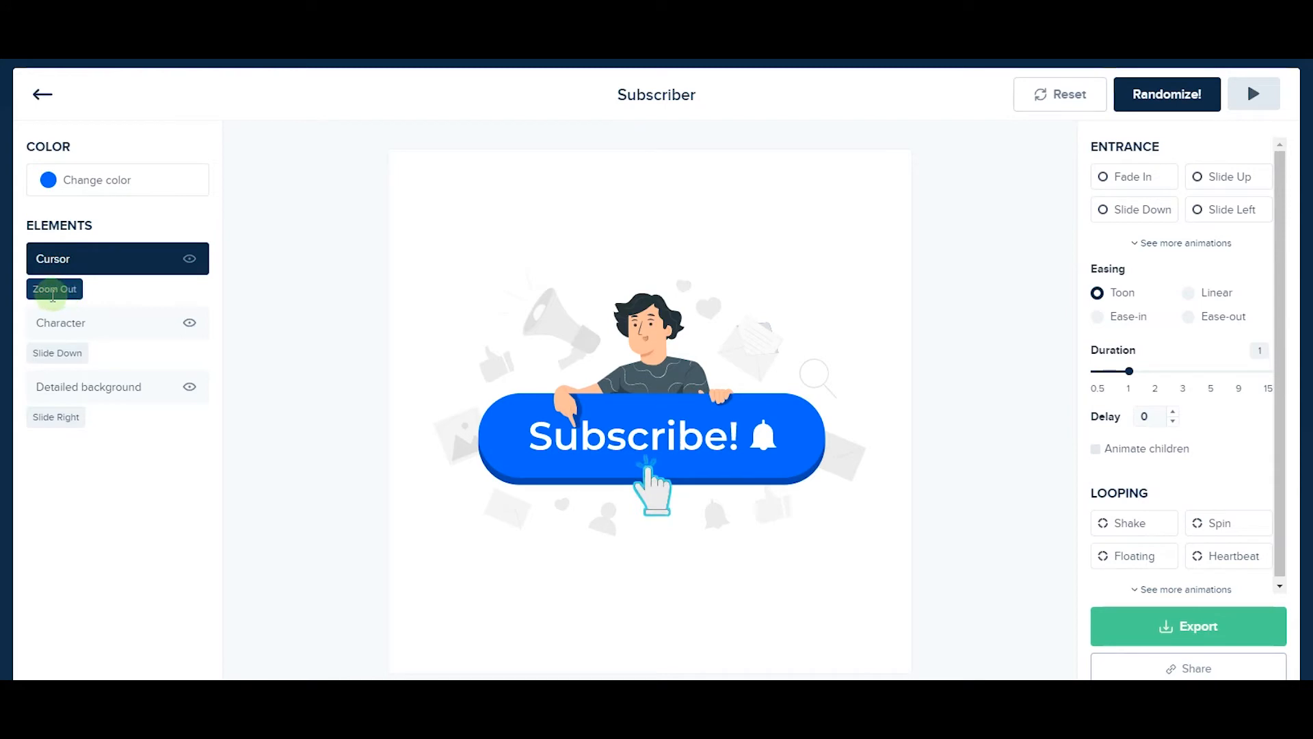
pyautogui.click(1254, 94)
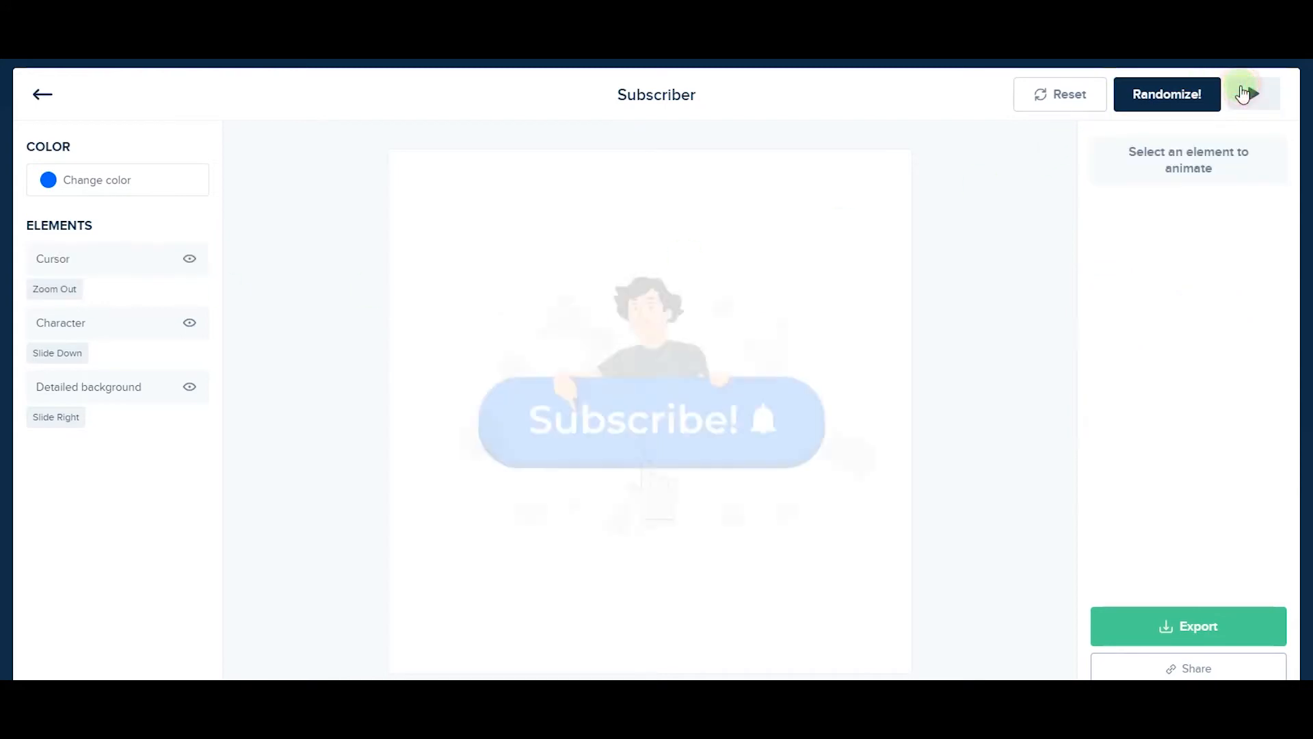
pyautogui.click(1253, 94)
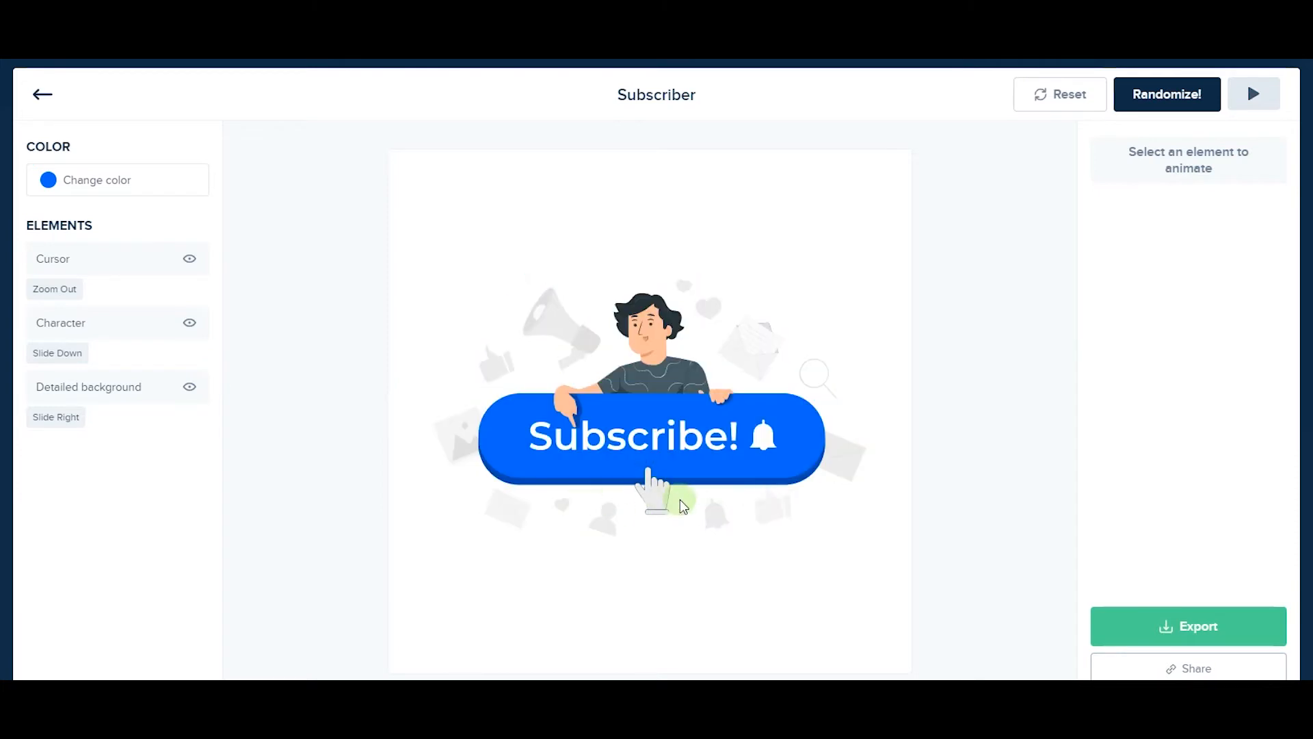
pyautogui.click(60, 322)
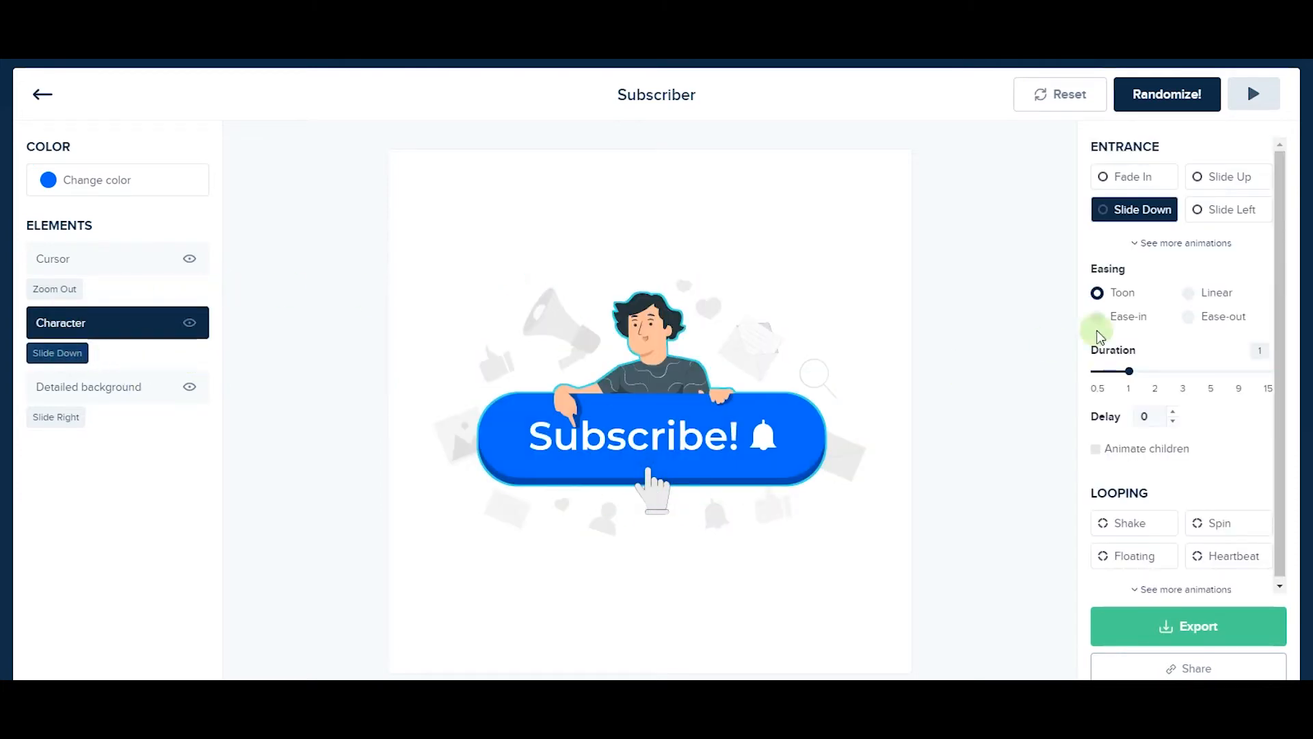
pyautogui.click(1254, 94)
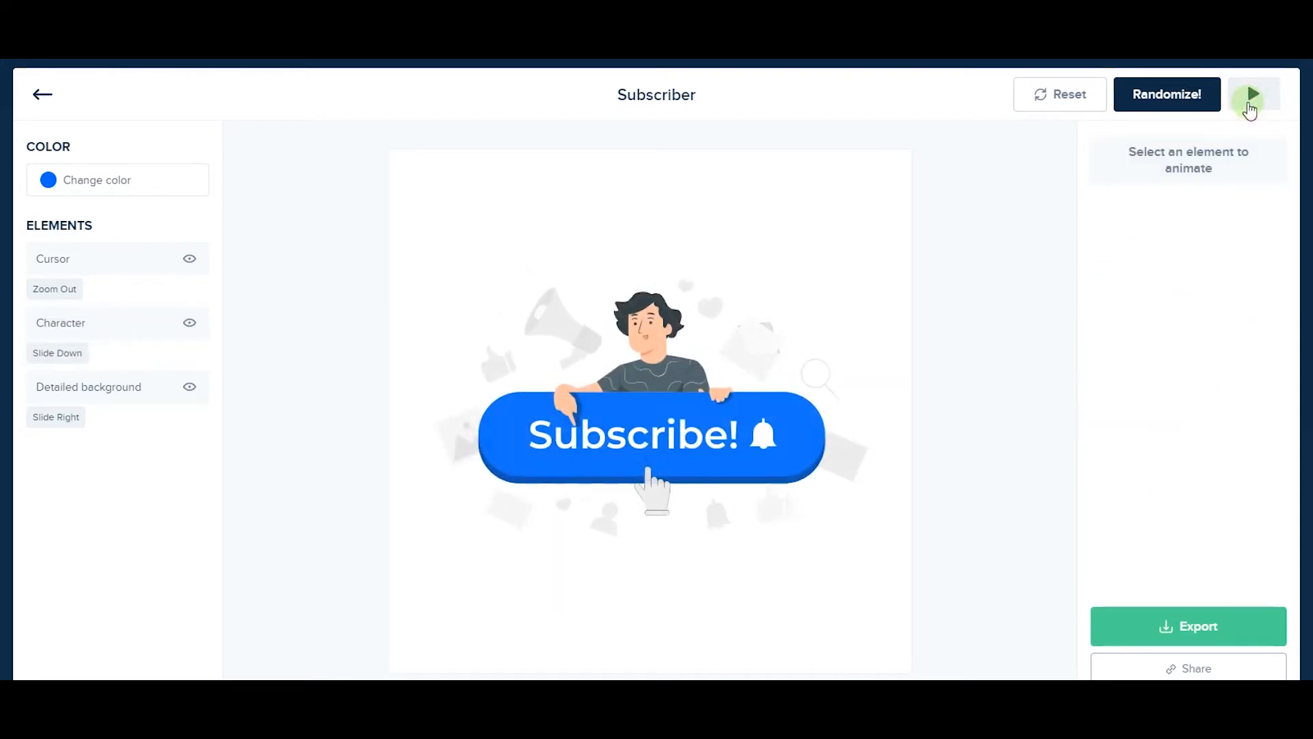
pyautogui.click(1253, 94)
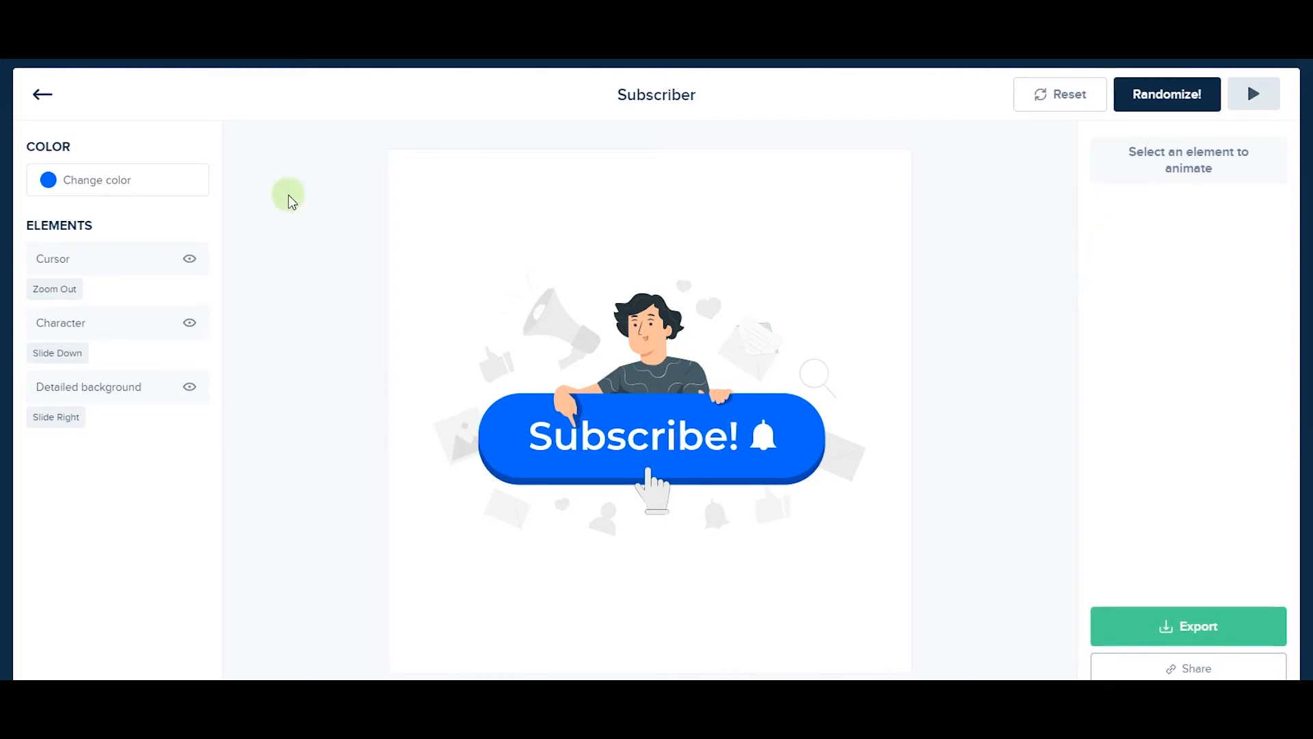
pyautogui.click(89, 386)
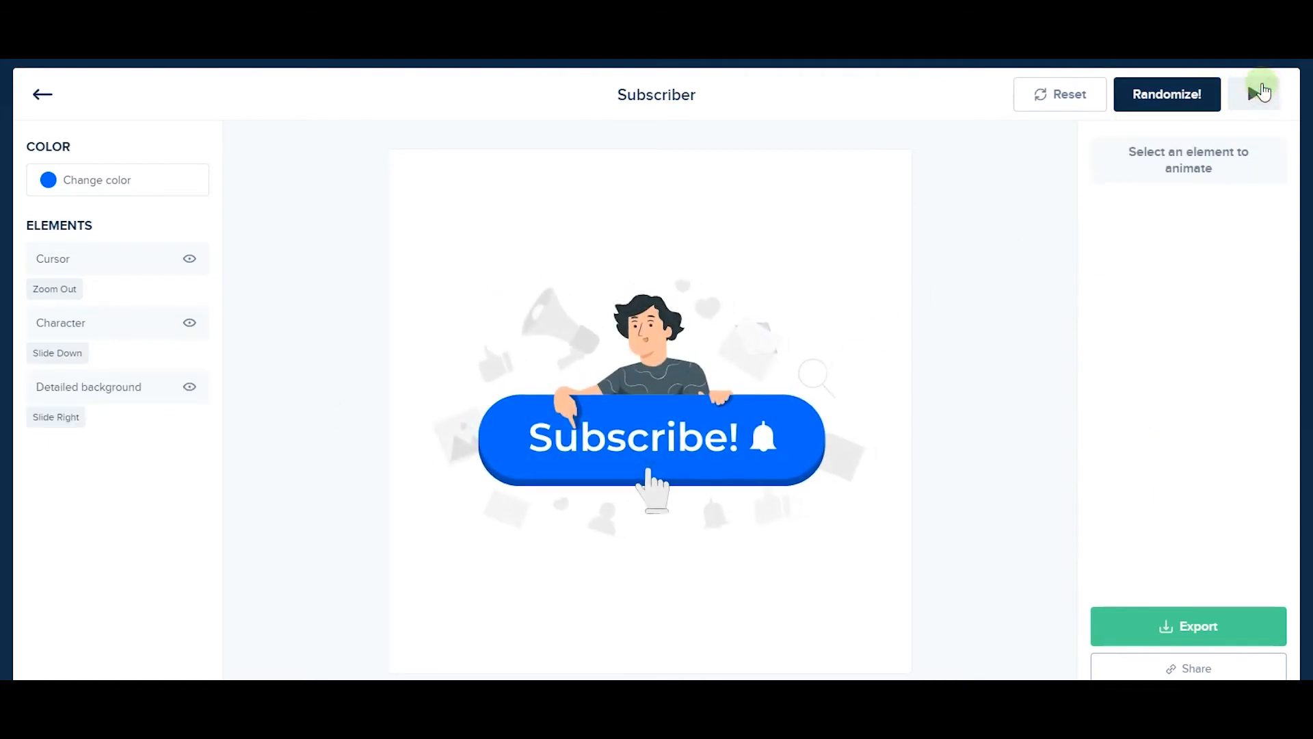
pyautogui.click(1254, 94)
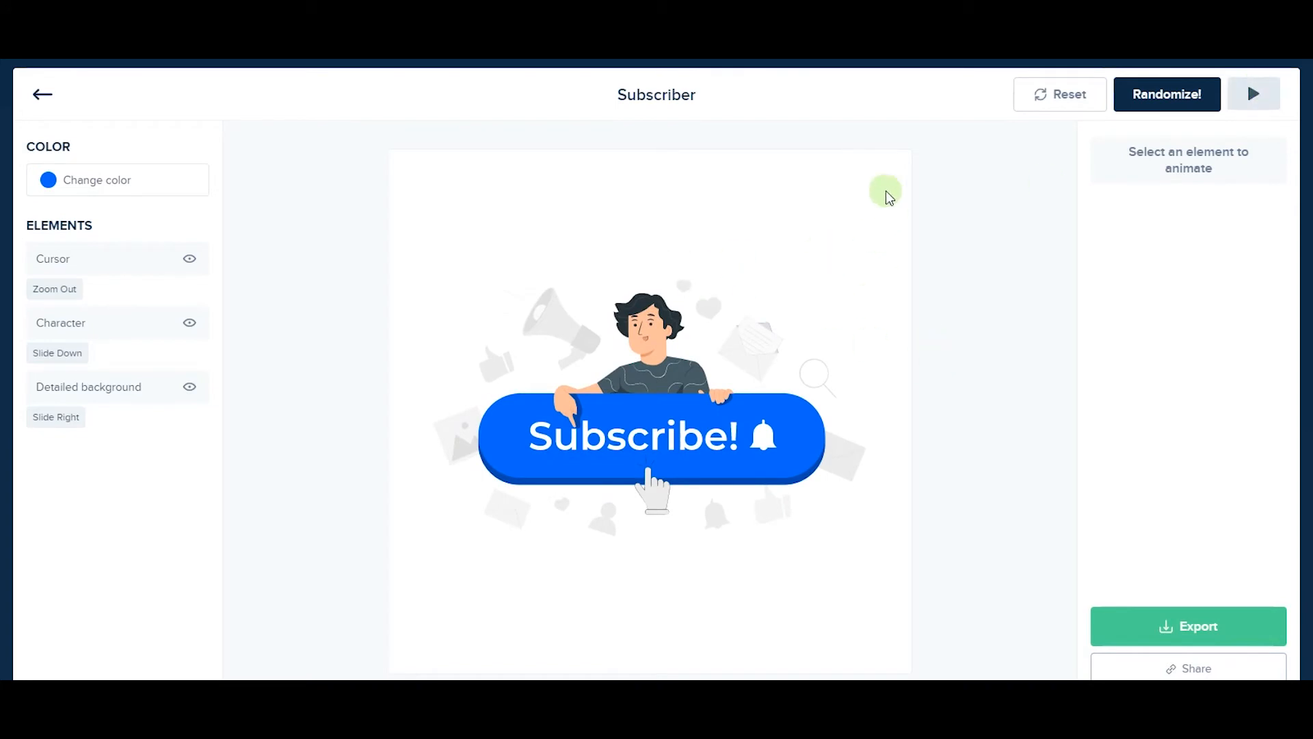
pyautogui.click(53, 258)
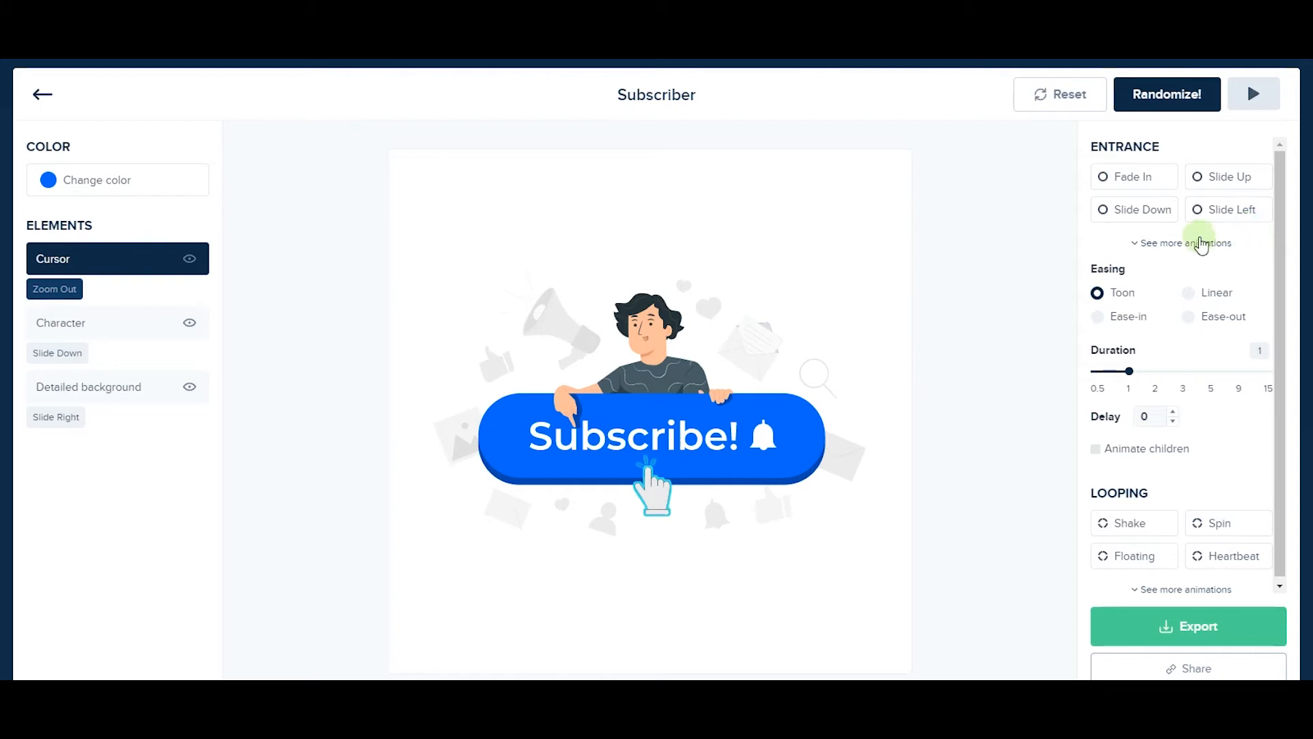
# Give the cursor a Slide Up entrance and preview it
pyautogui.click(1181, 242)
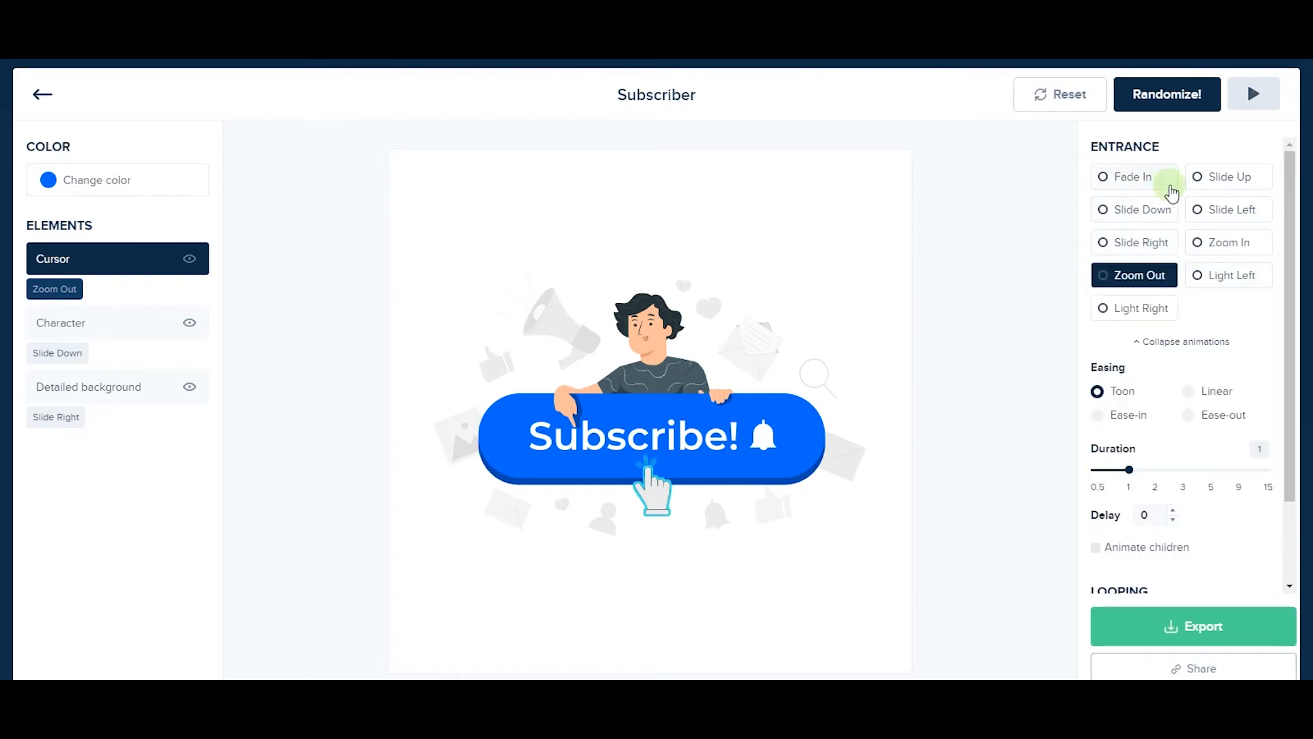
pyautogui.click(1228, 176)
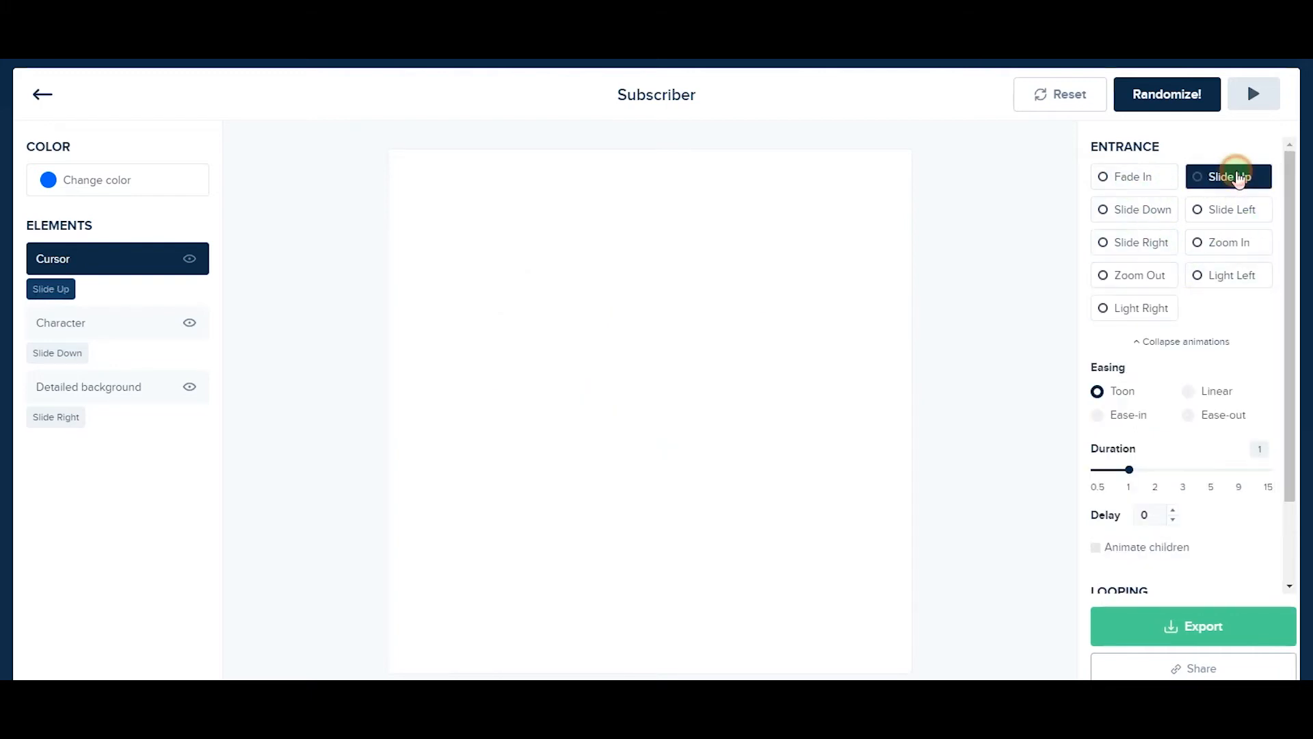
pyautogui.click(1228, 176)
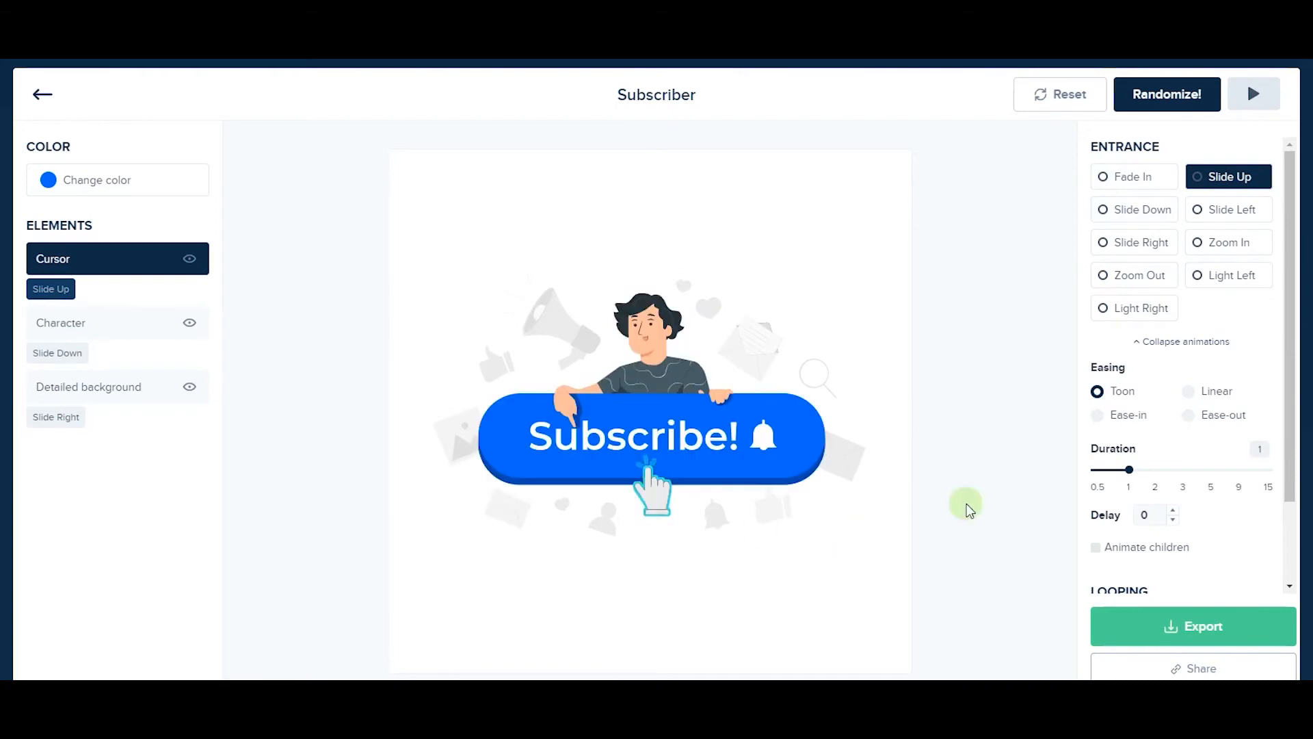
pyautogui.click(1253, 94)
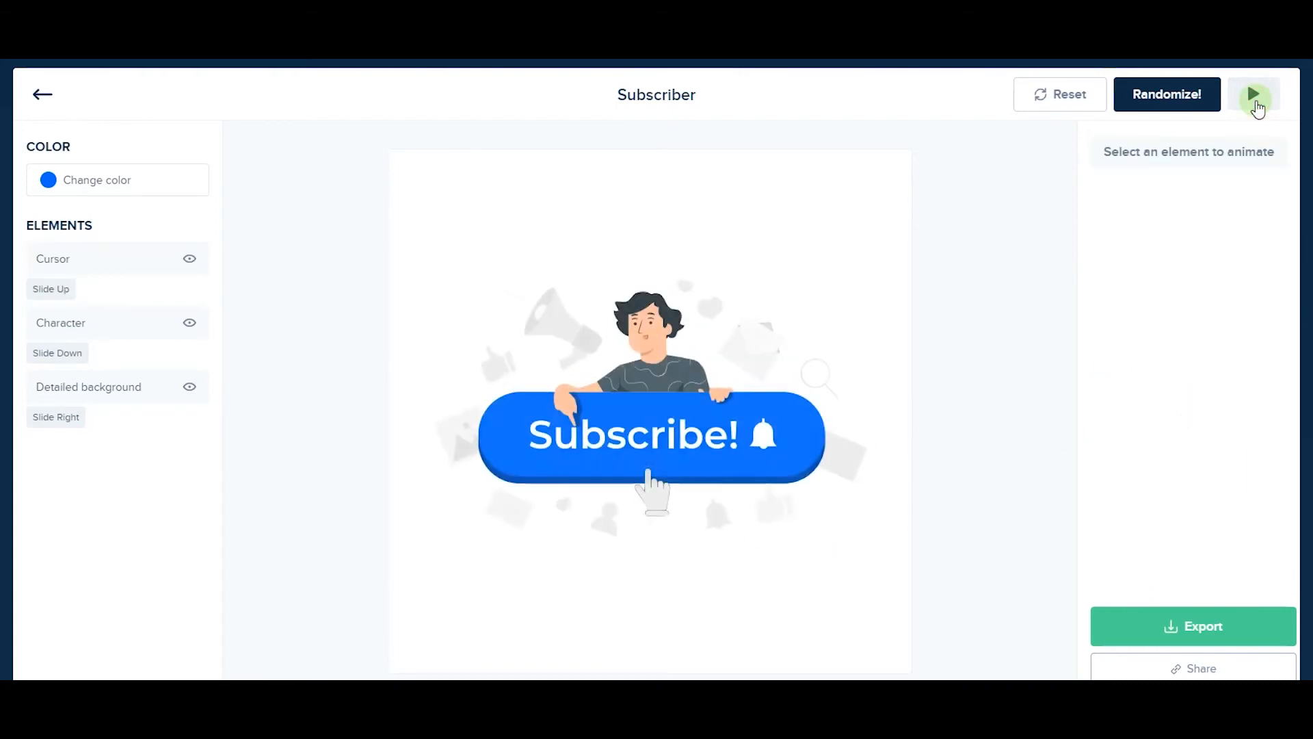
pyautogui.click(1254, 94)
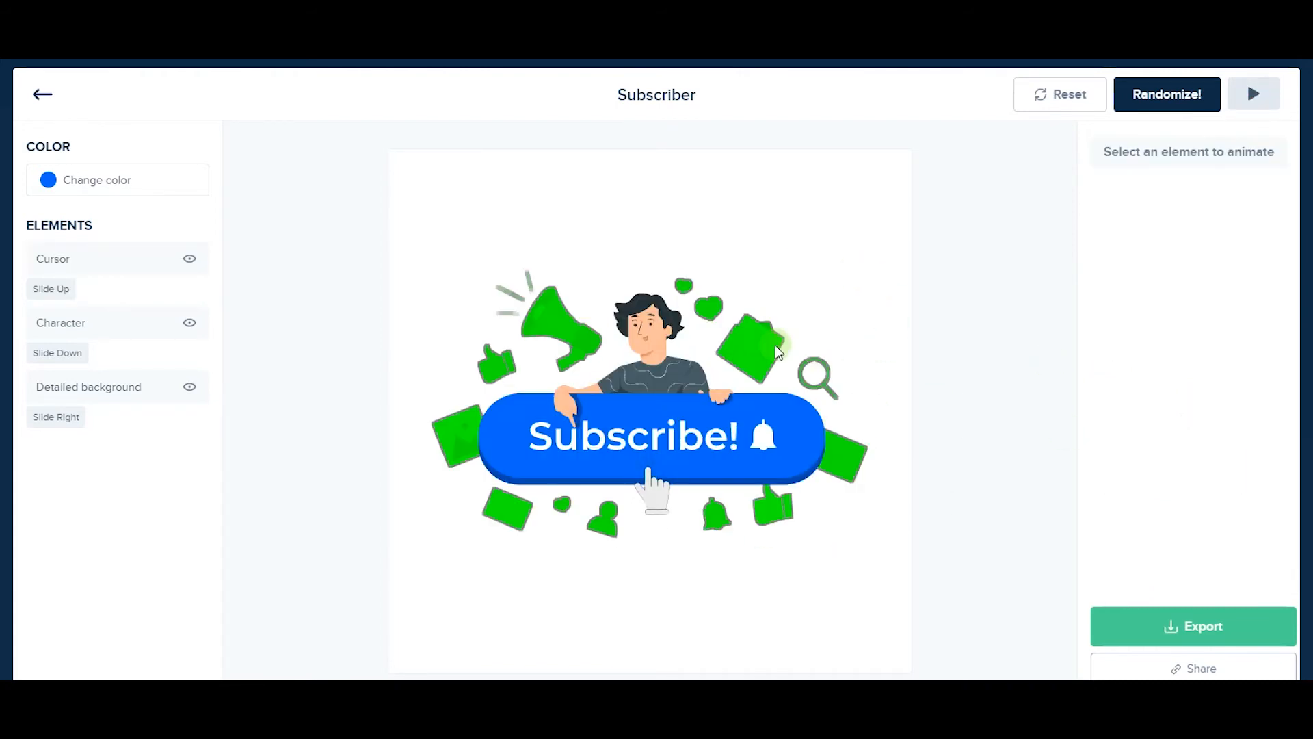
# Give the detailed background Fade In, ease-in, 1s duration and animated children, then play
pyautogui.click(89, 386)
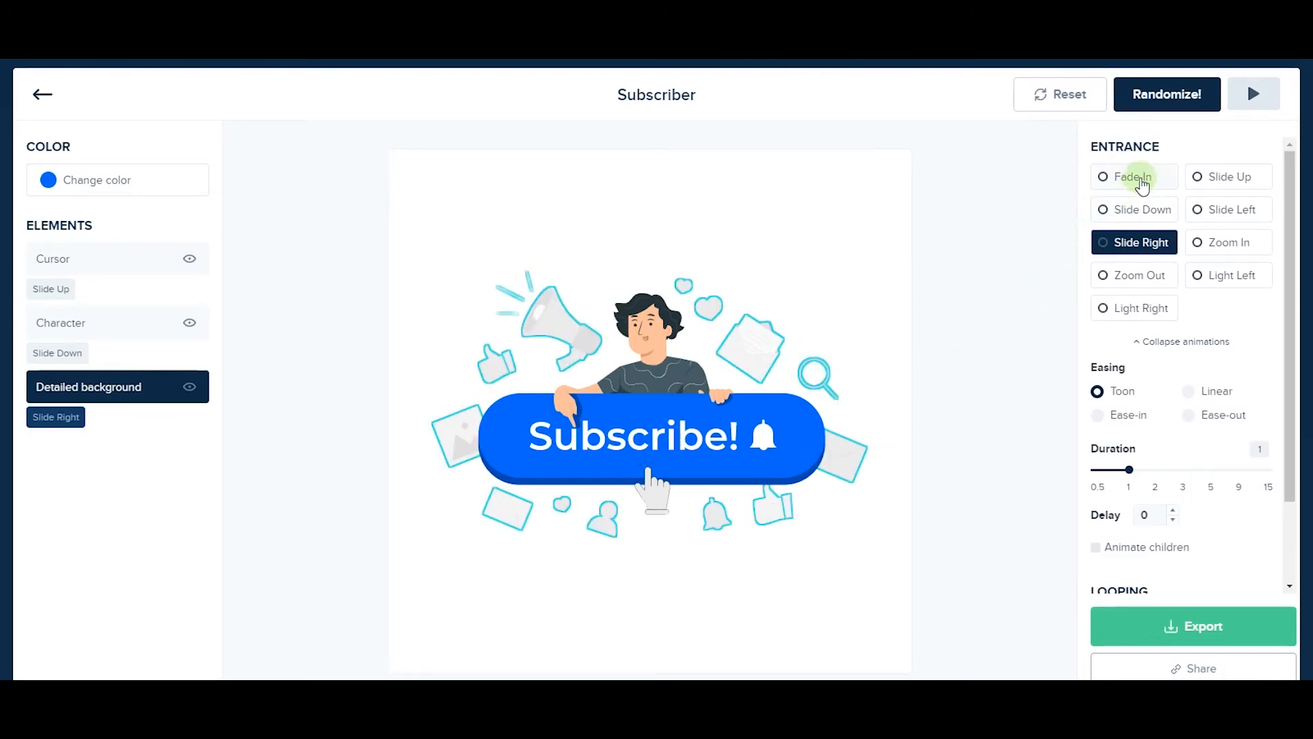
pyautogui.click(1134, 176)
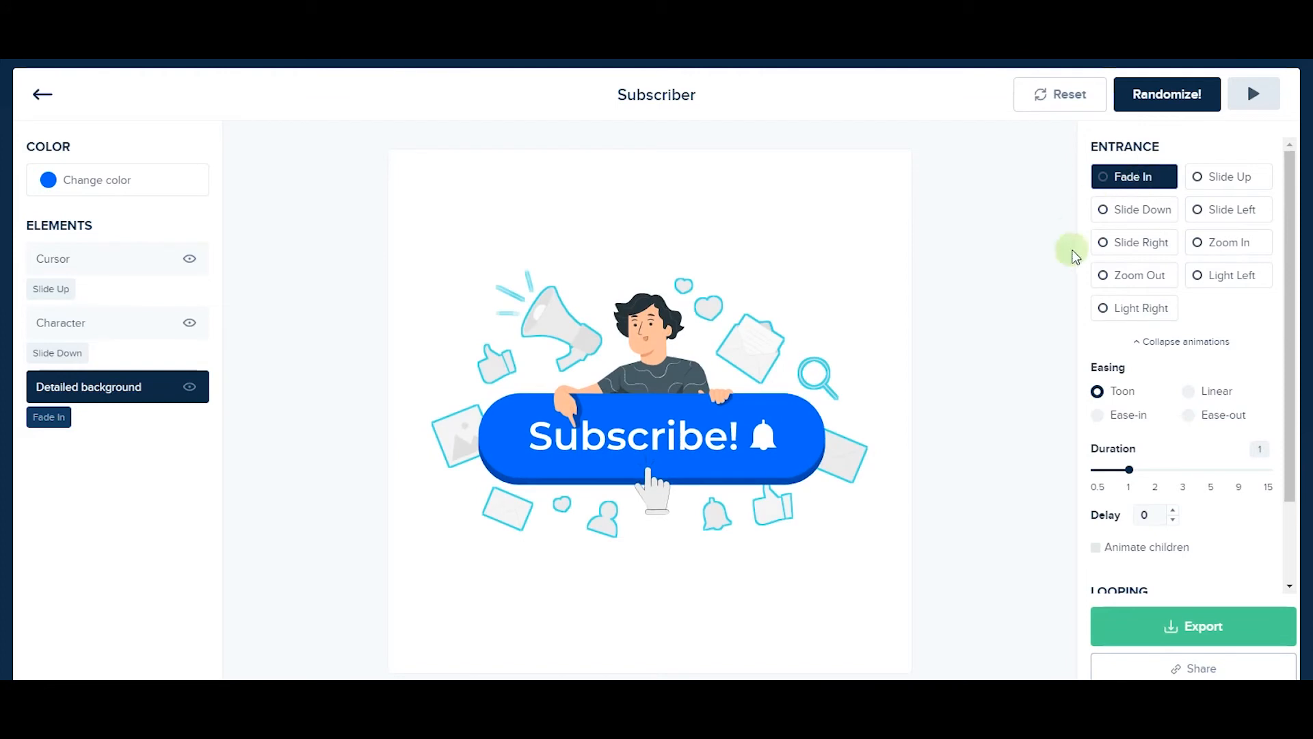
pyautogui.moveTo(1110, 432)
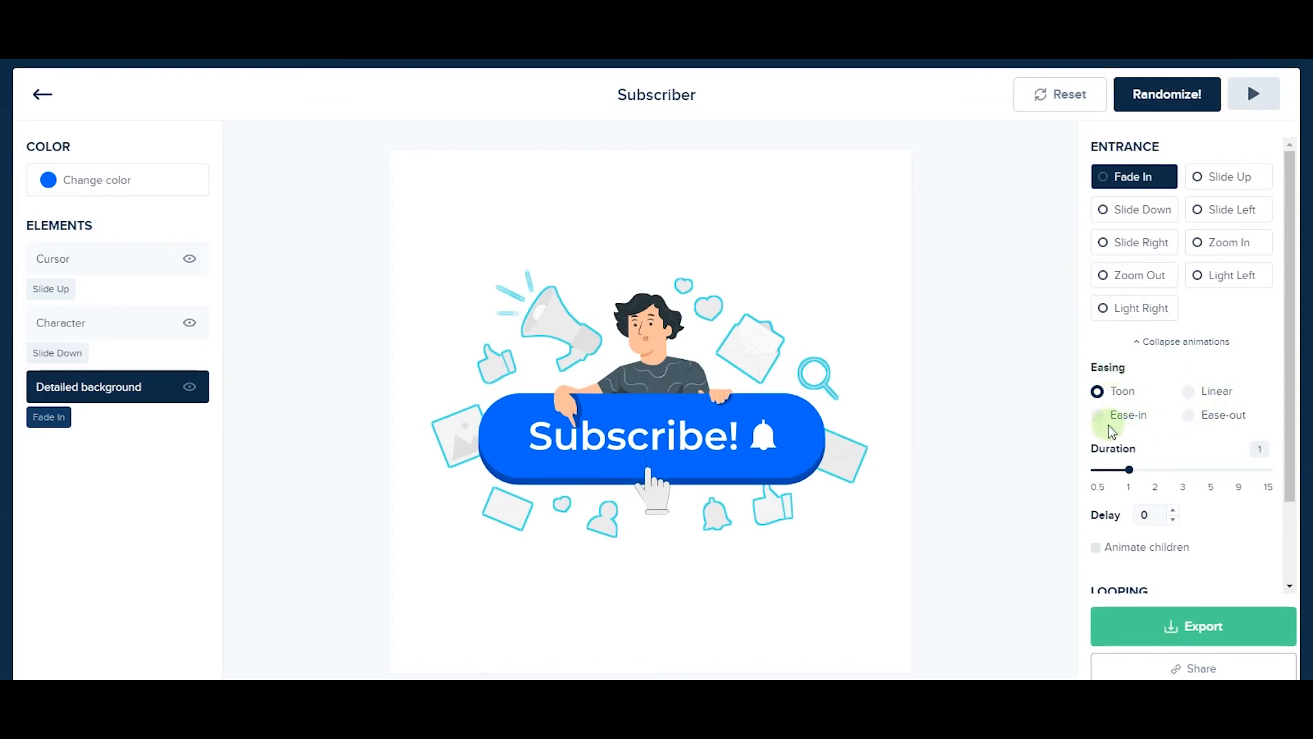
pyautogui.click(1097, 414)
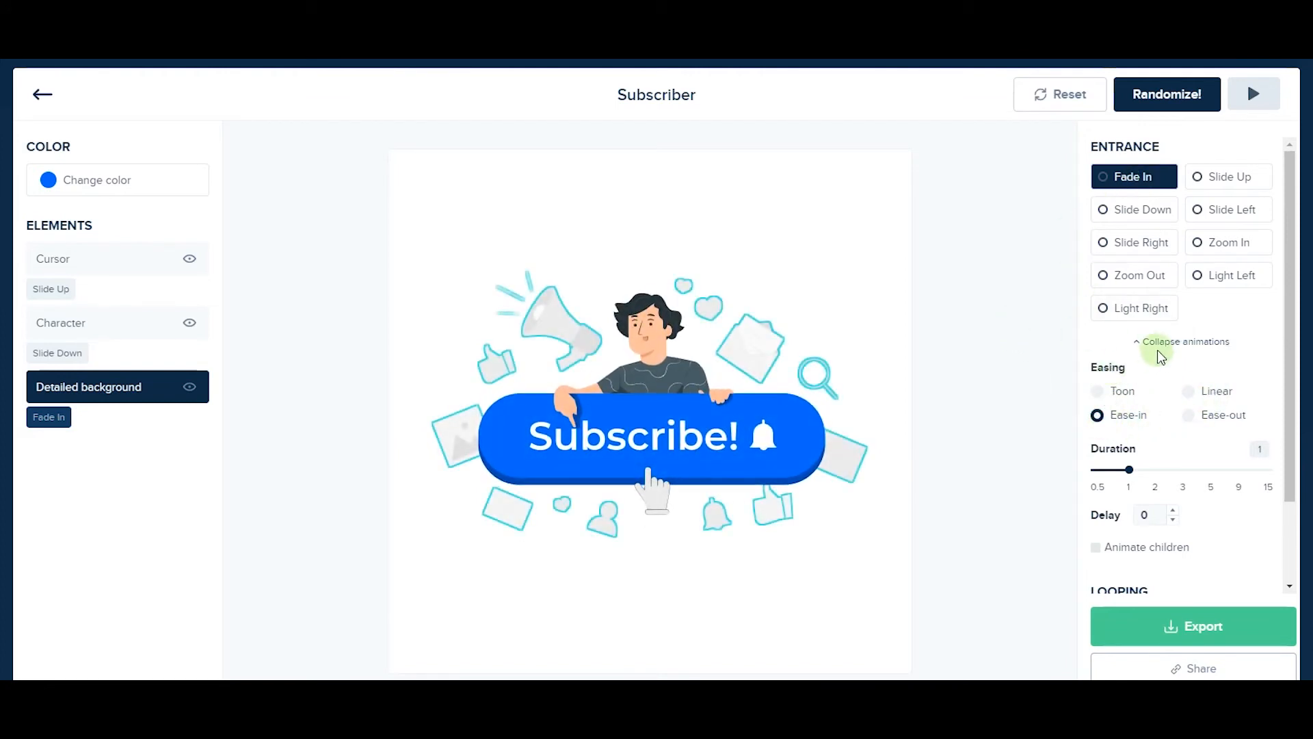
pyautogui.scroll(-3)
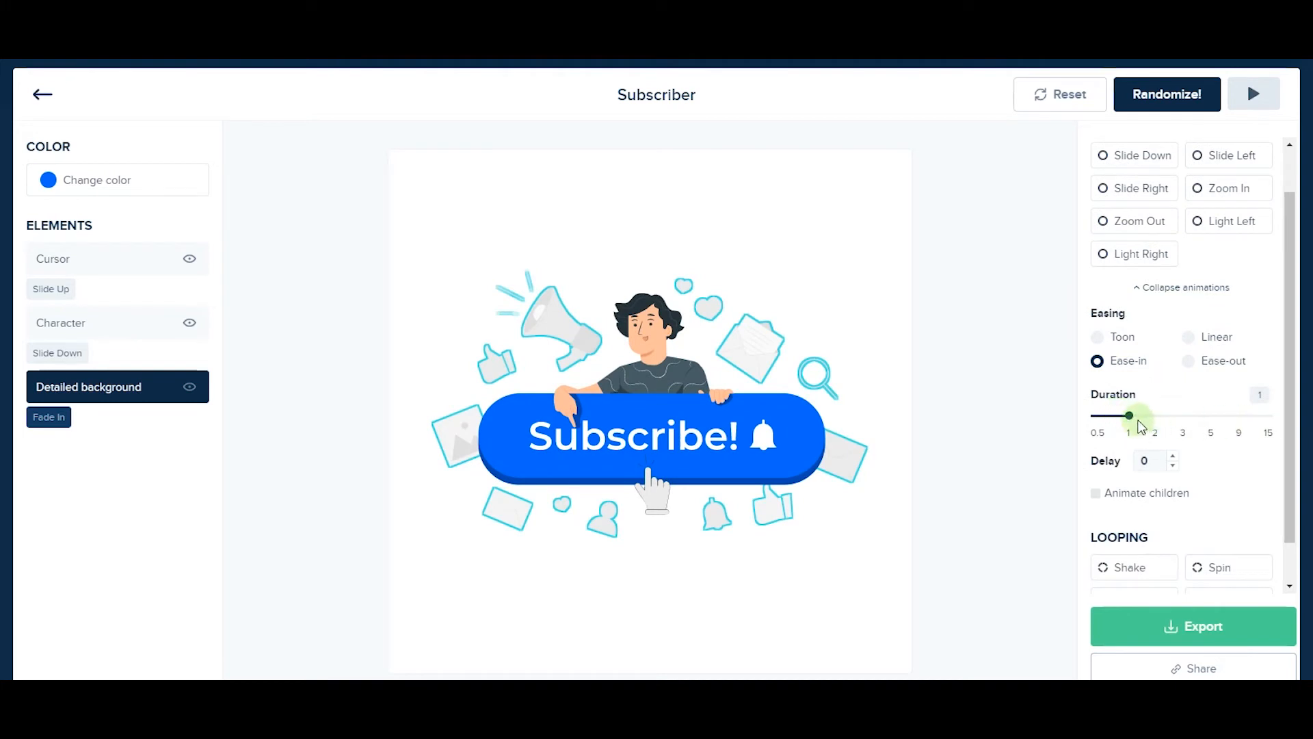
pyautogui.moveTo(1129, 415); pyautogui.dragTo(1165, 415)
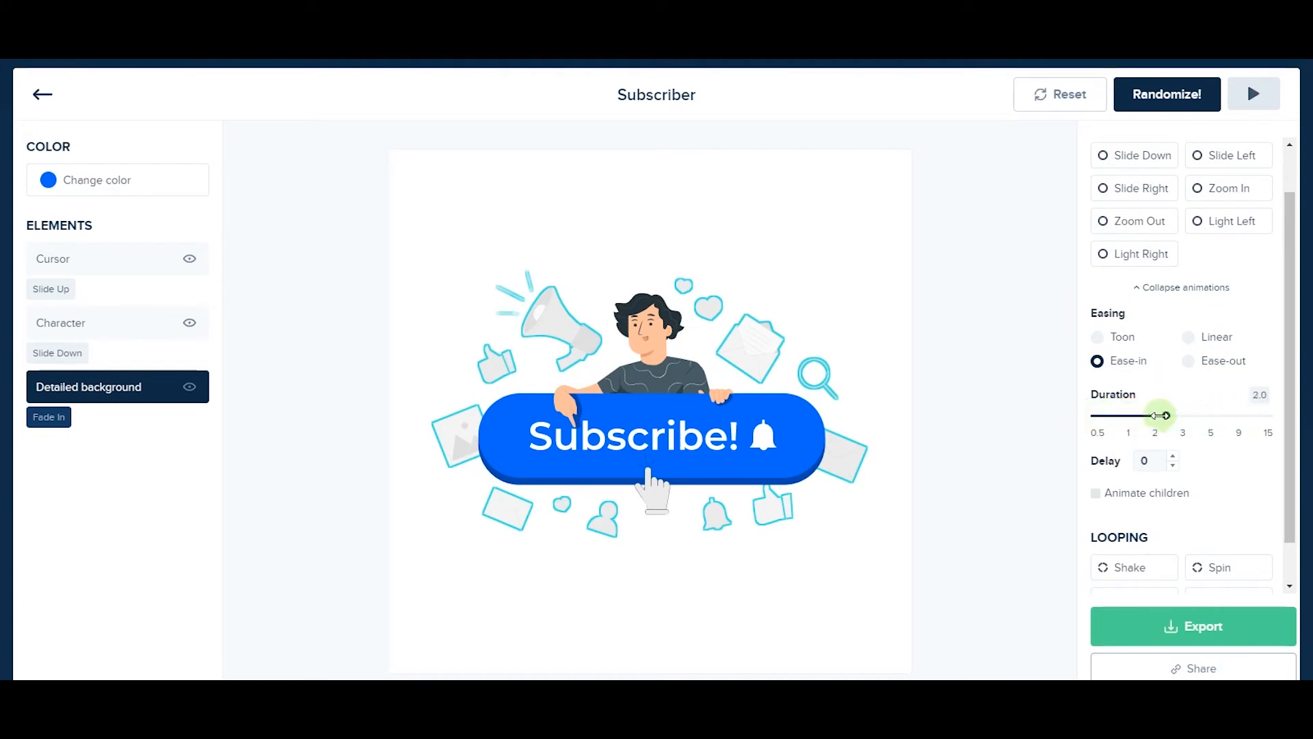
pyautogui.moveTo(1163, 415); pyautogui.dragTo(1128, 419)
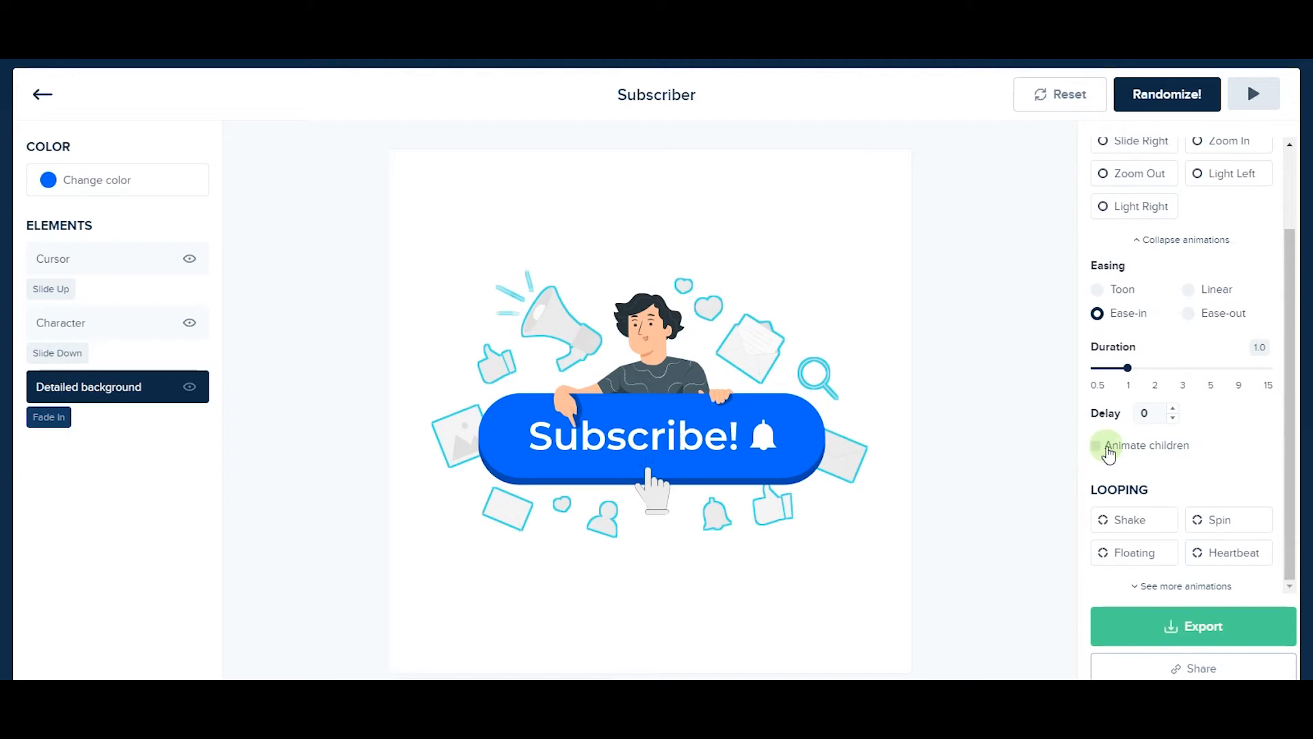
pyautogui.click(1096, 445)
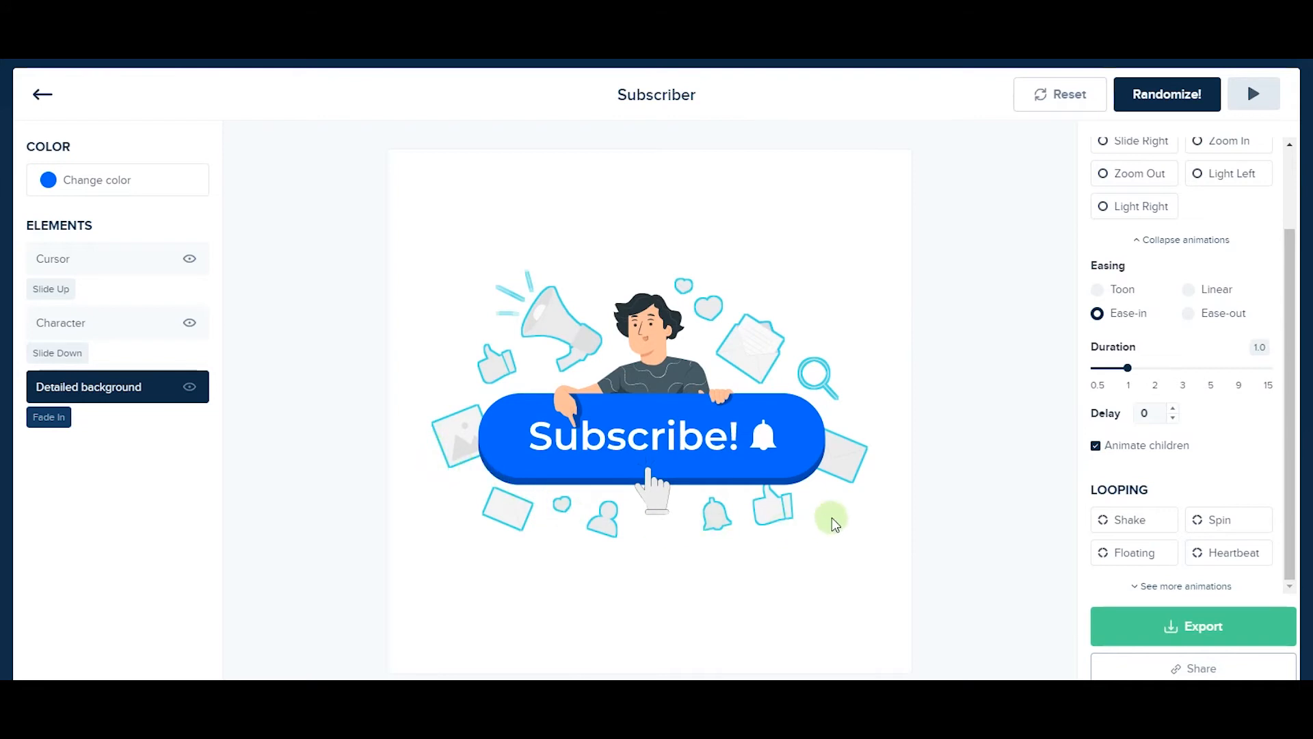
pyautogui.moveTo(888, 452)
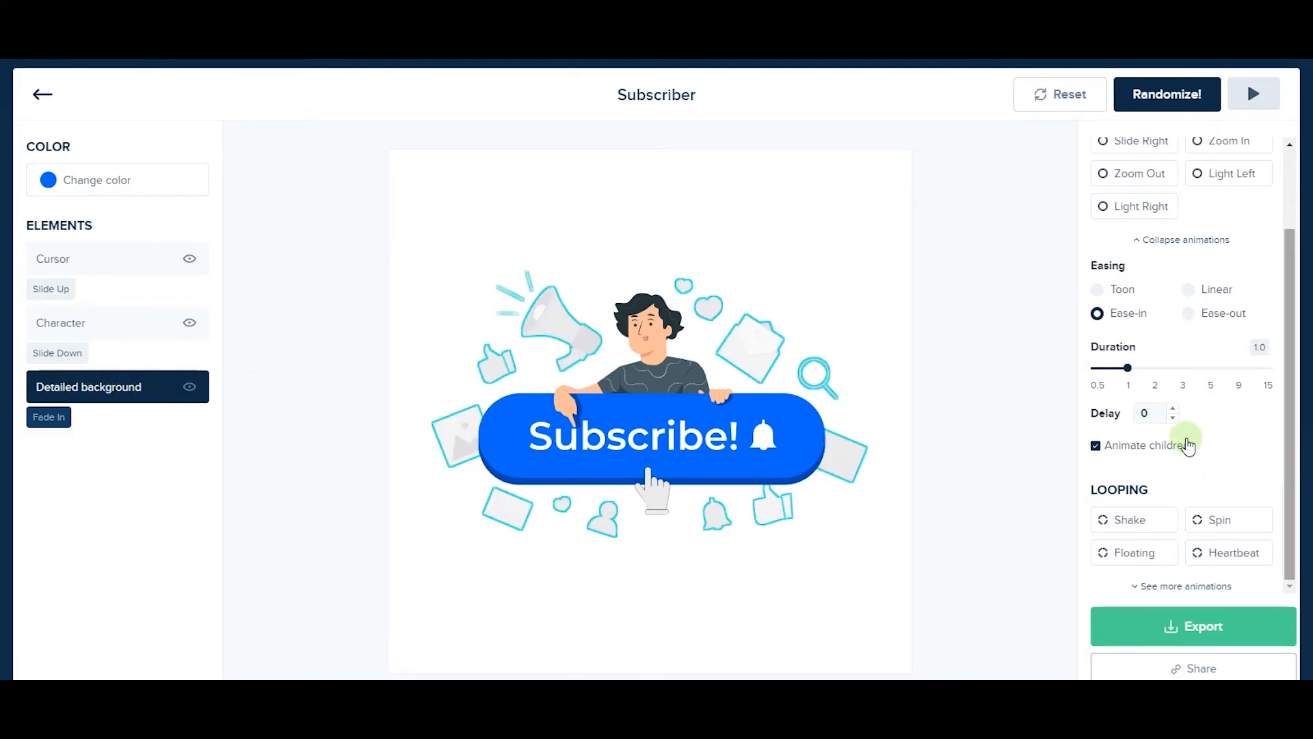
pyautogui.click(1253, 94)
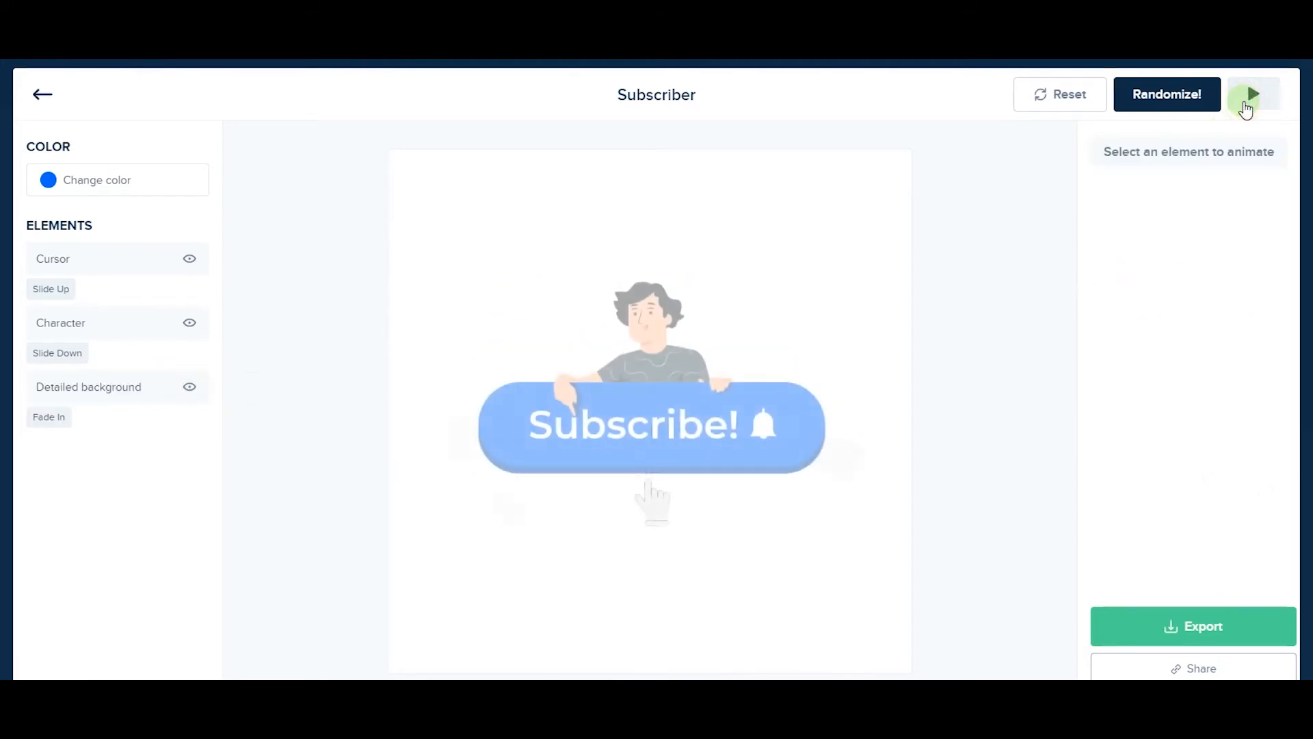
# Replay the animation preview, then reselect the detailed background to view its Fade In settings
pyautogui.click(1253, 93)
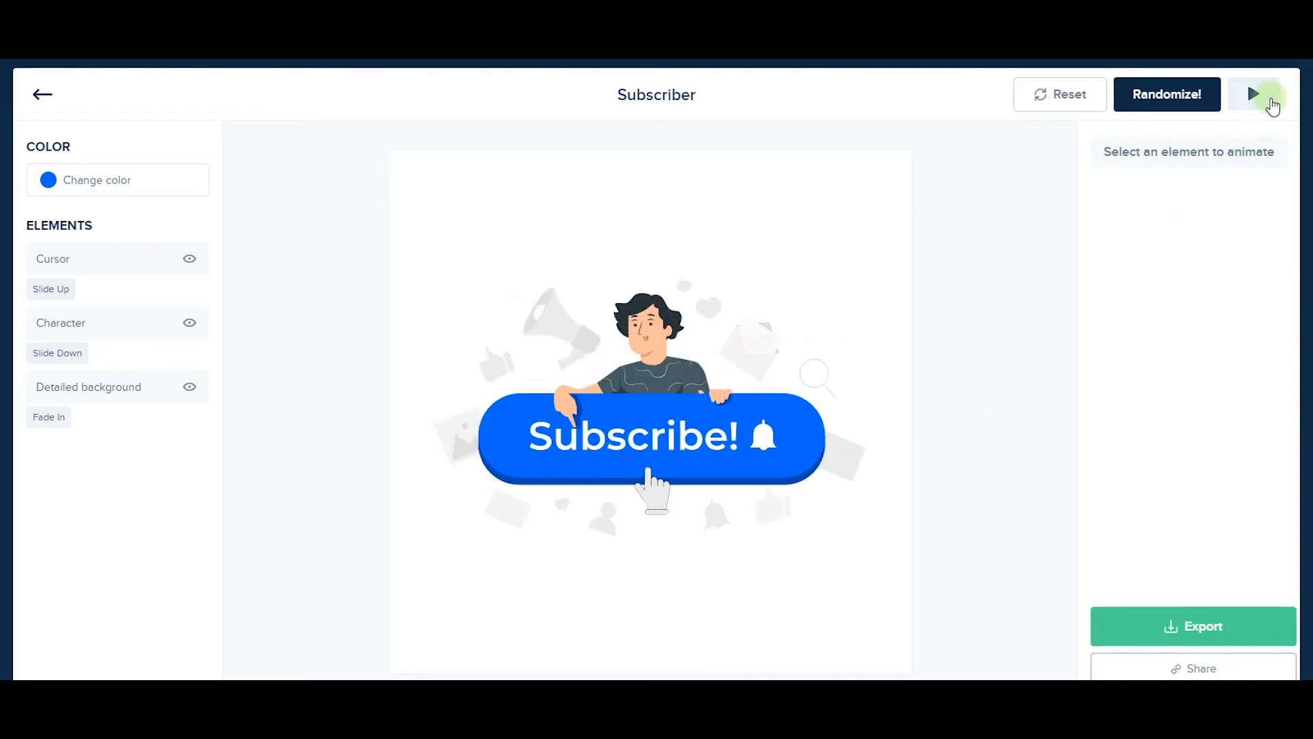
pyautogui.click(1252, 94)
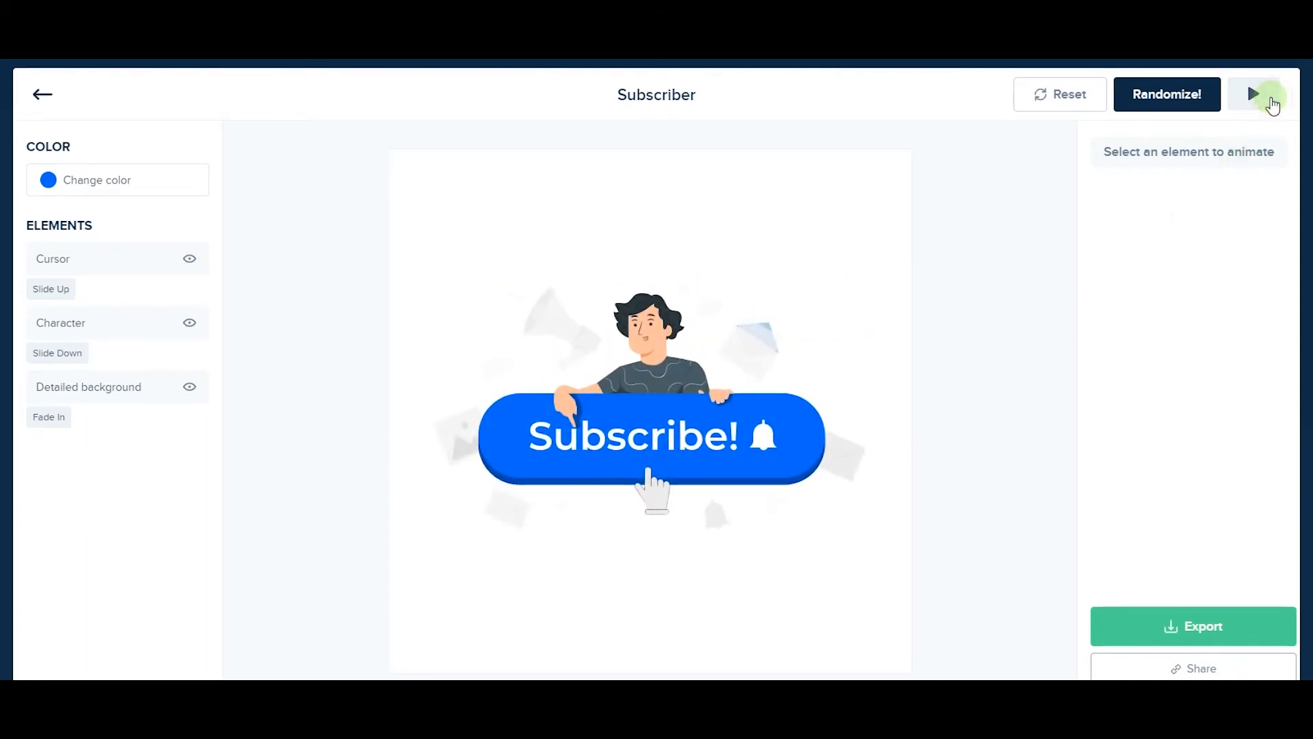
pyautogui.click(1254, 94)
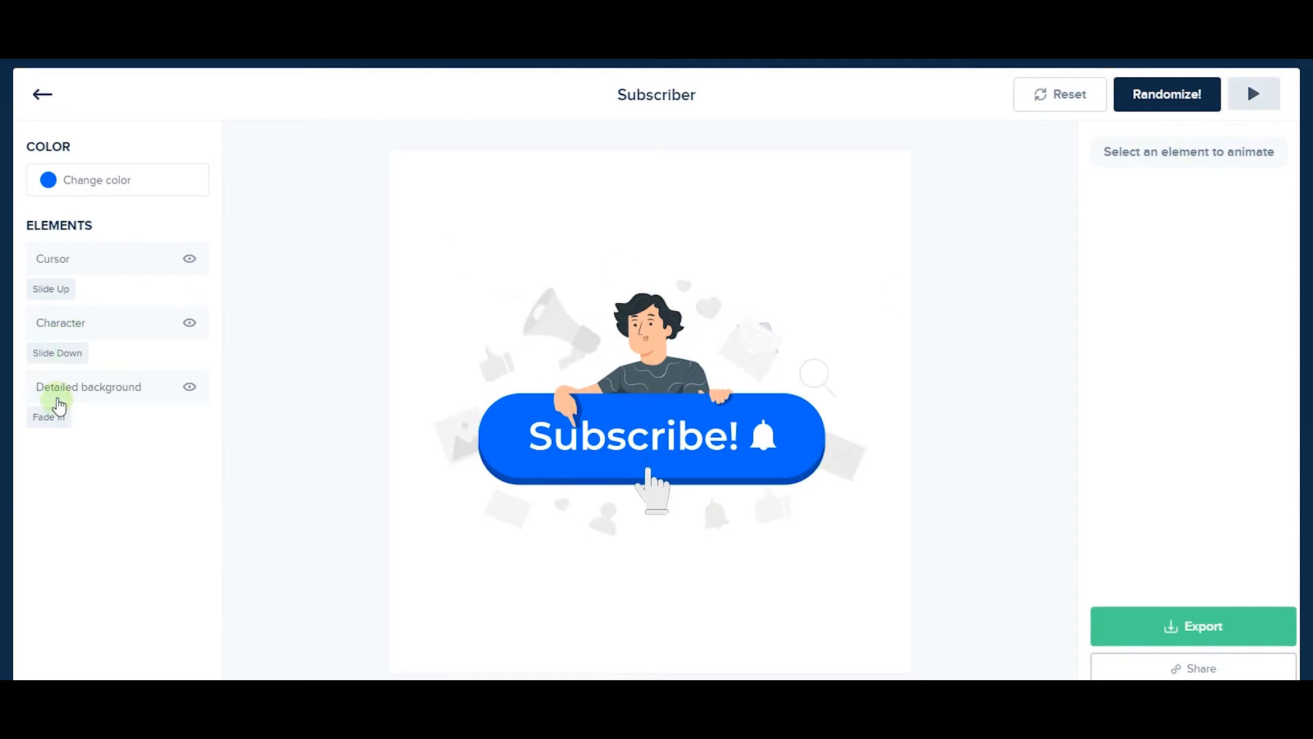
pyautogui.click(89, 386)
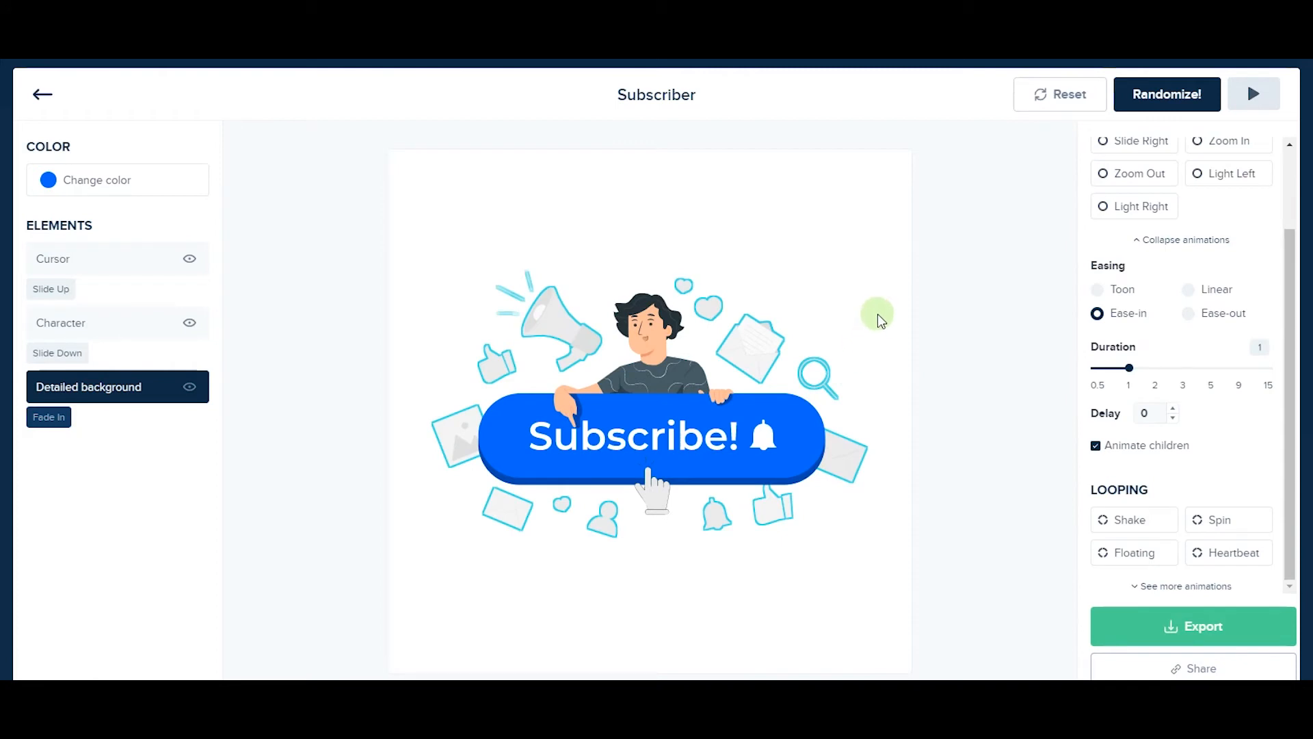
pyautogui.moveTo(882, 340)
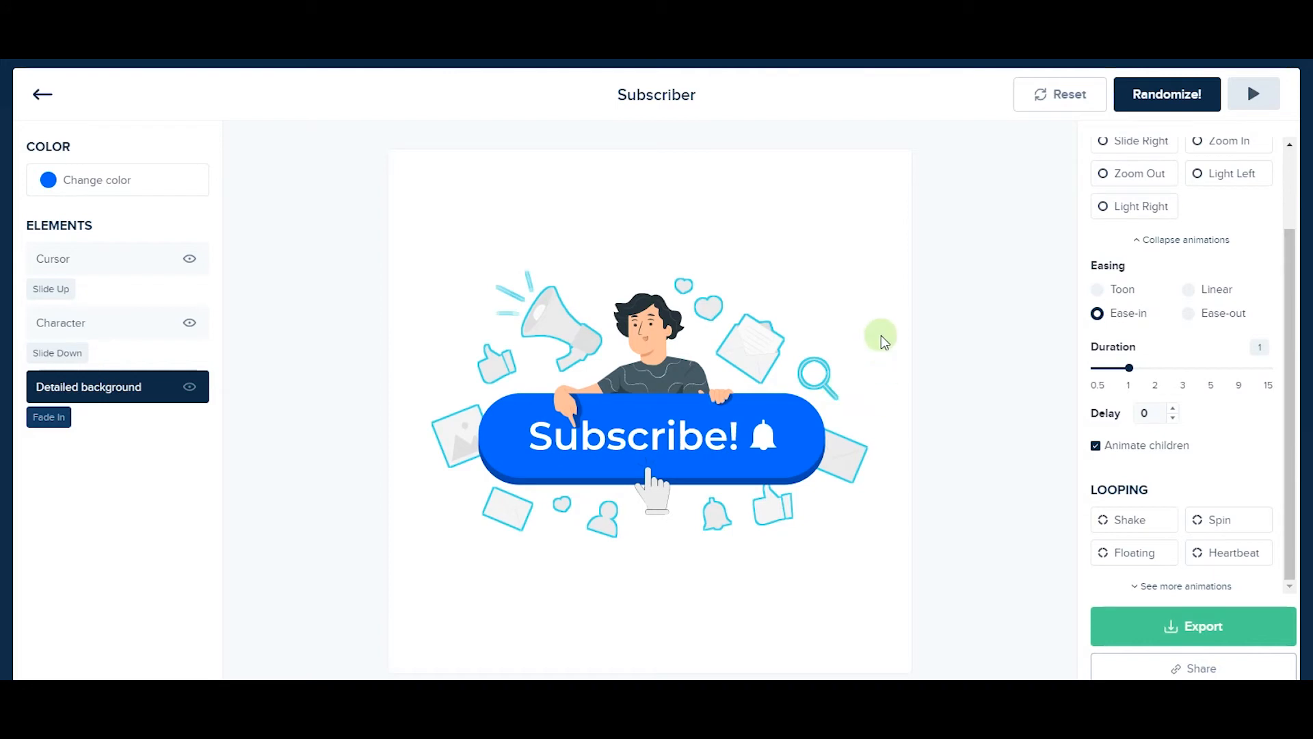
pyautogui.moveTo(869, 343)
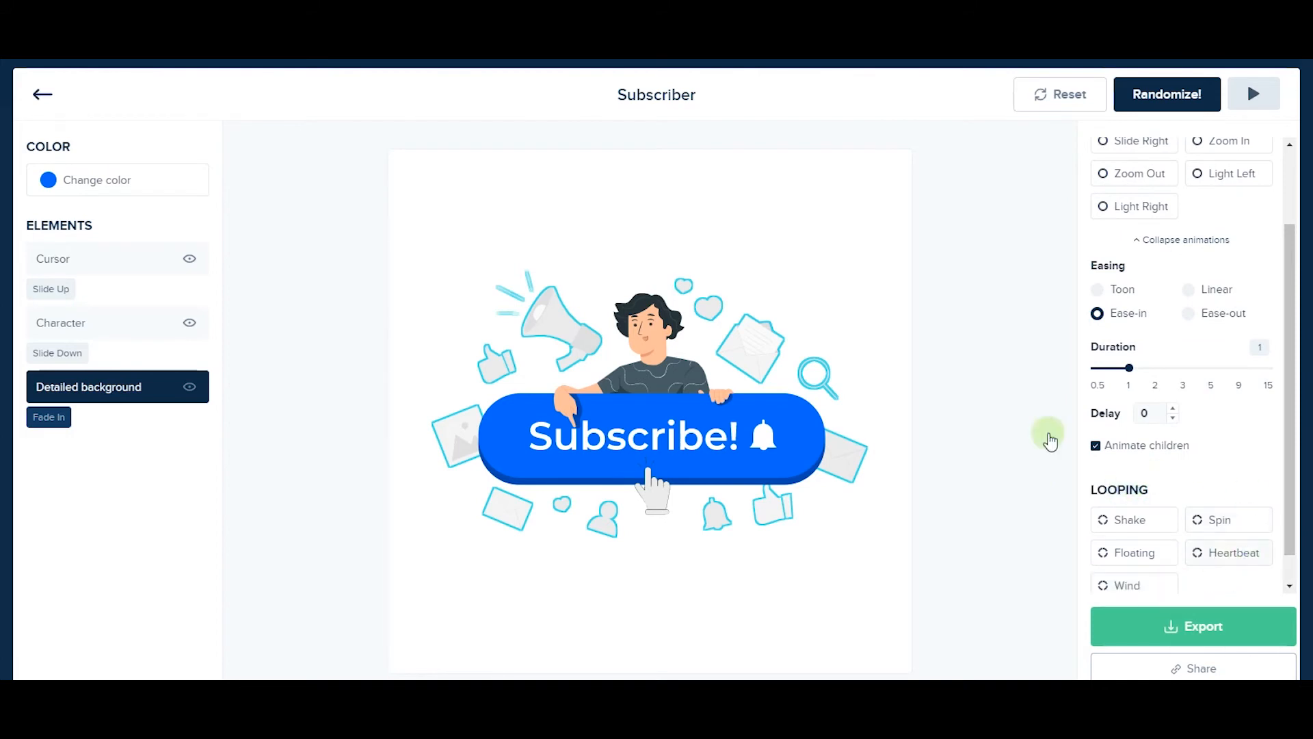
# Give the detailed background a 3-second Floating loop, then select the Character element
pyautogui.scroll(-3)
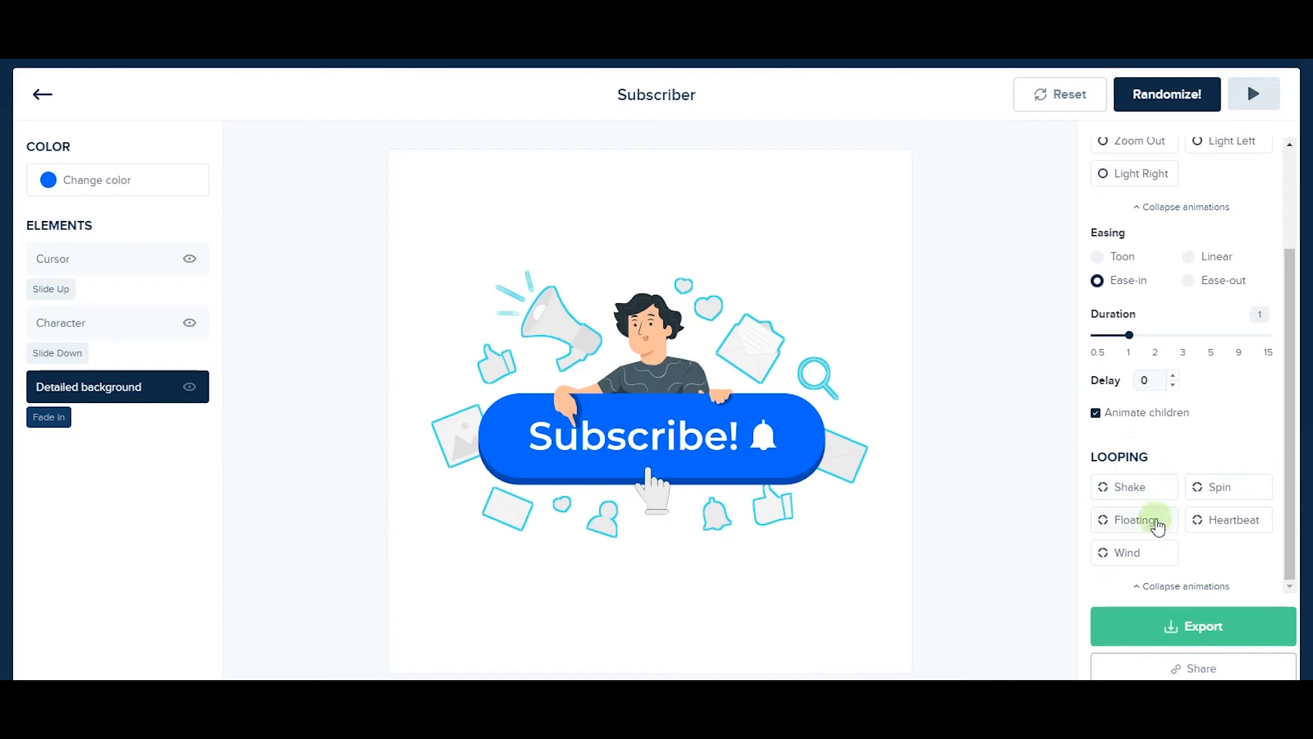
pyautogui.click(1134, 519)
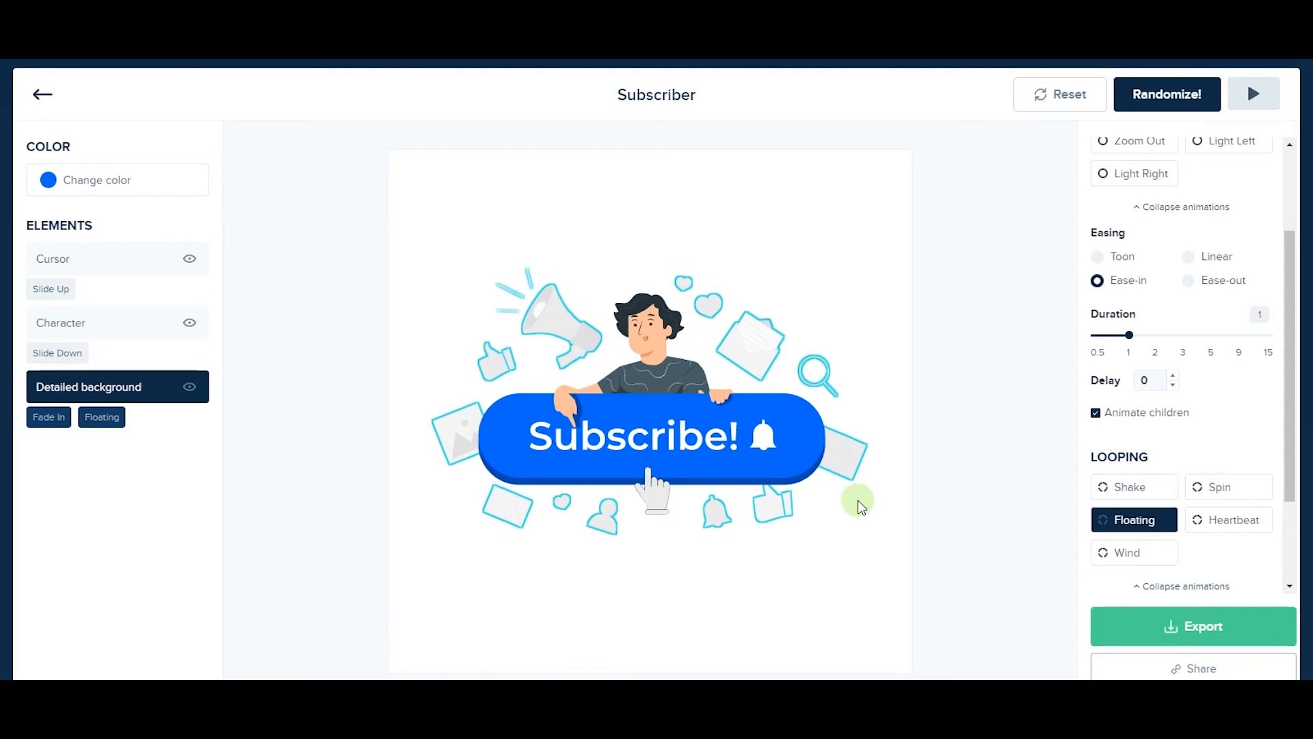
pyautogui.scroll(-3)
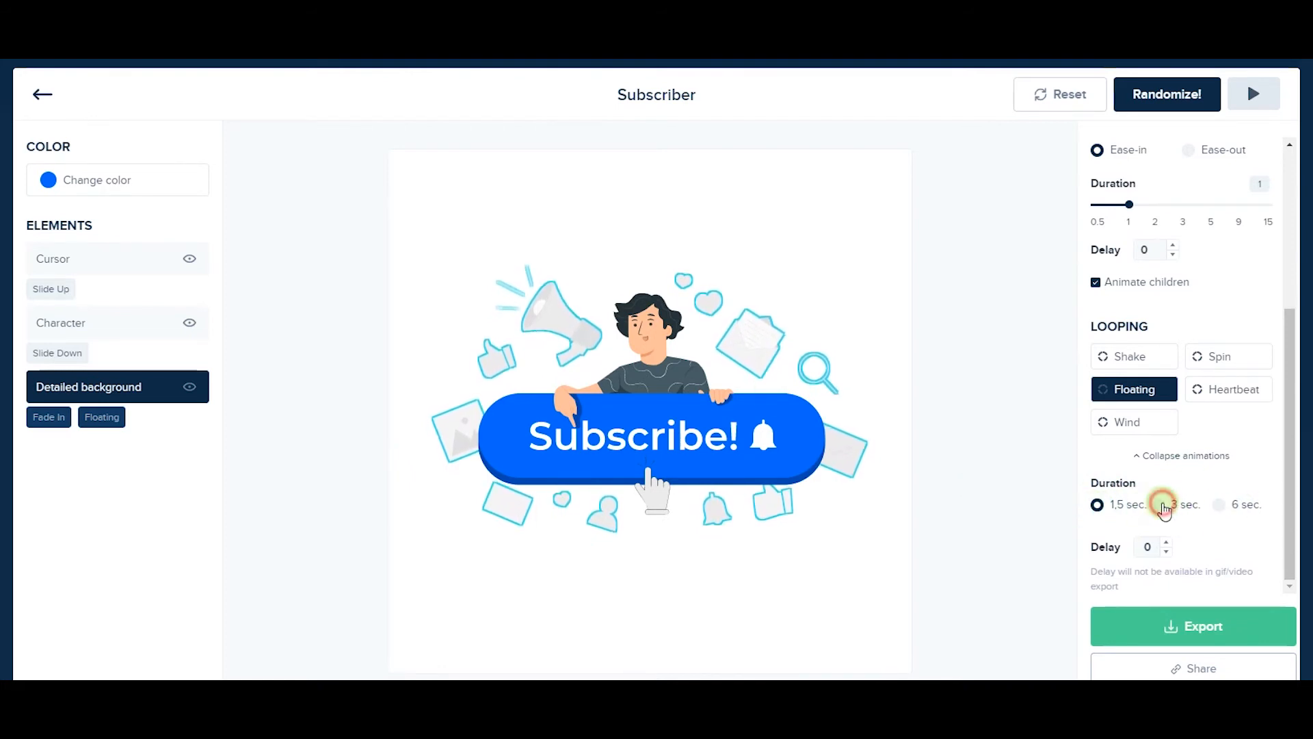
pyautogui.click(1159, 505)
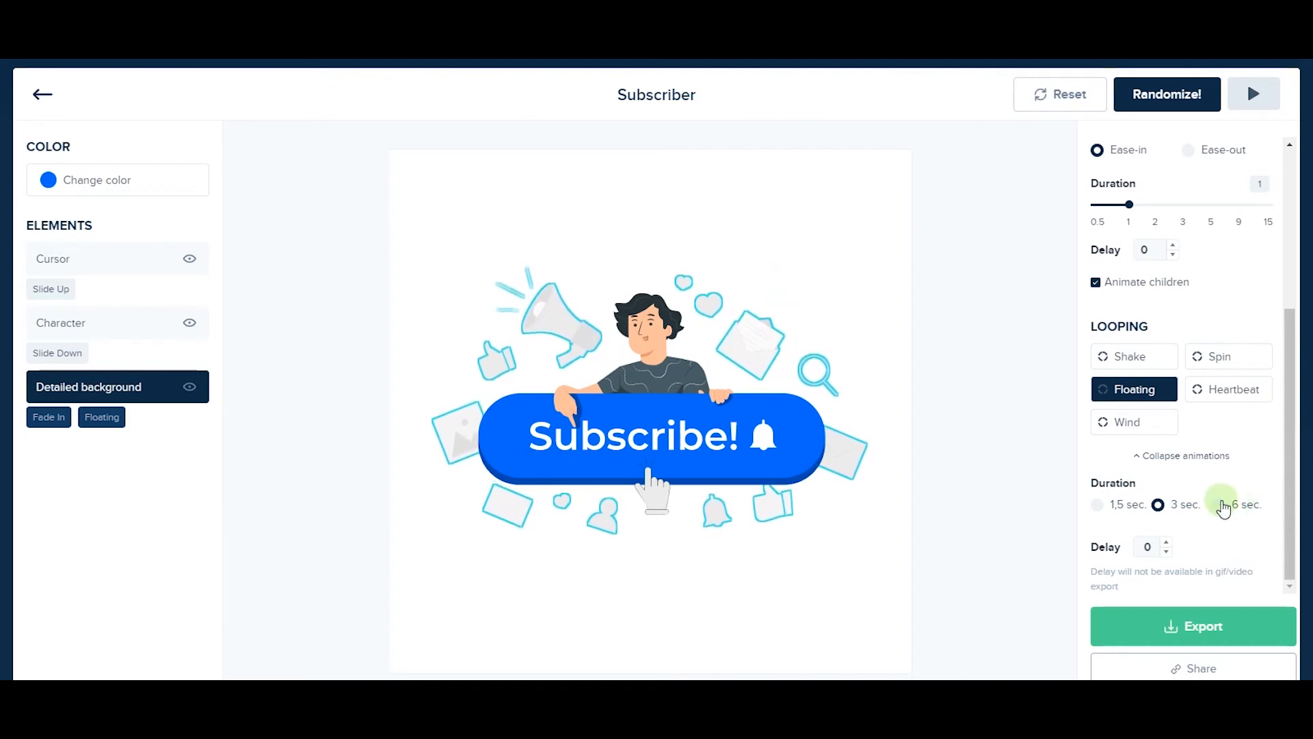
pyautogui.click(1098, 504)
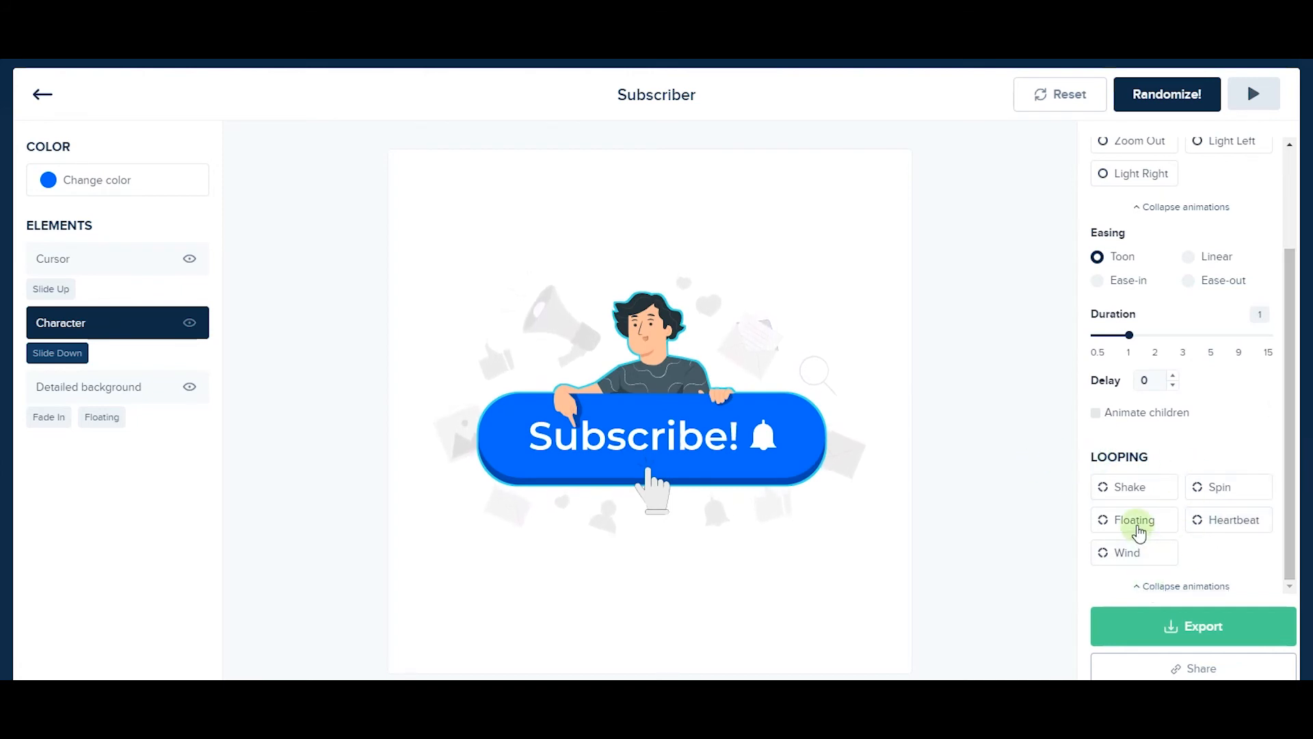
# Make the character float in a 1.5-second loop with 0.5 s delay, then select the Cursor
pyautogui.click(1134, 519)
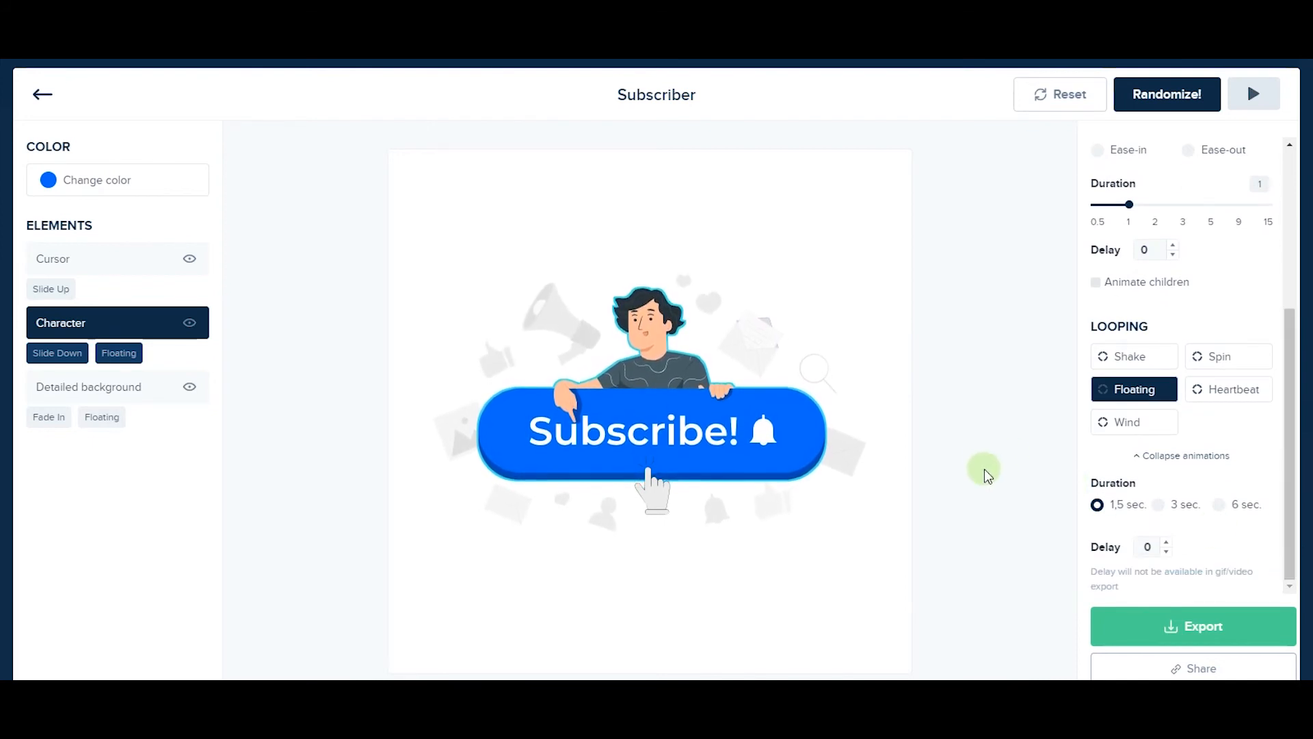
pyautogui.moveTo(840, 429)
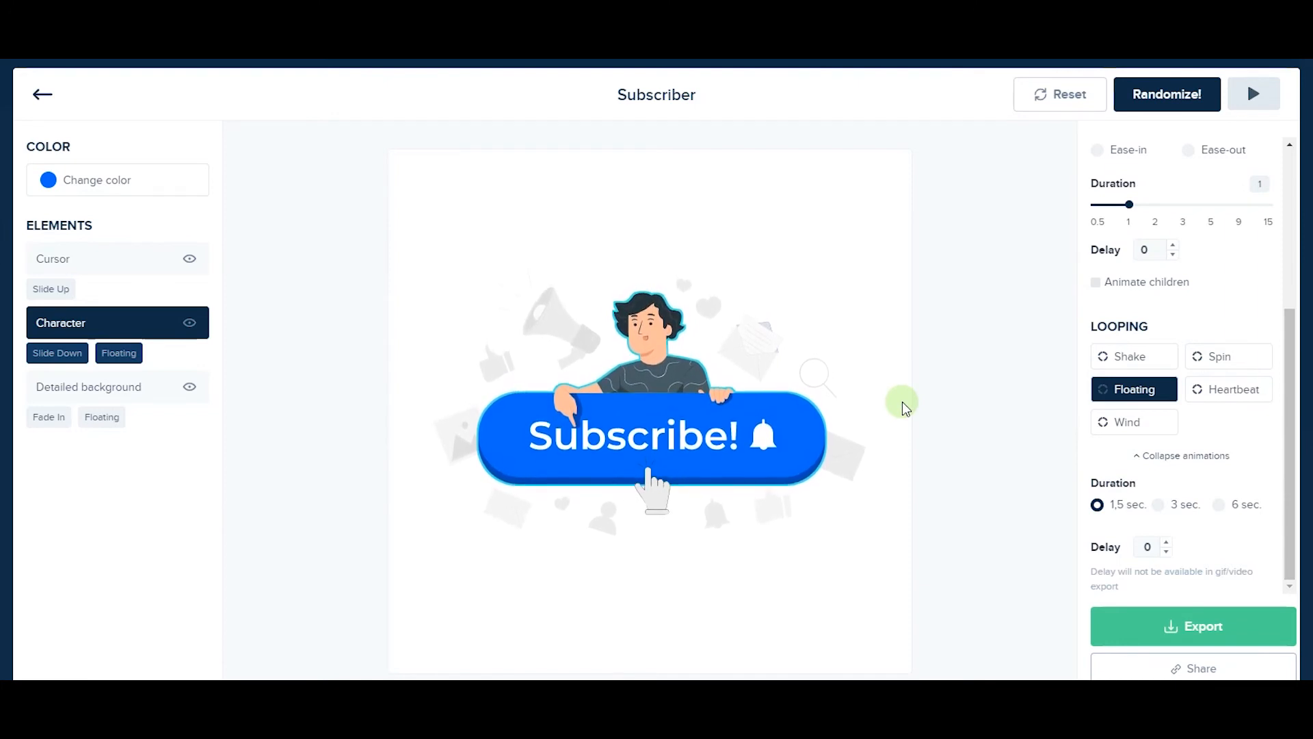
pyautogui.moveTo(1210, 470)
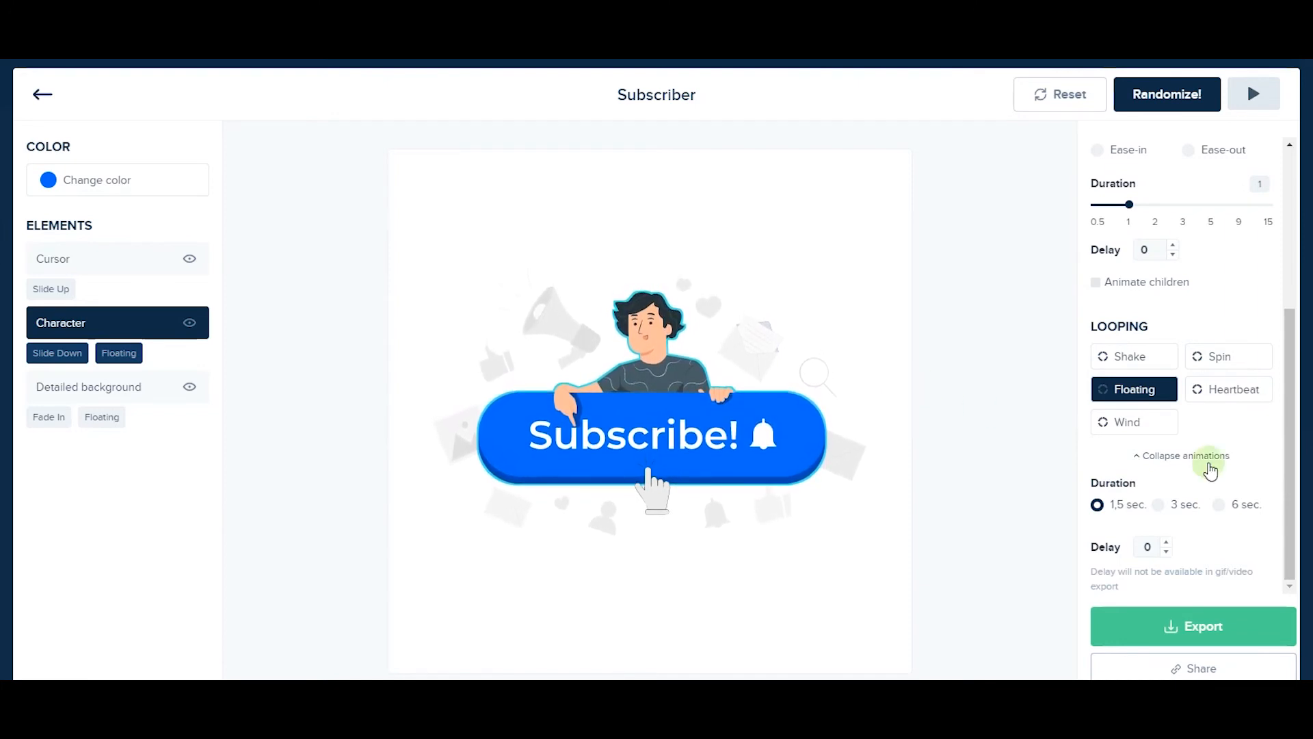
pyautogui.click(1165, 542)
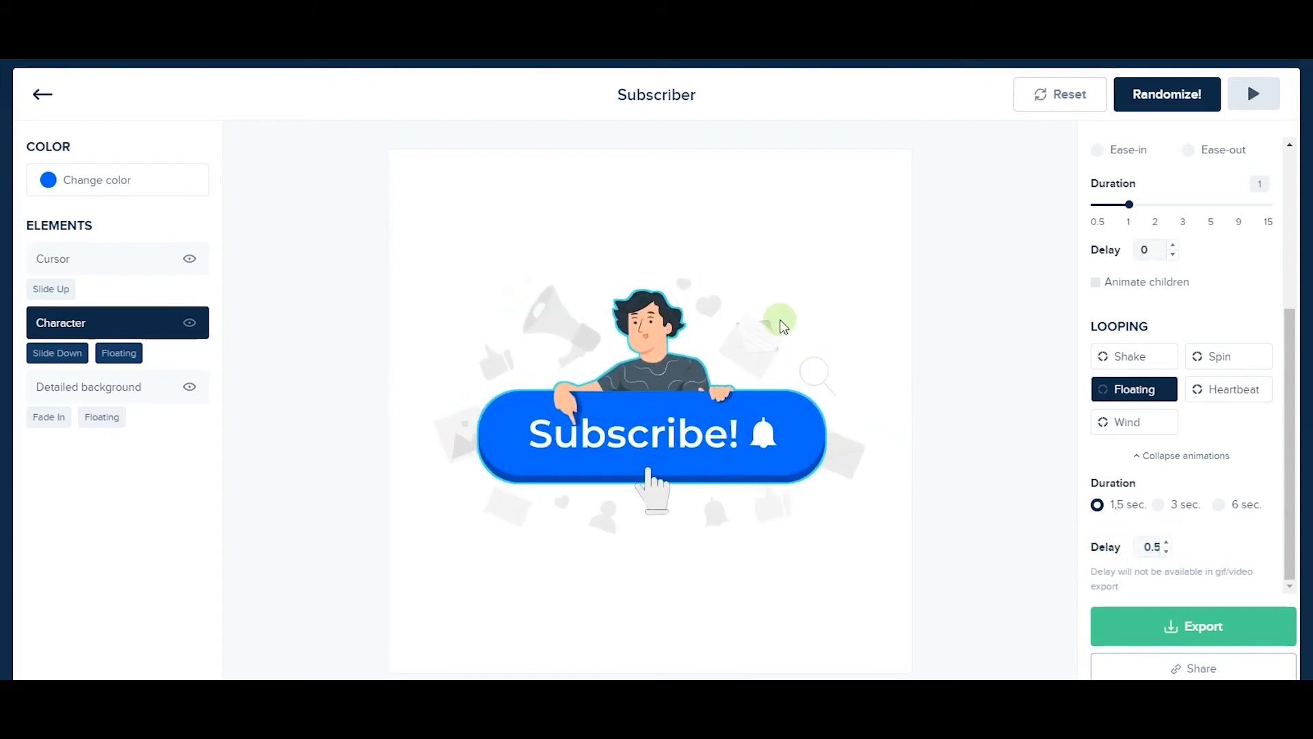
pyautogui.moveTo(900, 377)
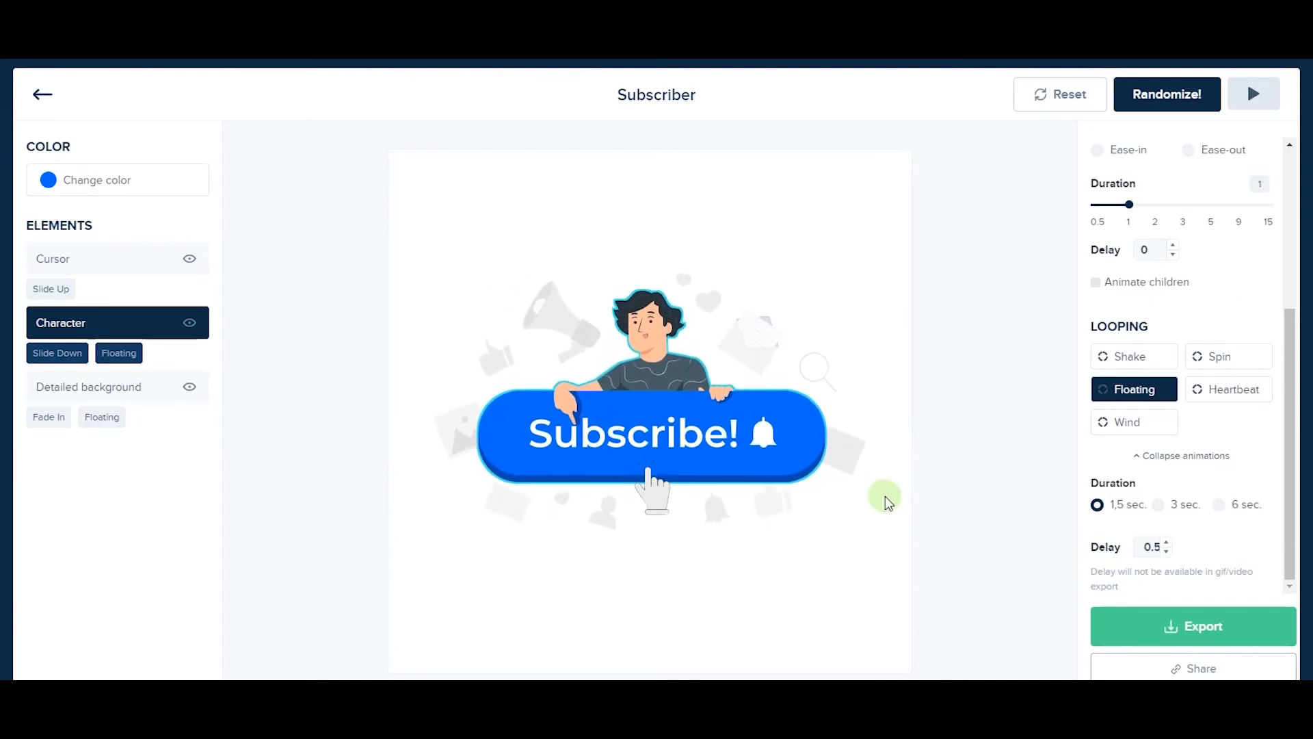
pyautogui.click(53, 258)
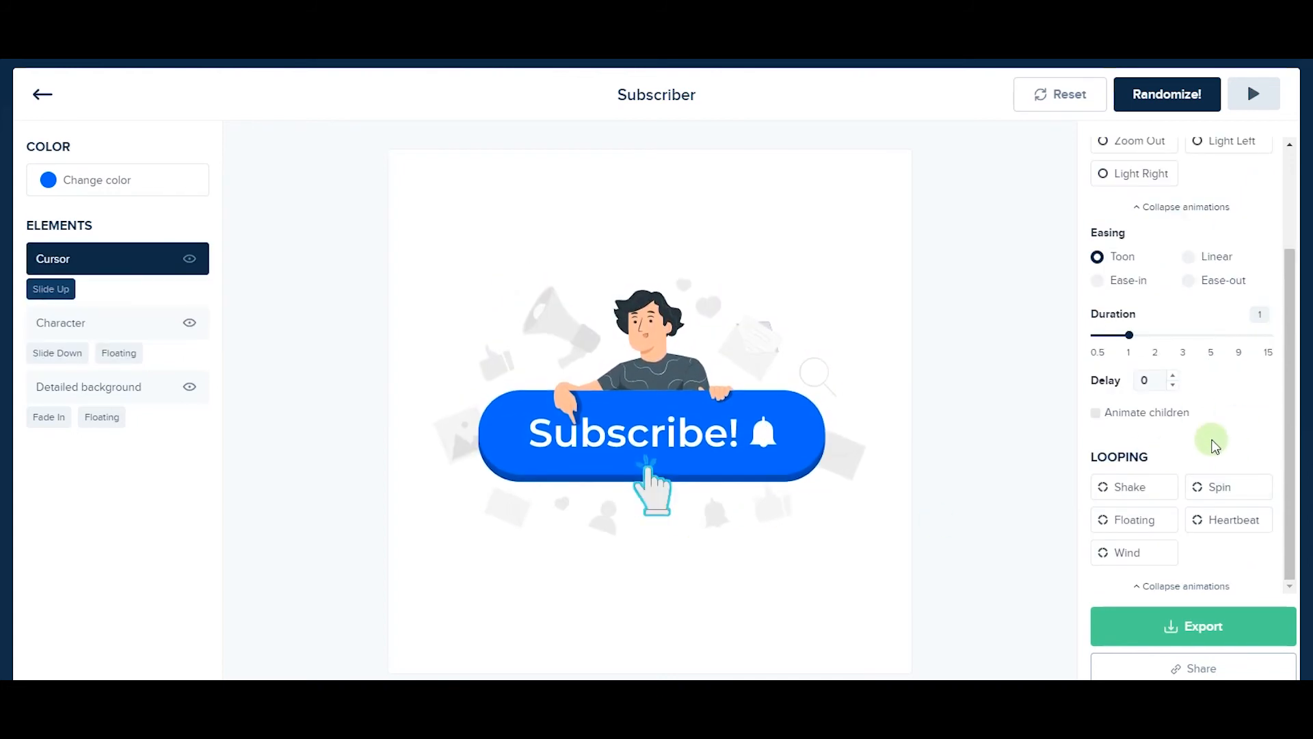
# Give the cursor a 1.5-second Floating loop and adjust its loop delay
pyautogui.click(1134, 520)
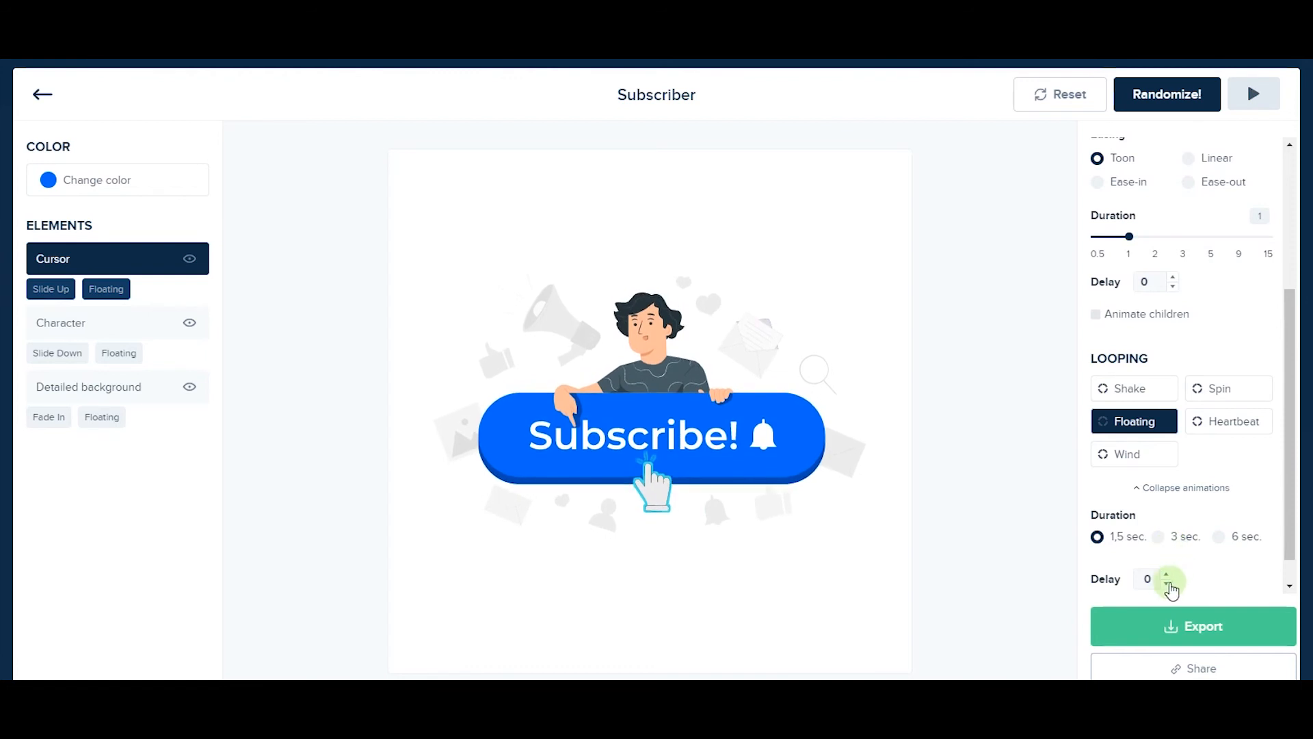
pyautogui.click(1174, 583)
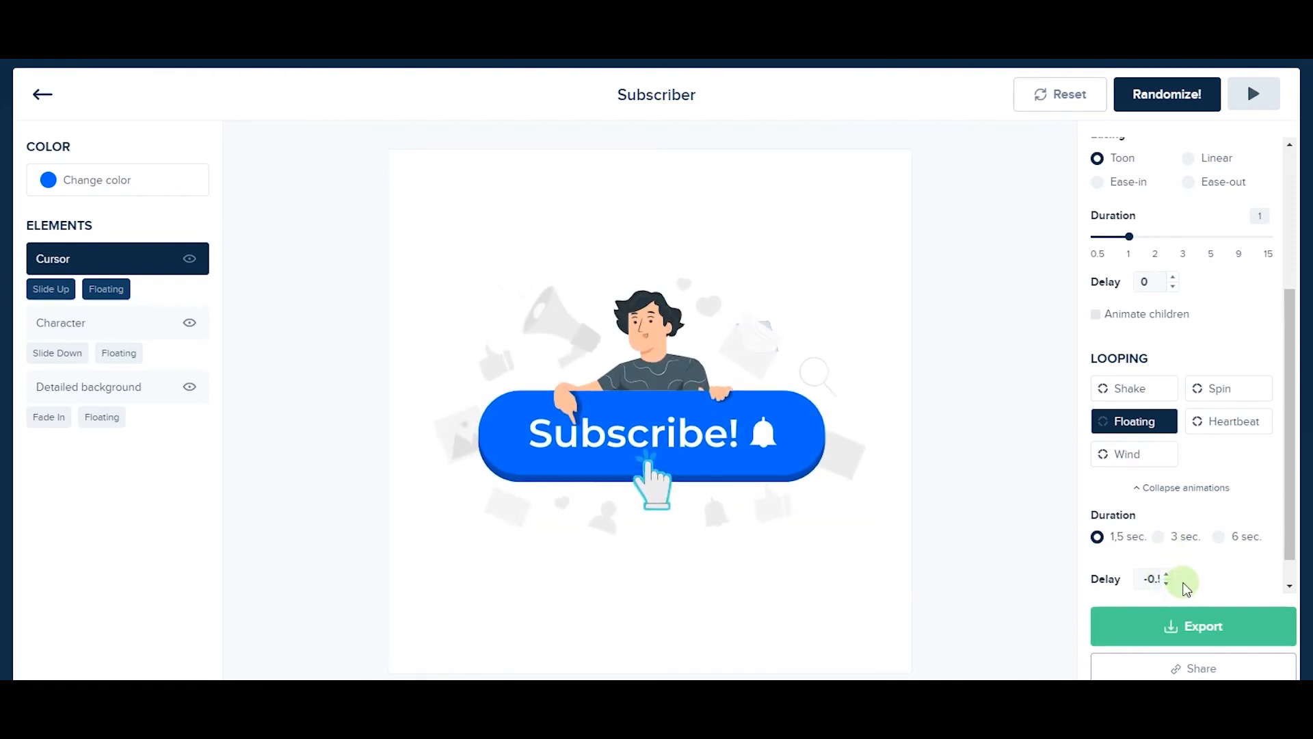
pyautogui.moveTo(966, 364)
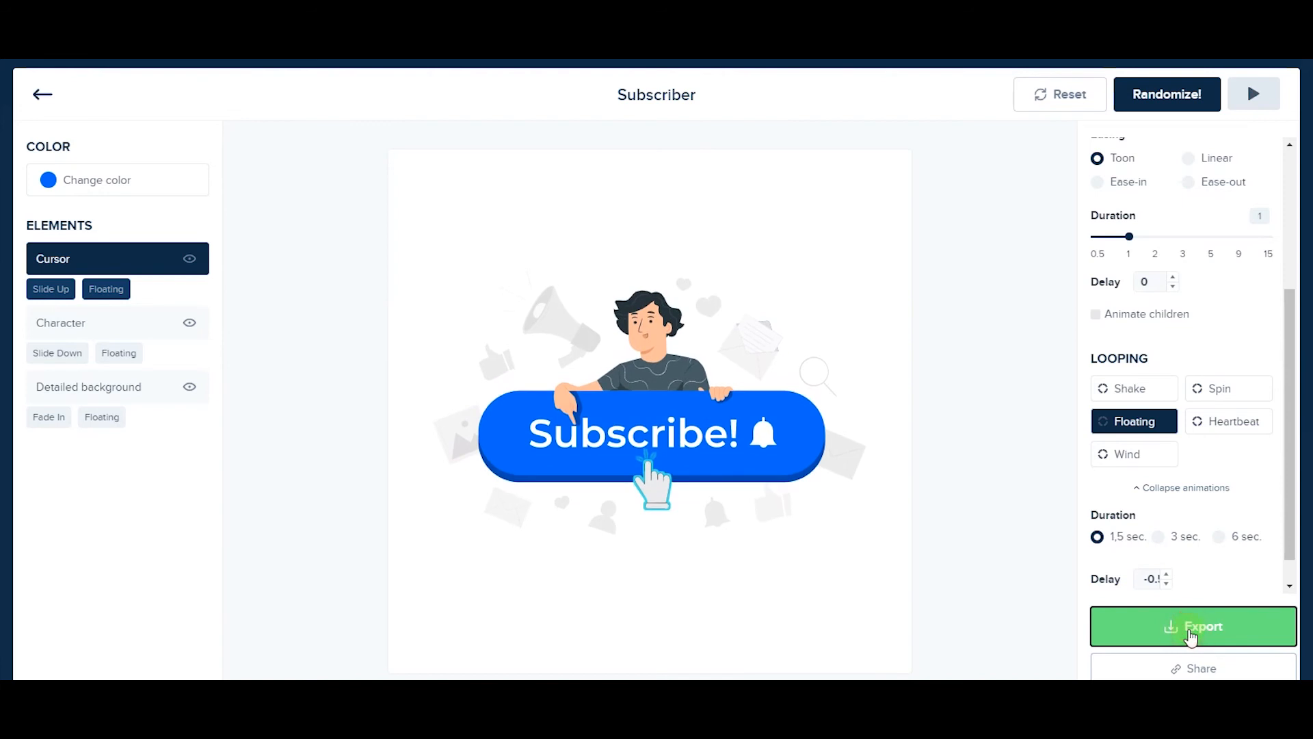
# Open the Export window for the animated Subscriber illustration
pyautogui.click(1193, 627)
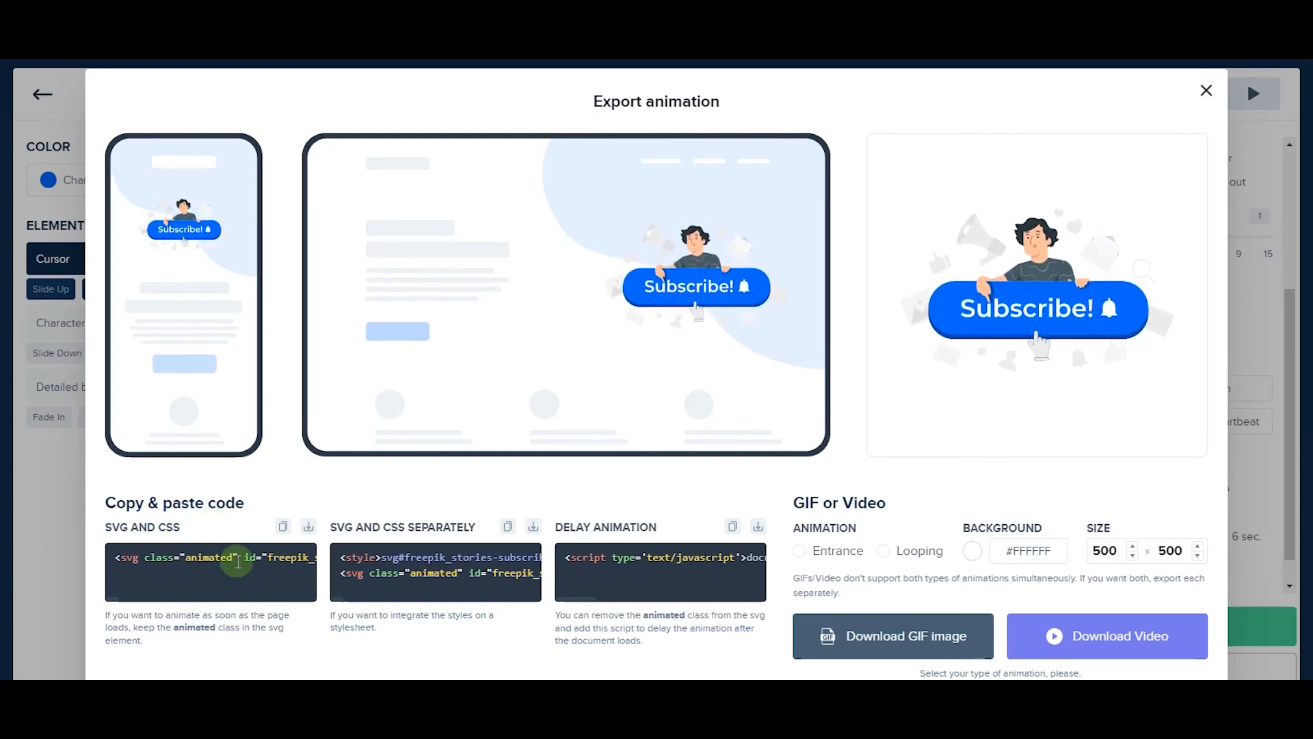
pyautogui.moveTo(551, 507)
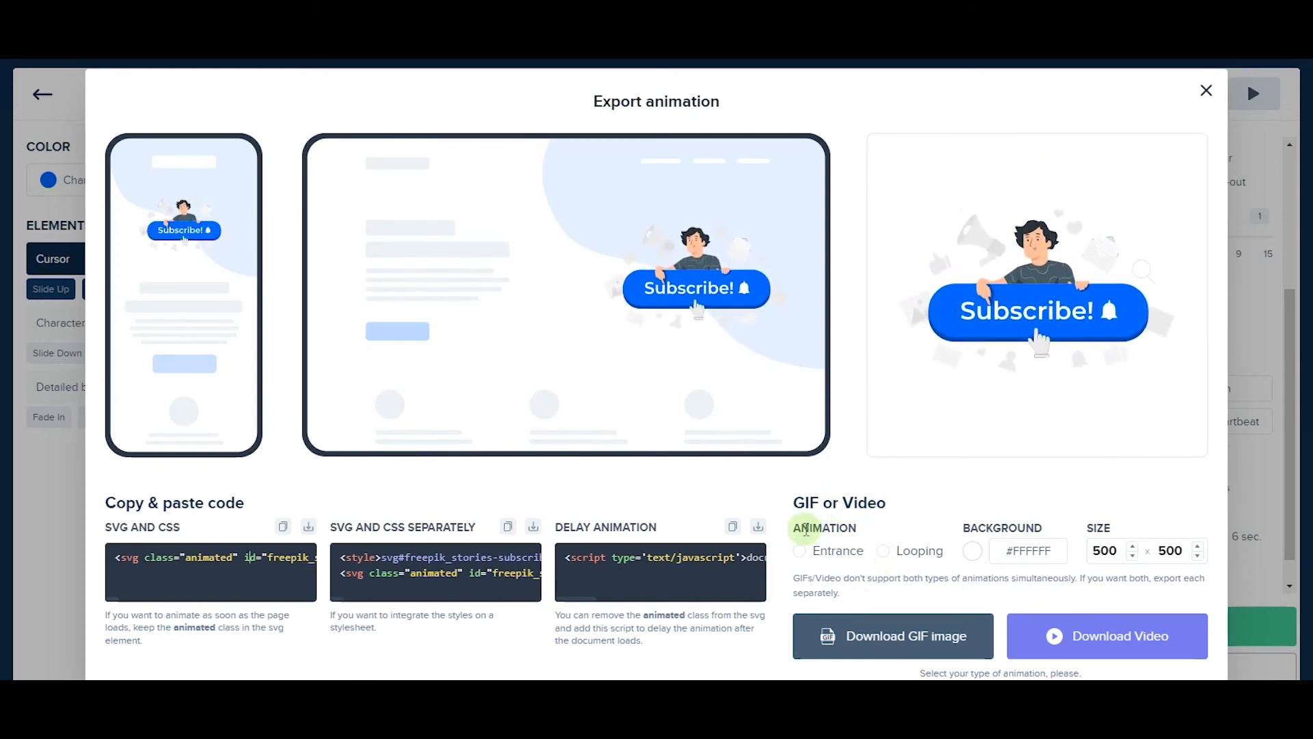
# Download the Entrance animation as a 500 × 500 GIF image
pyautogui.click(799, 552)
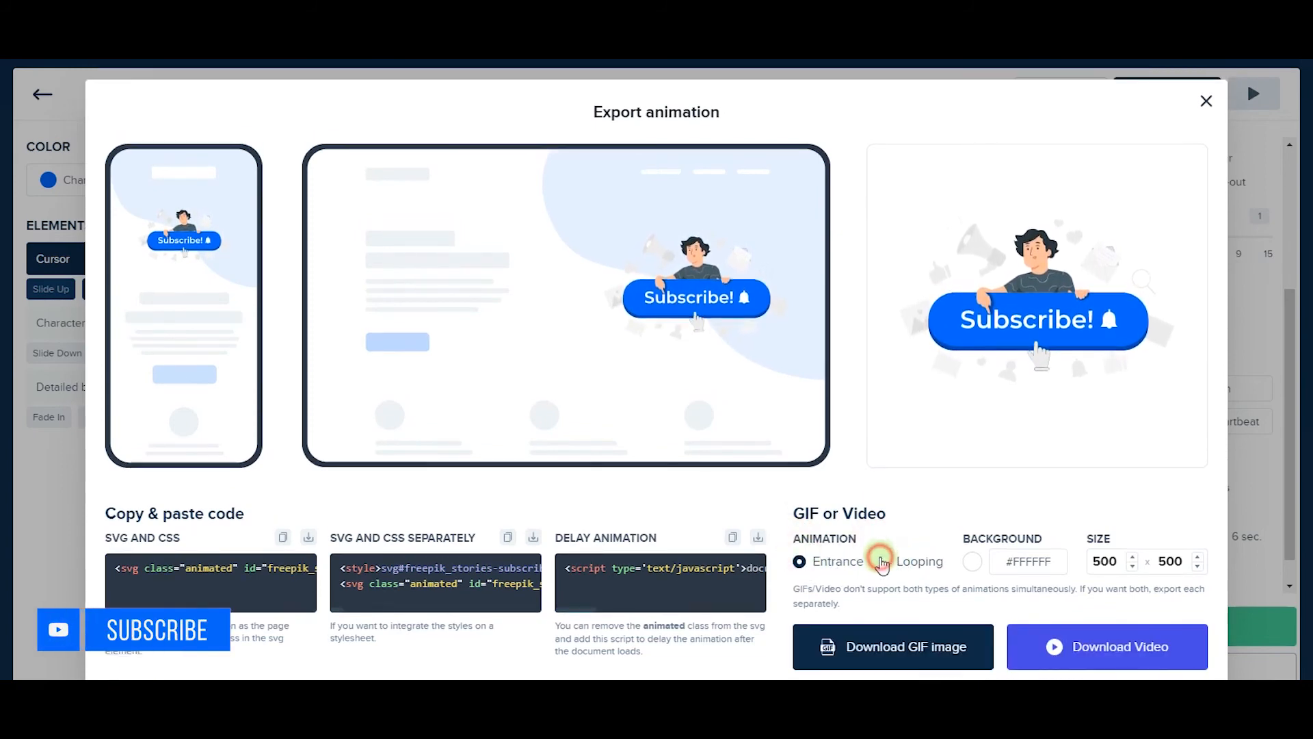
pyautogui.click(882, 561)
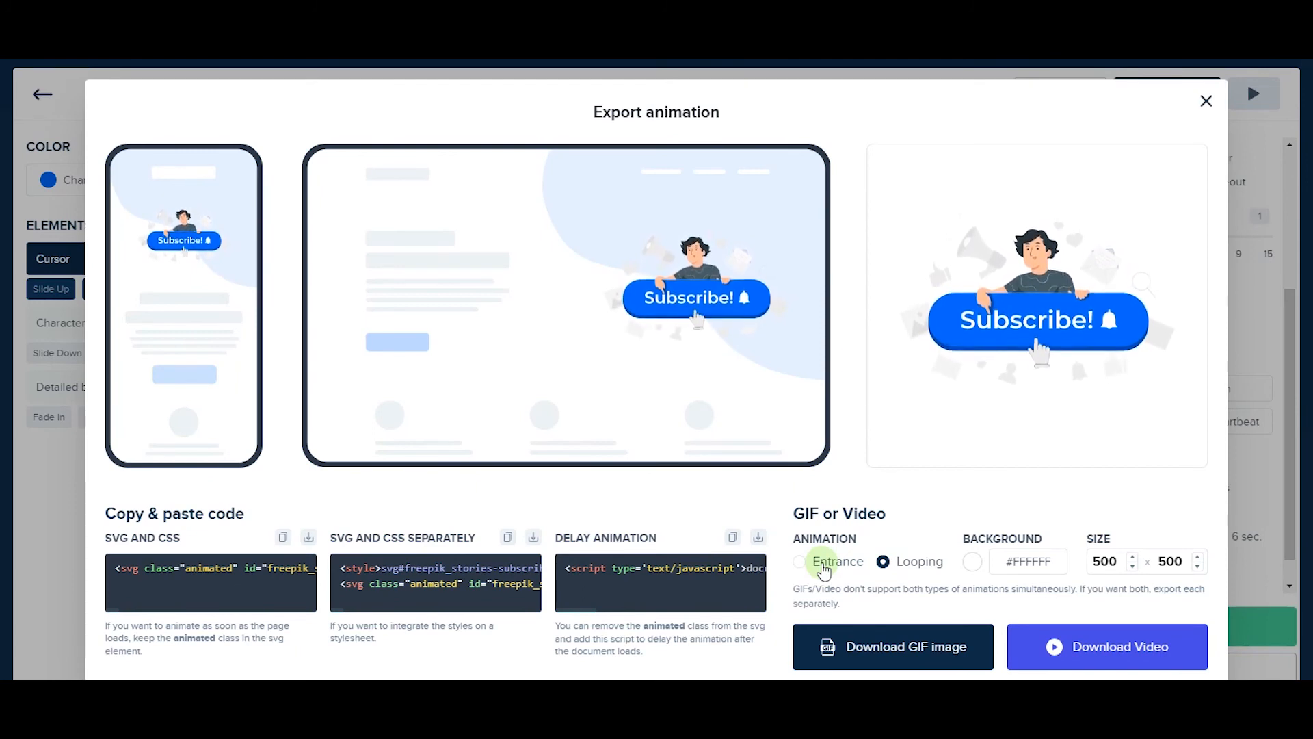
pyautogui.click(882, 561)
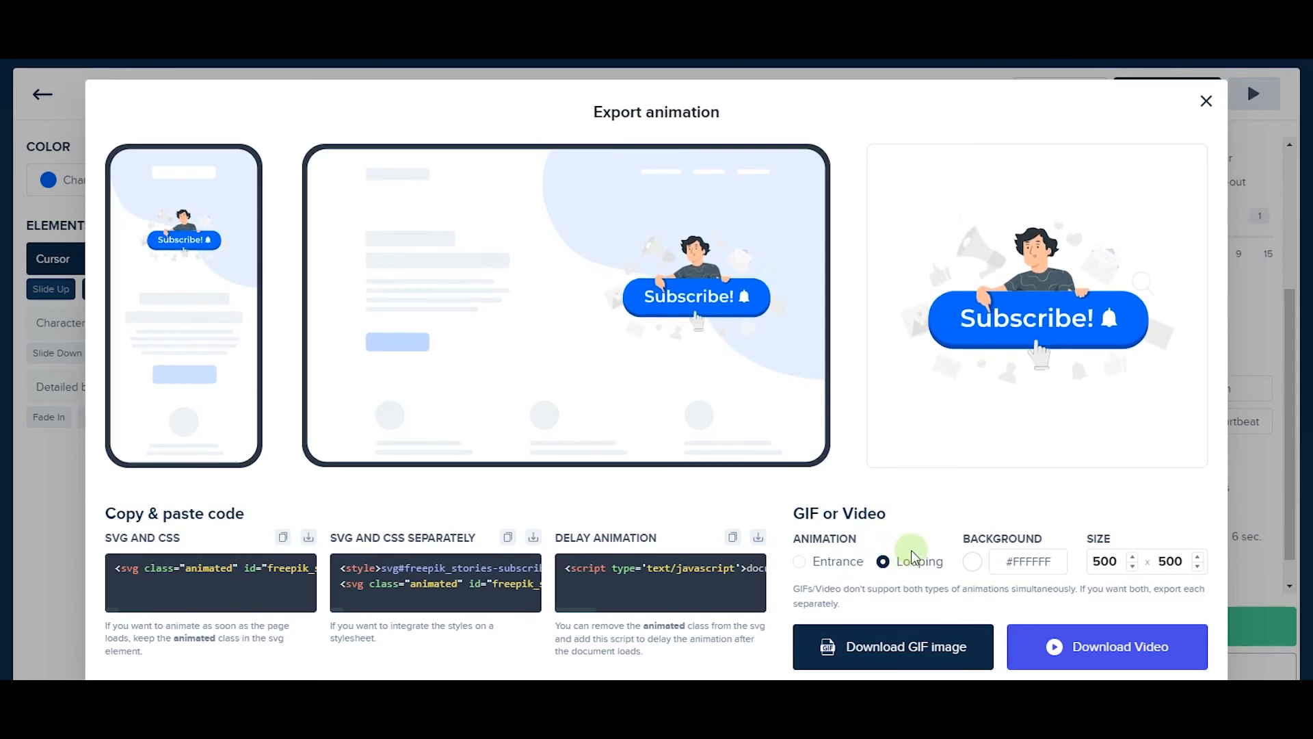
pyautogui.click(800, 561)
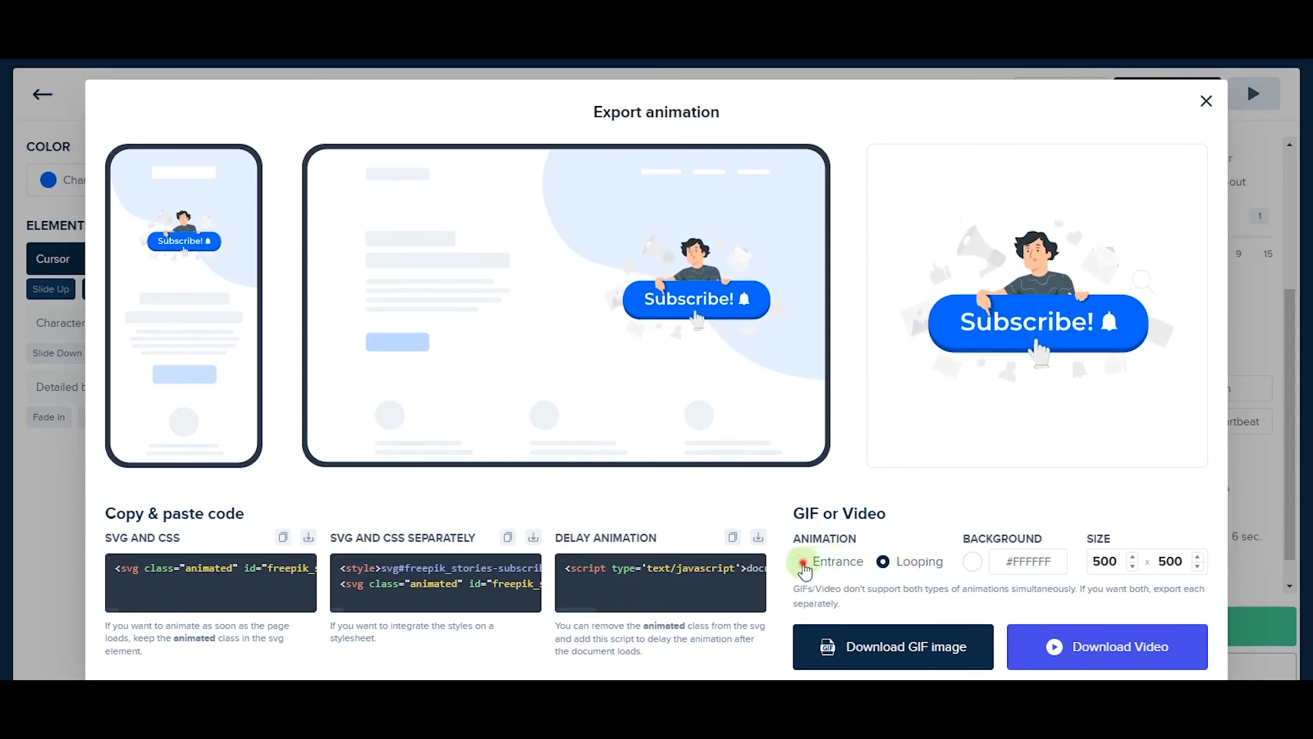
pyautogui.click(799, 561)
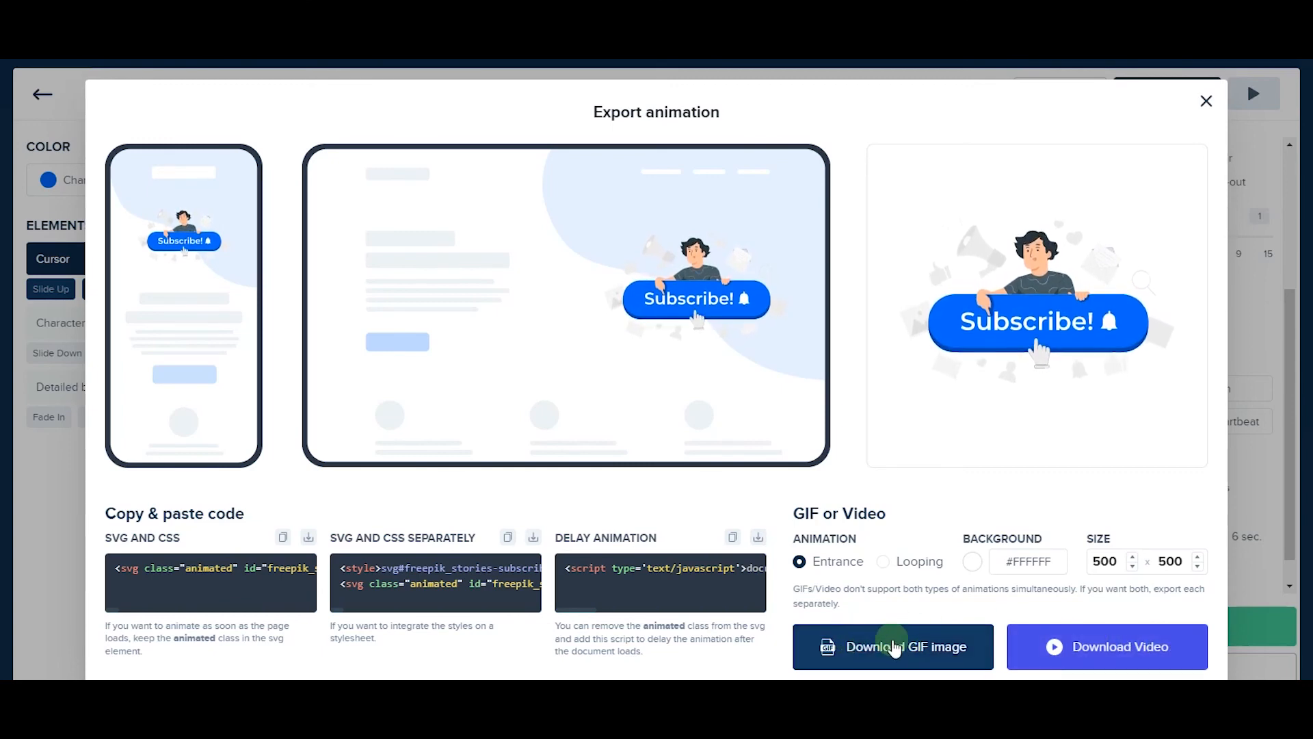
pyautogui.click(892, 646)
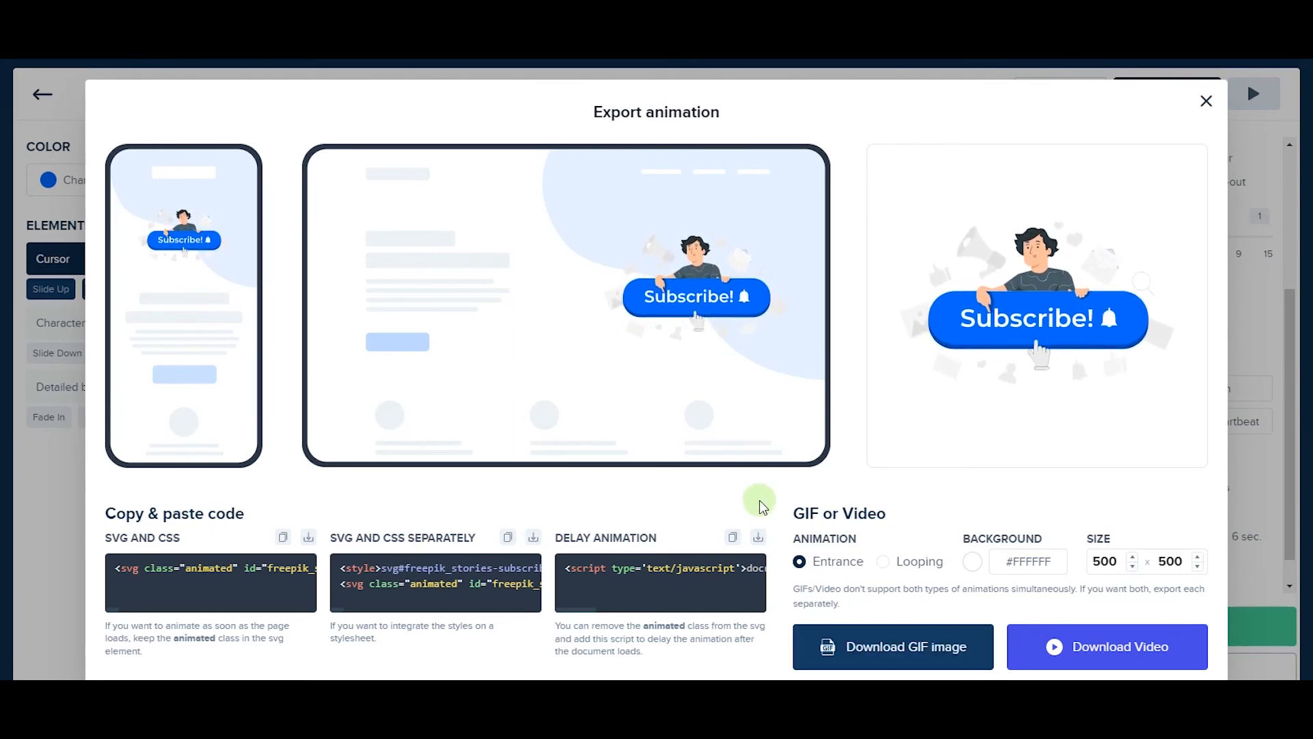
pyautogui.click(892, 646)
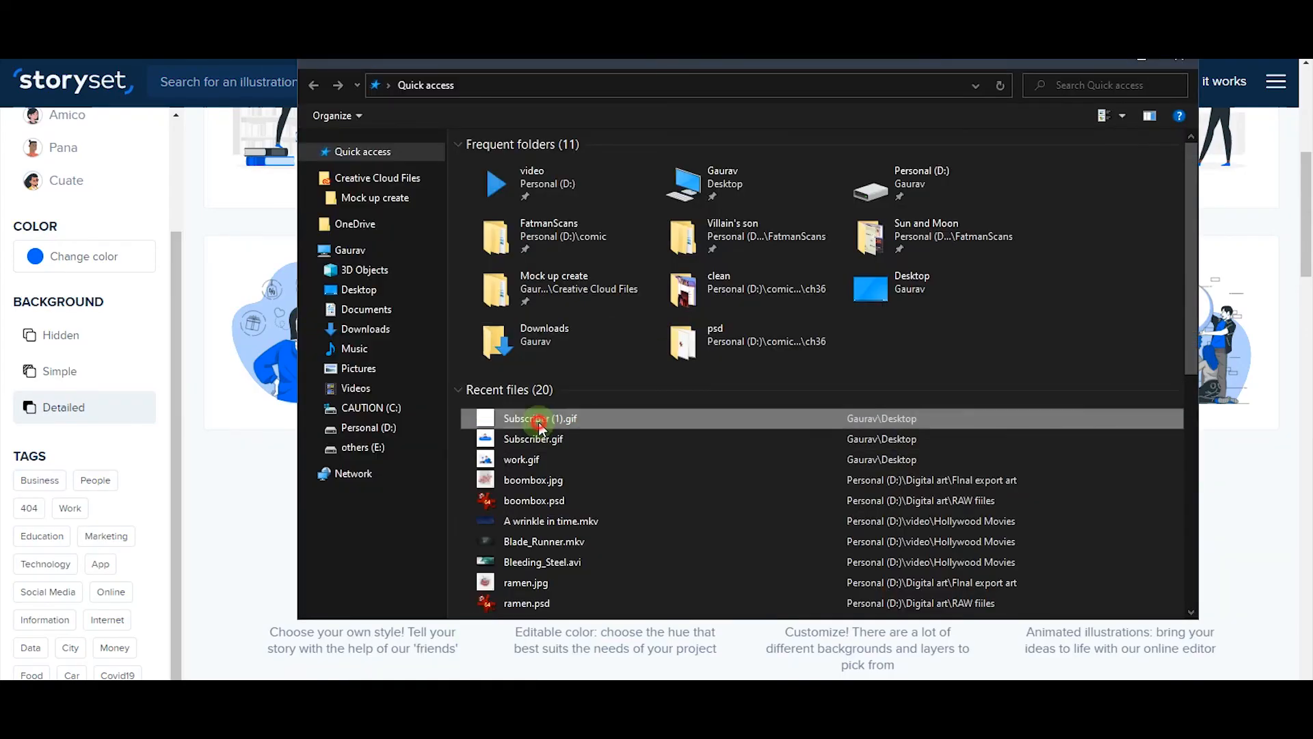
# Open Subscriber (1).gif from Quick access and drag Subscriber.gif onto the Storyset page
pyautogui.doubleClick(540, 418)
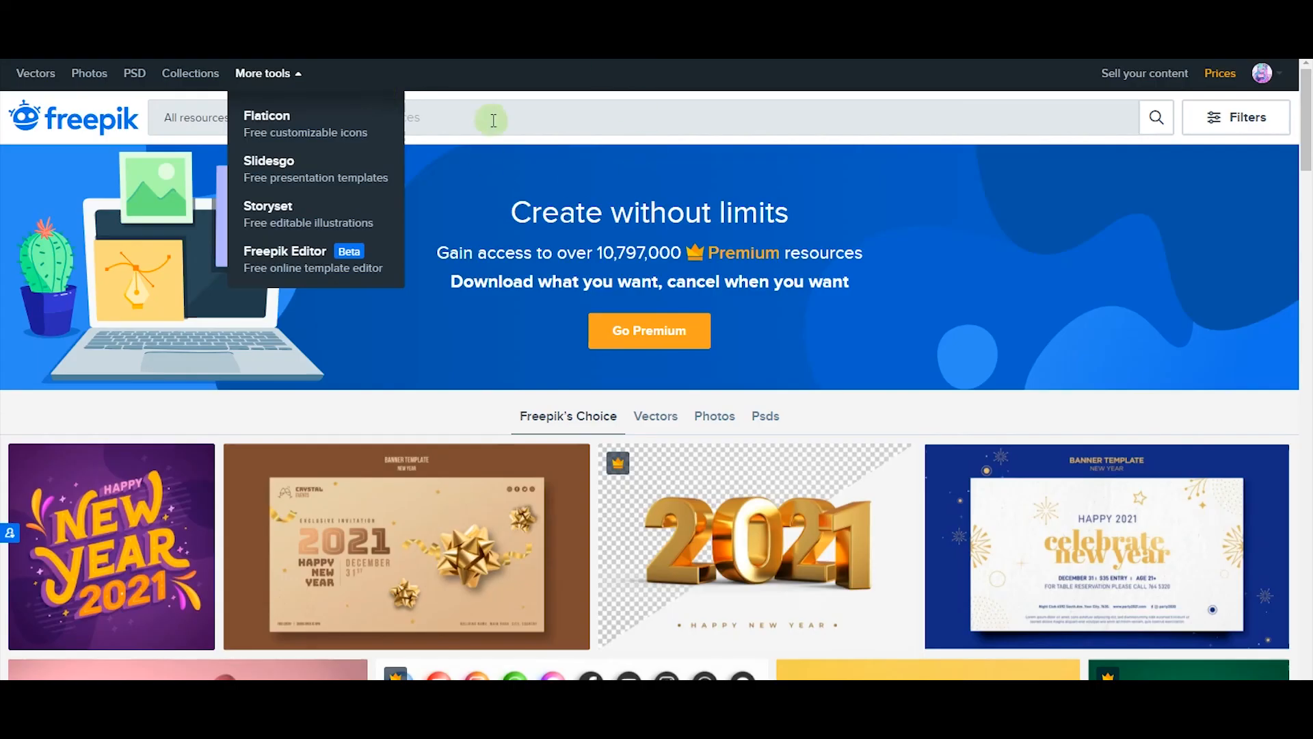
pyautogui.click(269, 213)
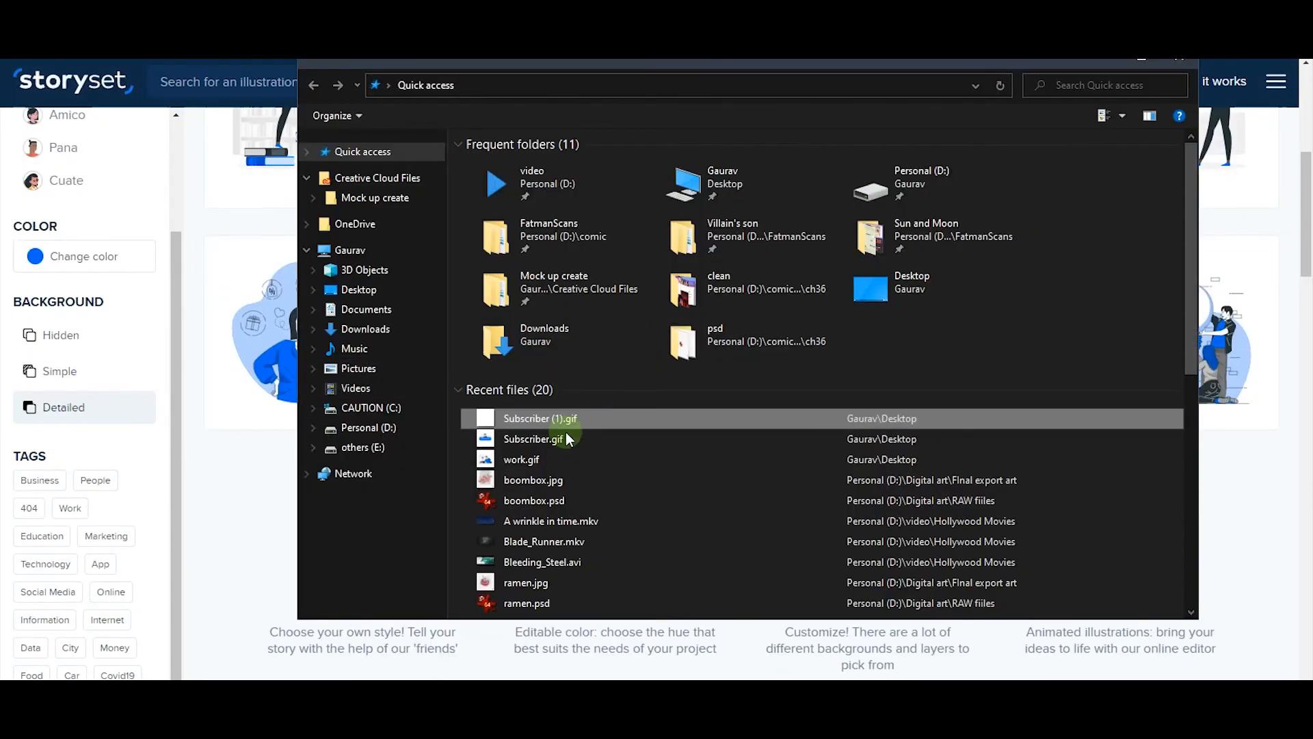
pyautogui.moveTo(533, 437); pyautogui.dragTo(198, 204)
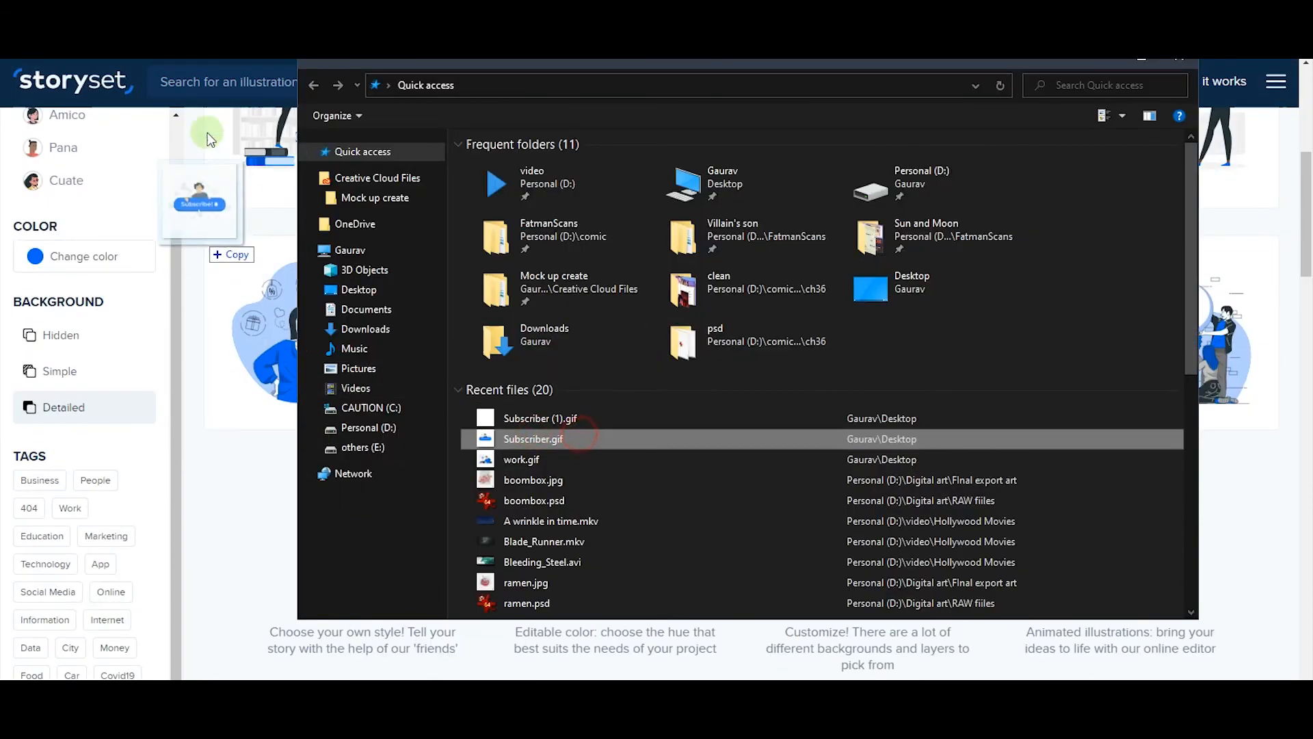